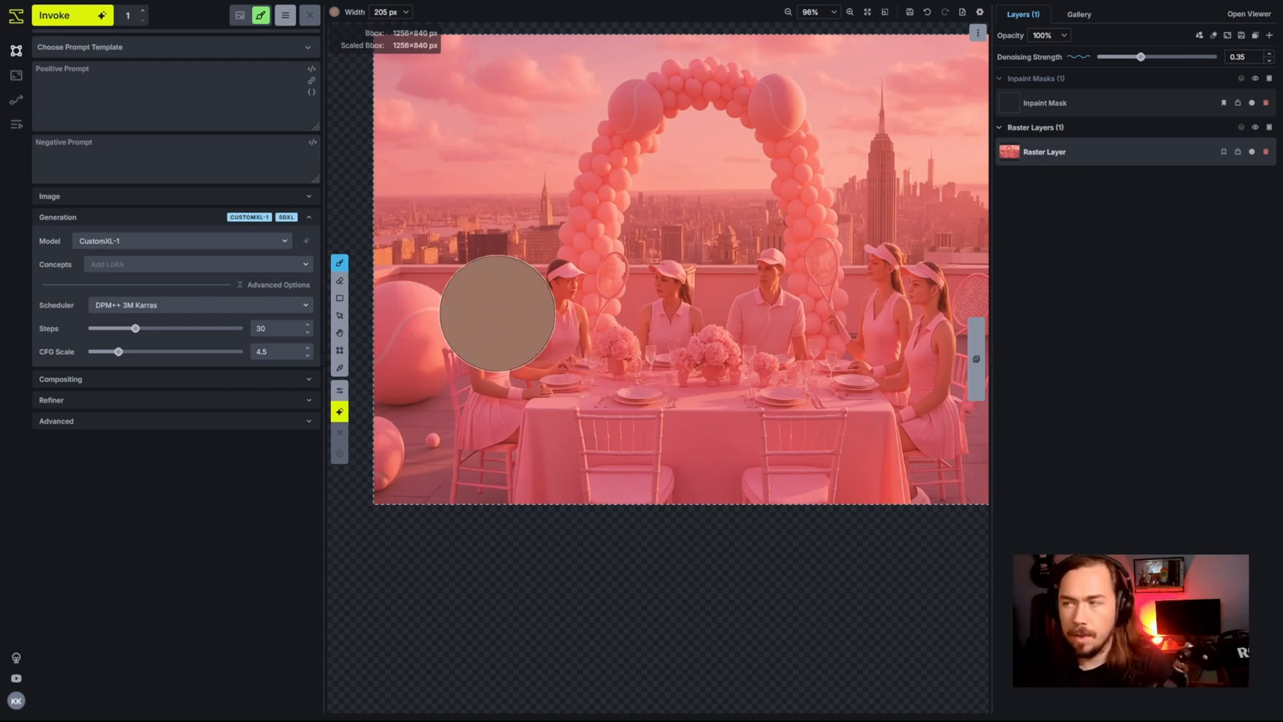
Select FLUX.1 [dev] as the model and start the positive prompt describing the two left women.
click(182, 239)
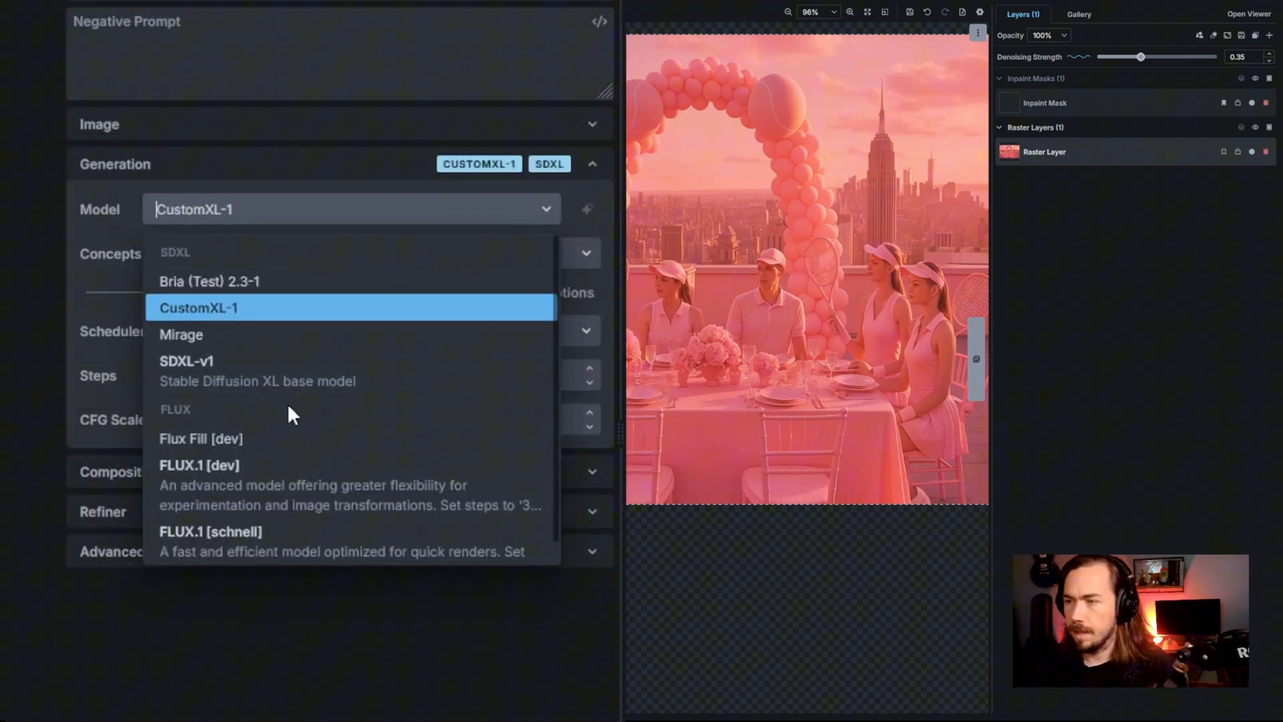
click(199, 465)
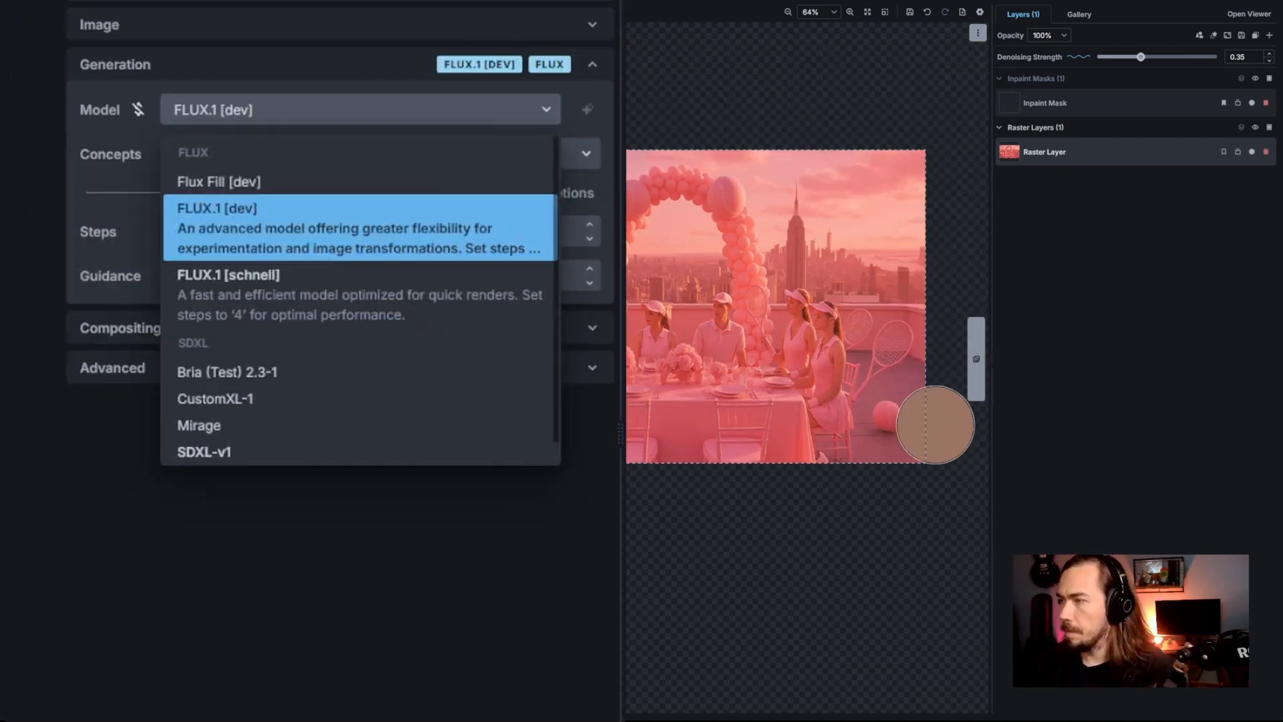
click(216, 227)
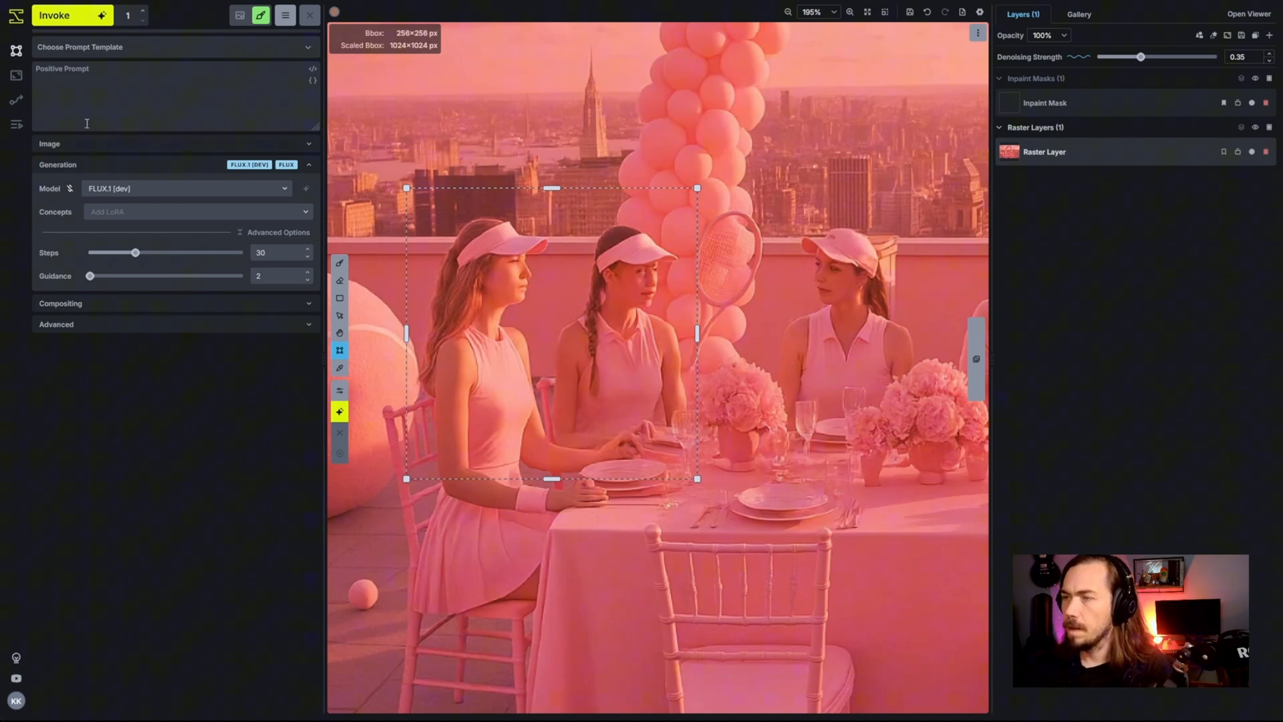
text(a pink hu)
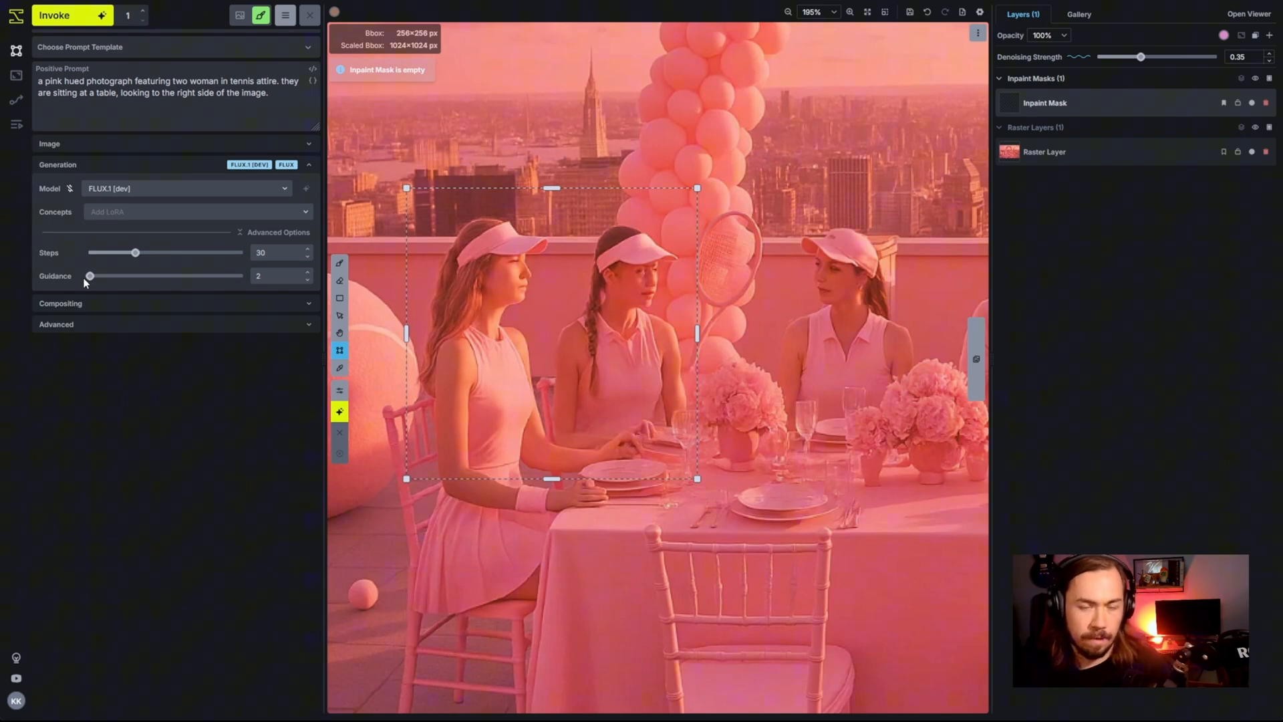
mouse_move(402, 451)
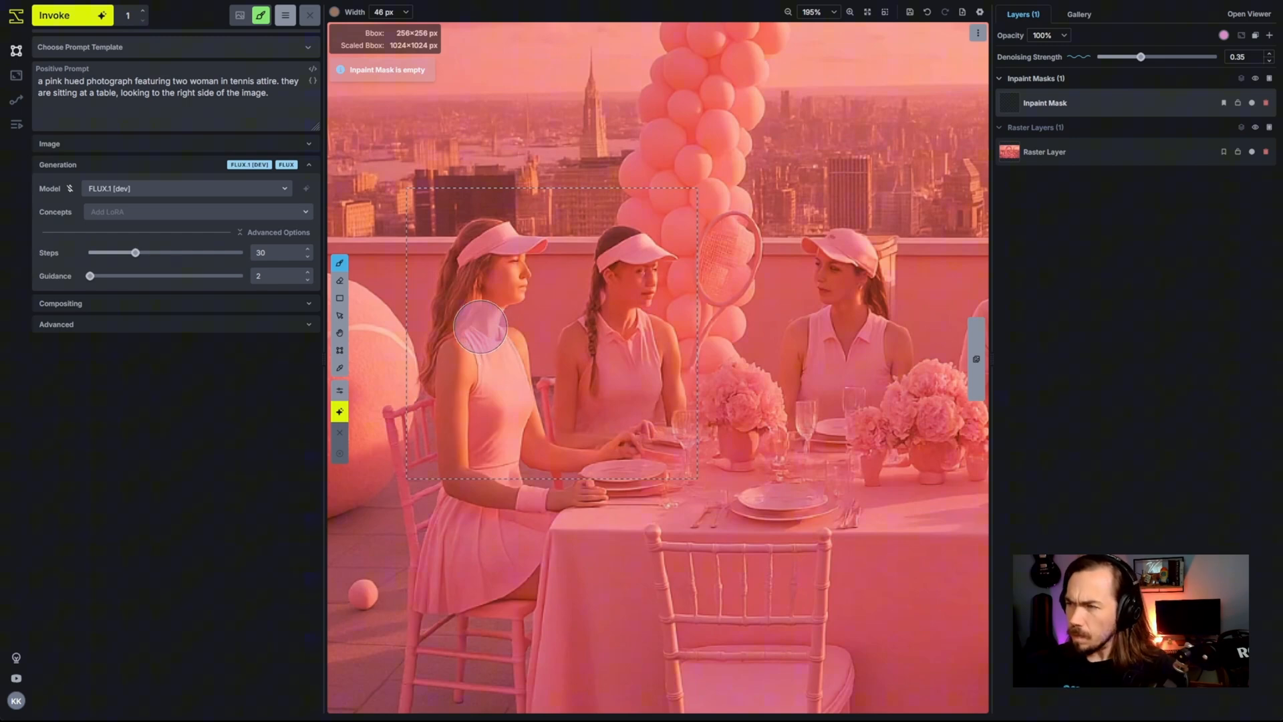
Mask both left women's faces, generate with Invoke, compare and accept the new faces.
drag(479, 326, 490, 246)
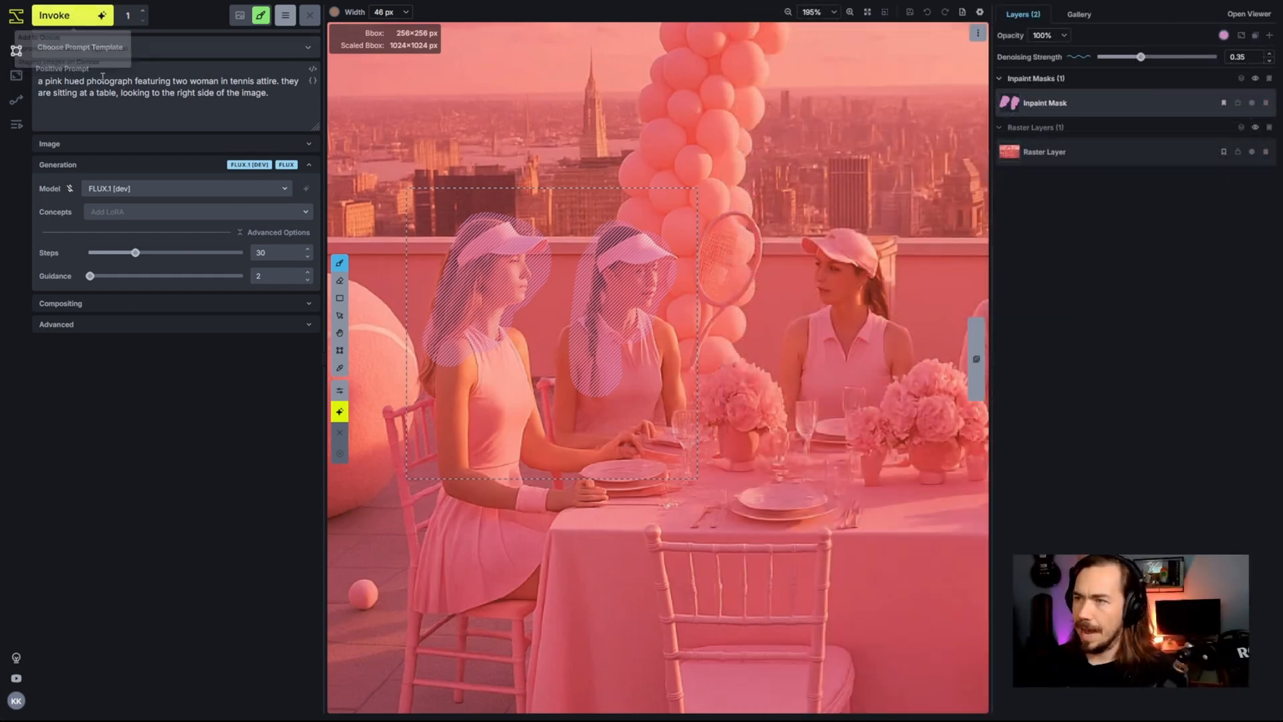
click(60, 15)
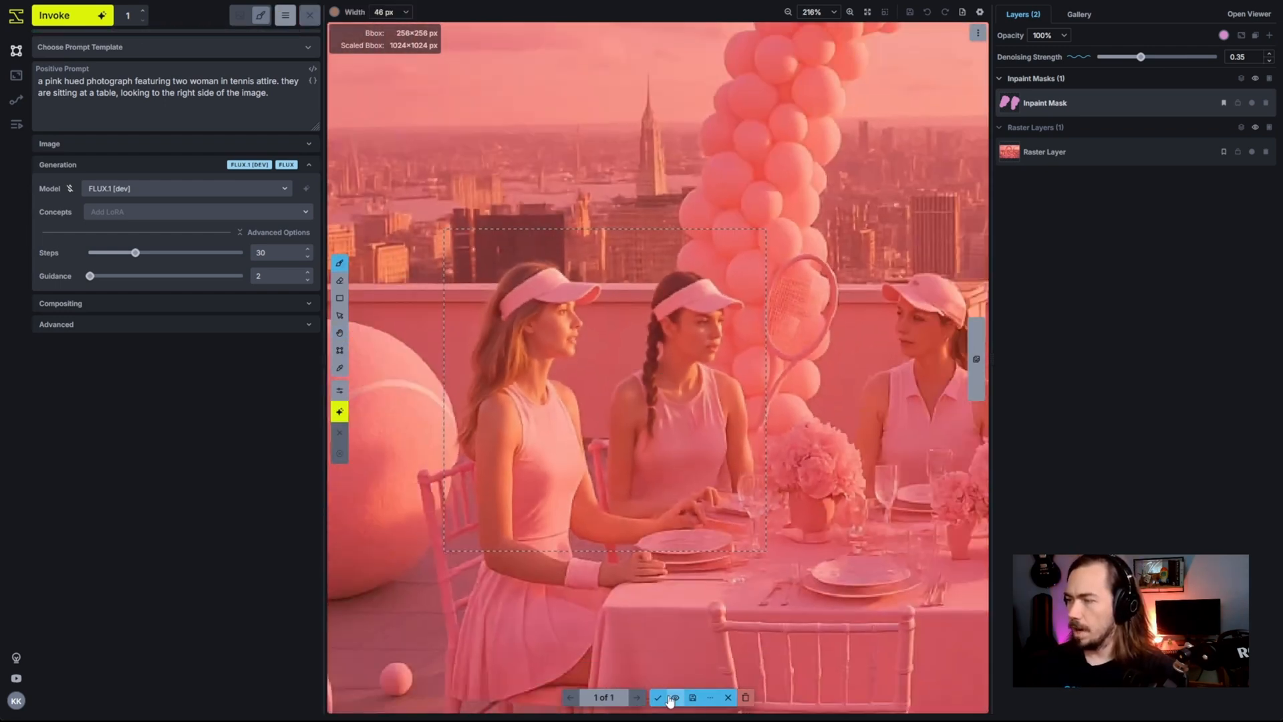
click(658, 698)
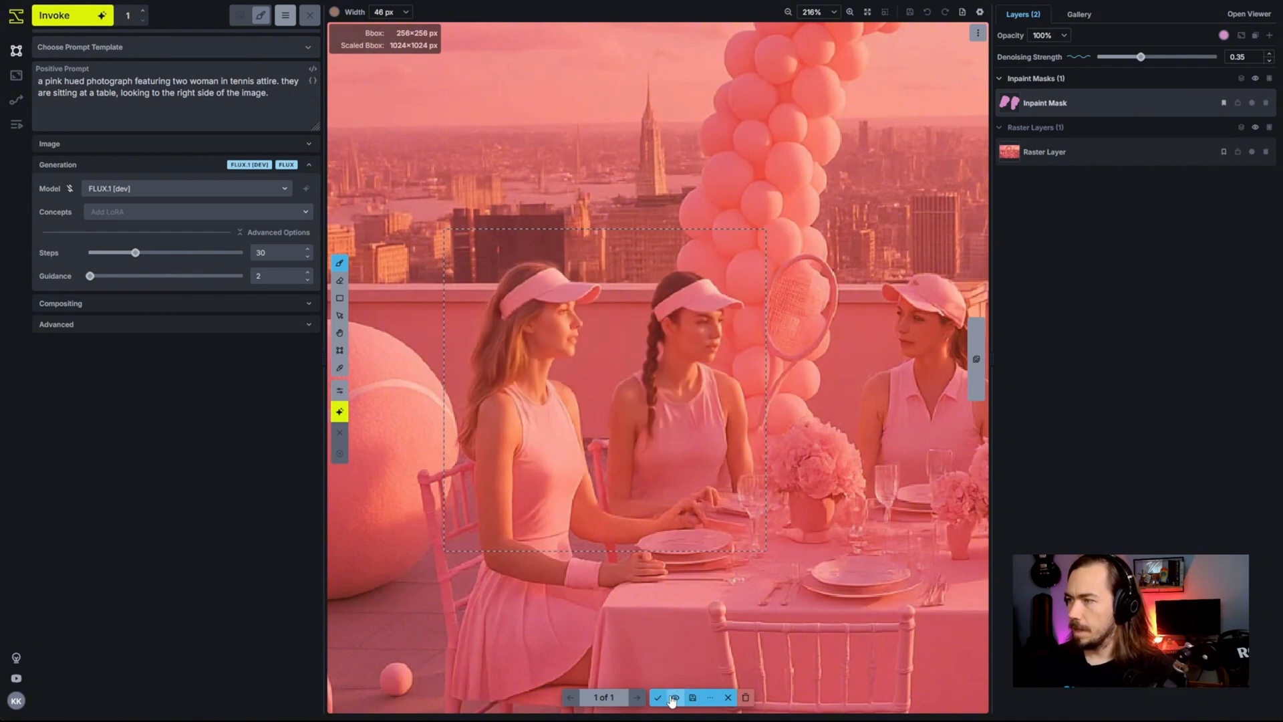
click(657, 698)
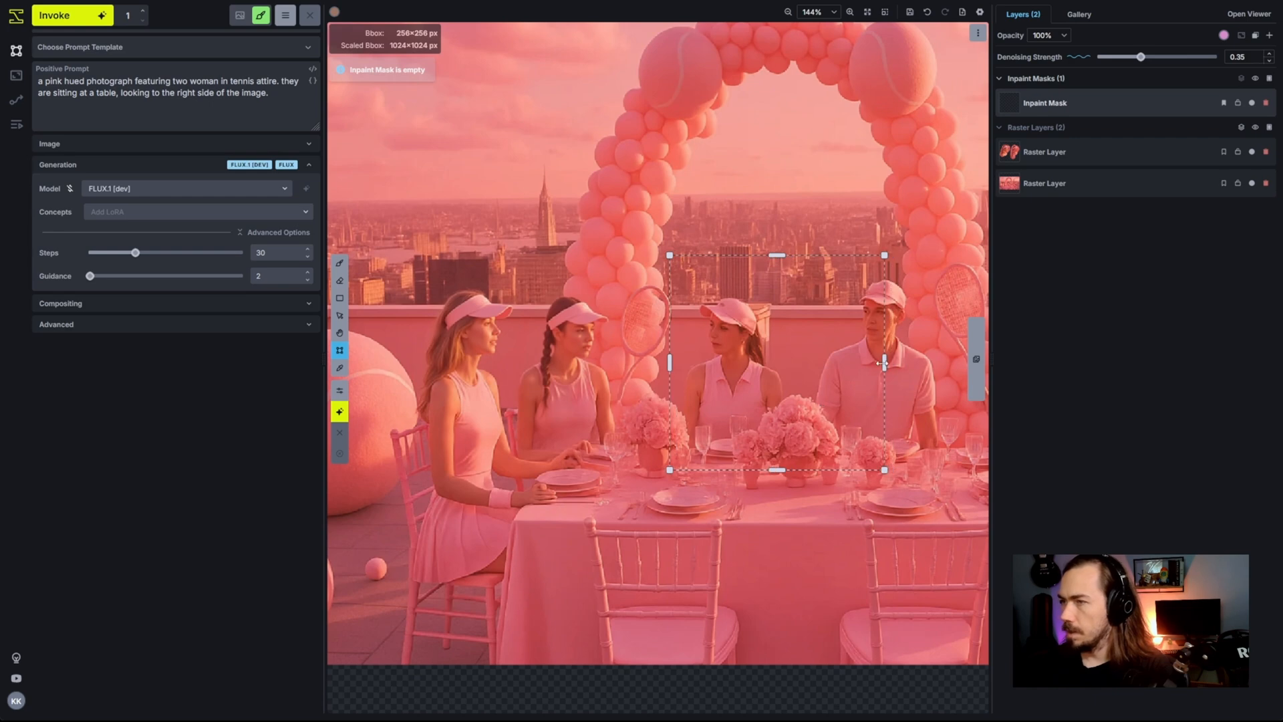
Frame the middle woman and man, mask their faces and generate replacements with Invoke.
drag(884, 365, 925, 366)
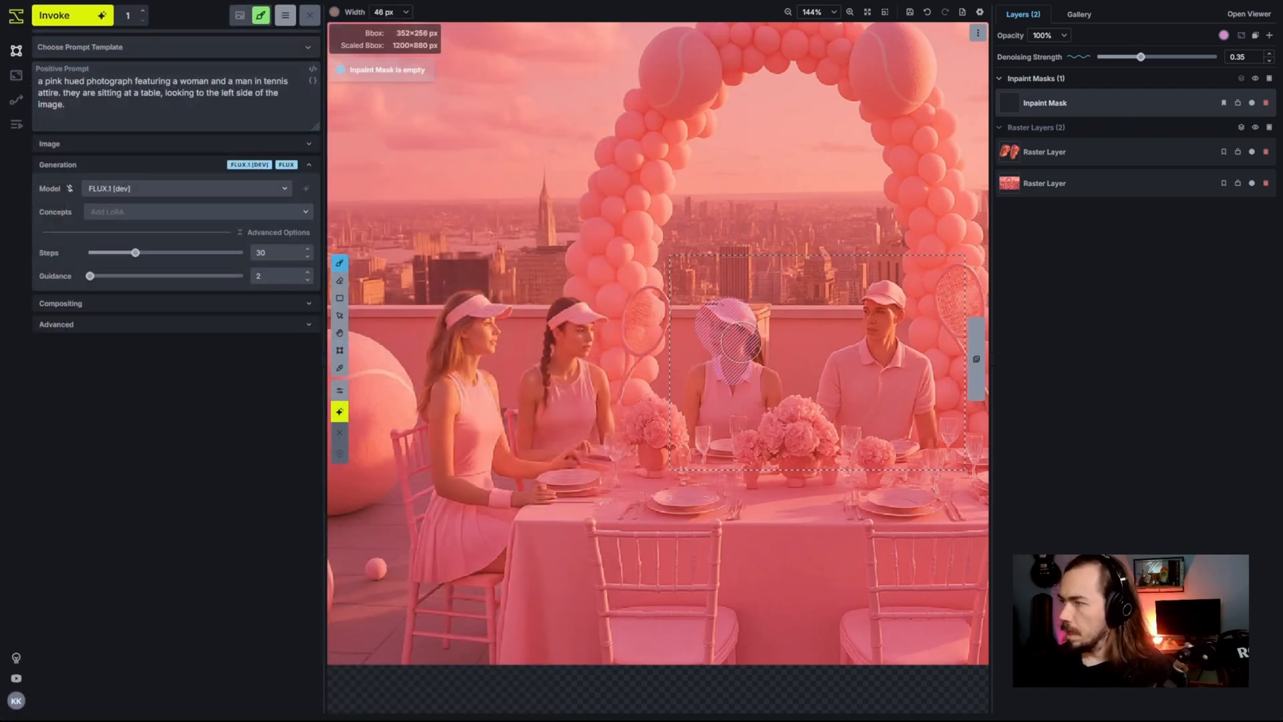
drag(721, 328, 884, 327)
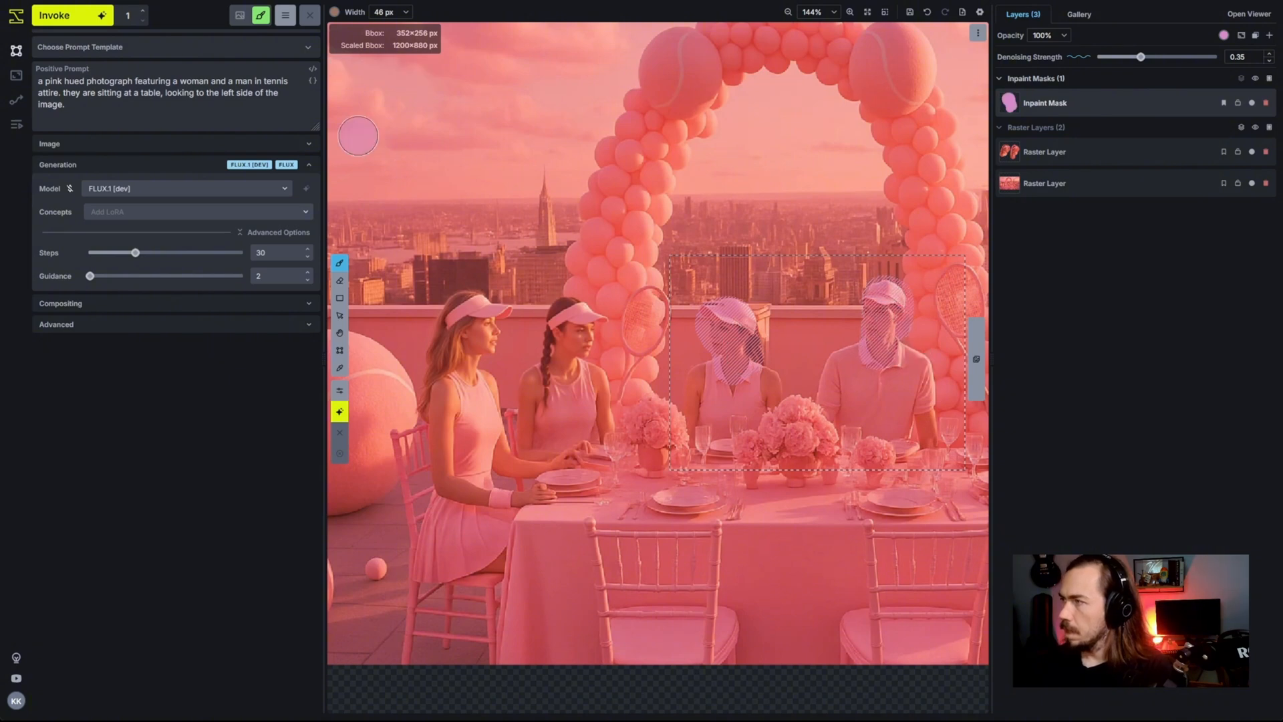
click(54, 15)
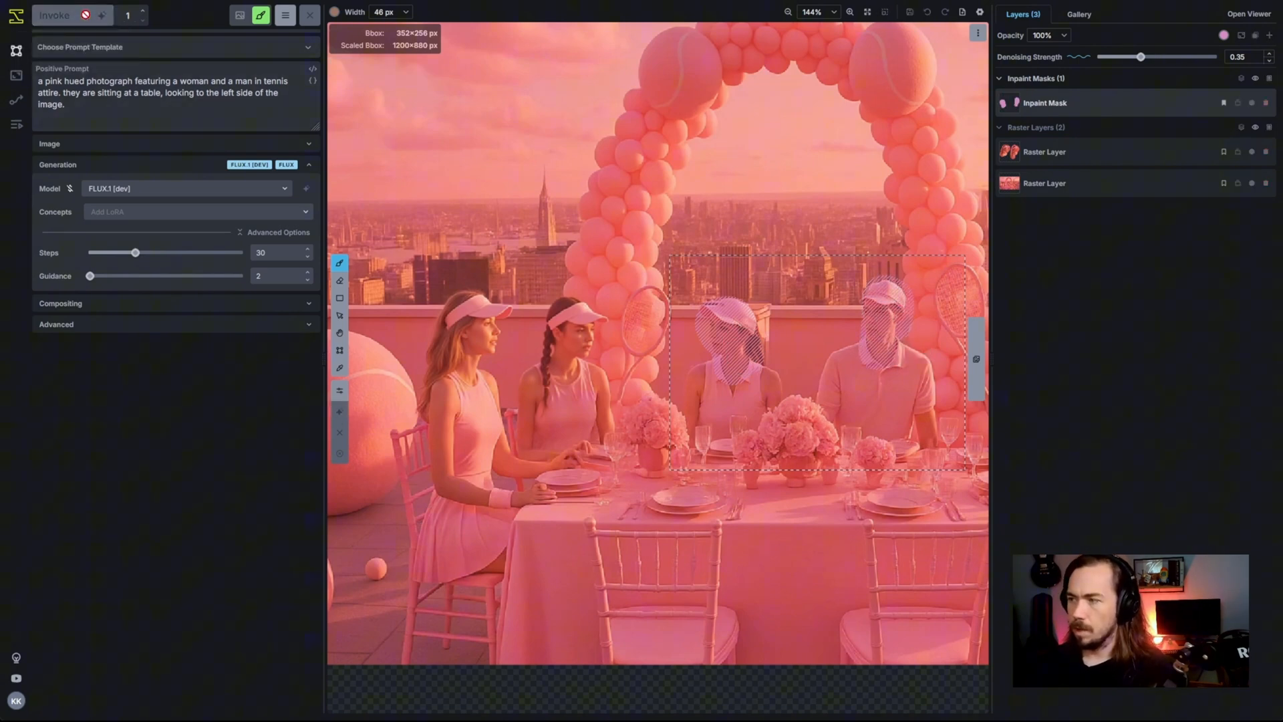
click(53, 15)
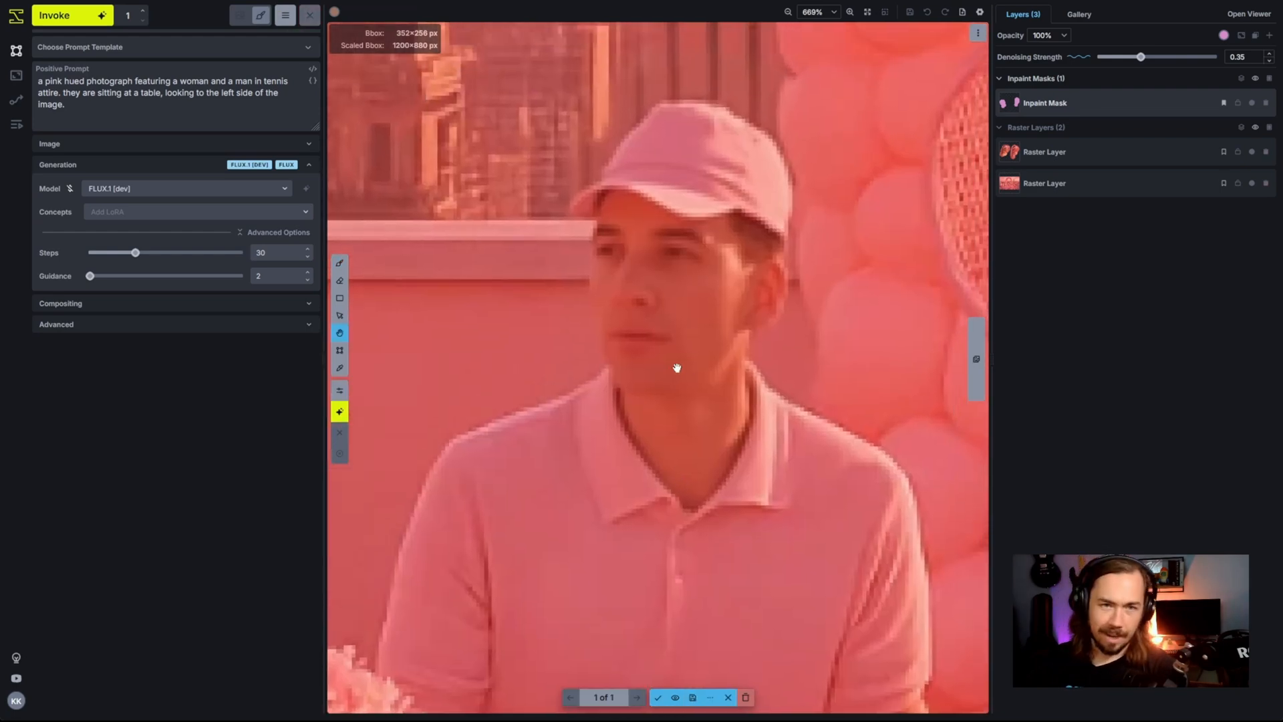
scroll(down, 3)
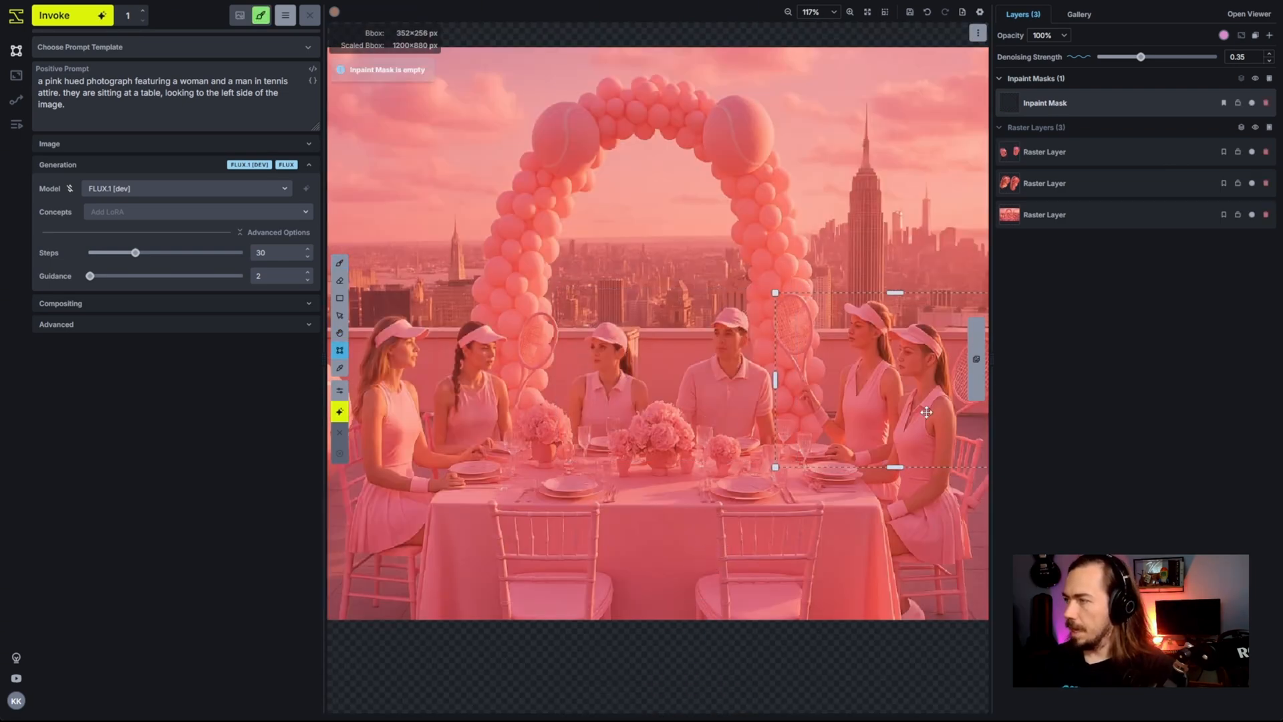
Frame the two right-hand women, update the prompt to two women and generate their new faces.
drag(868, 324, 859, 377)
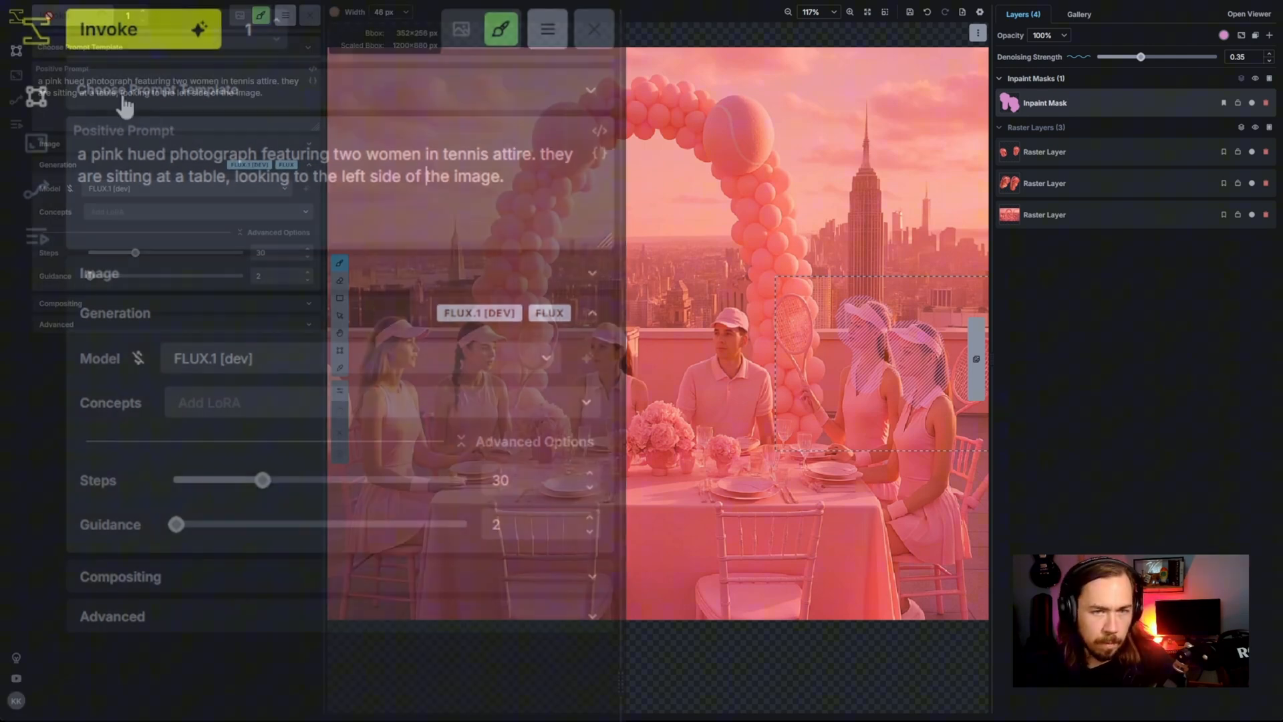
click(72, 15)
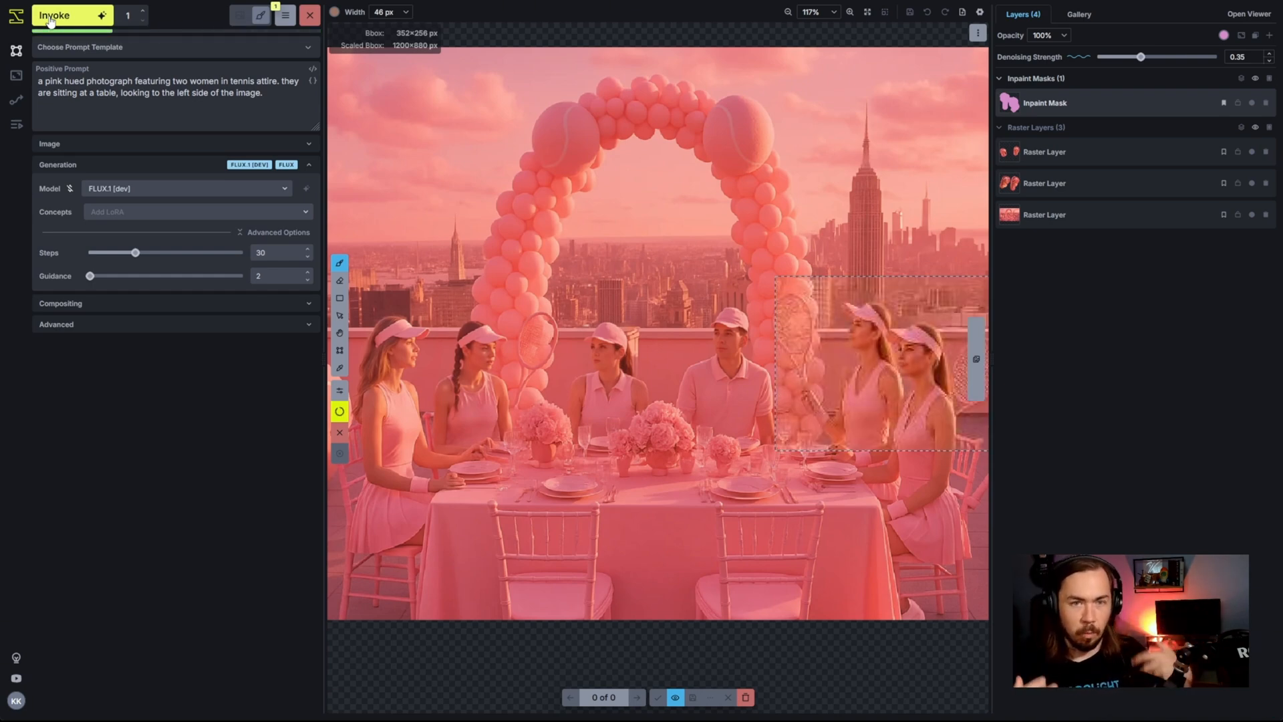
click(66, 16)
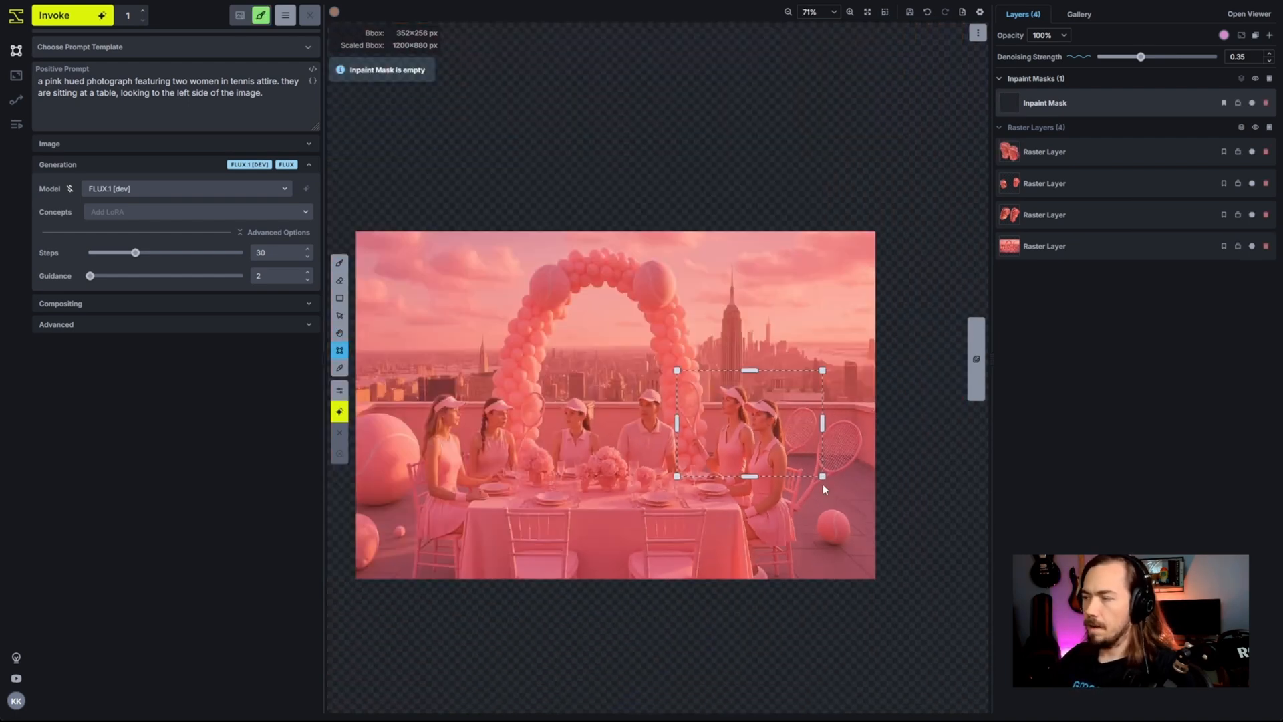
Stretch the bbox over the whole image and select the merged Raster Layer.
drag(822, 476, 861, 581)
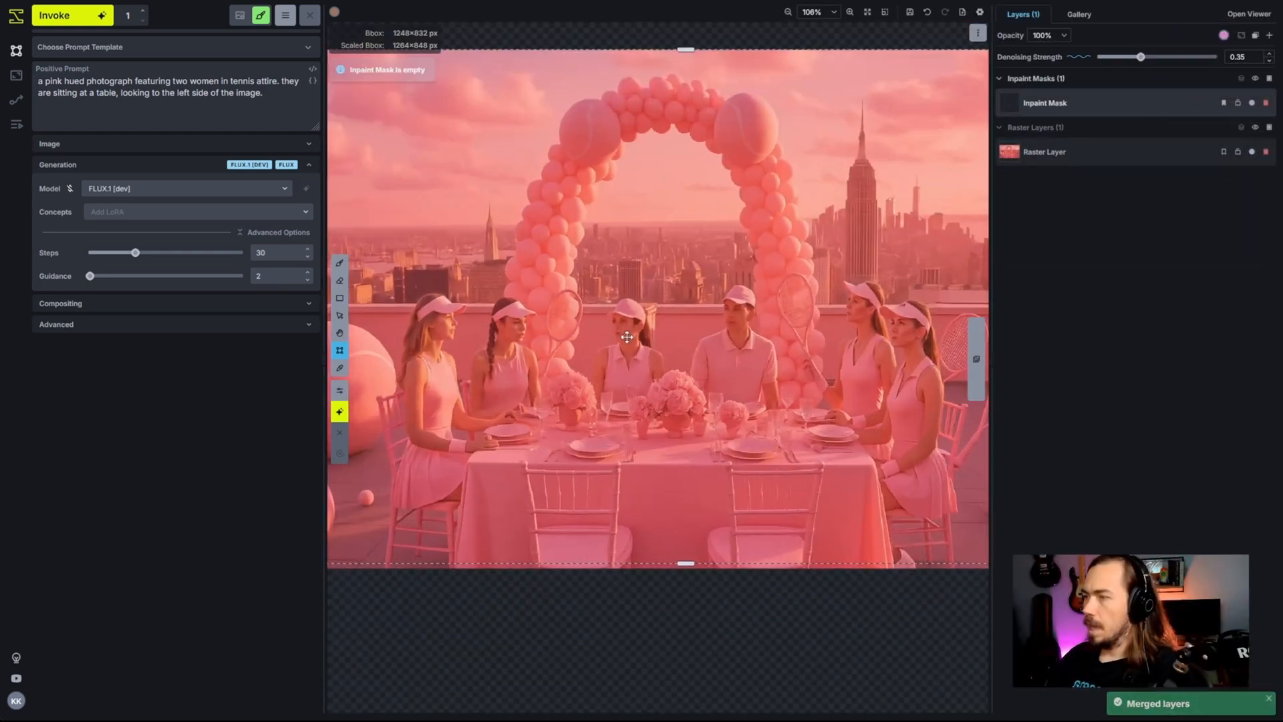
click(339, 280)
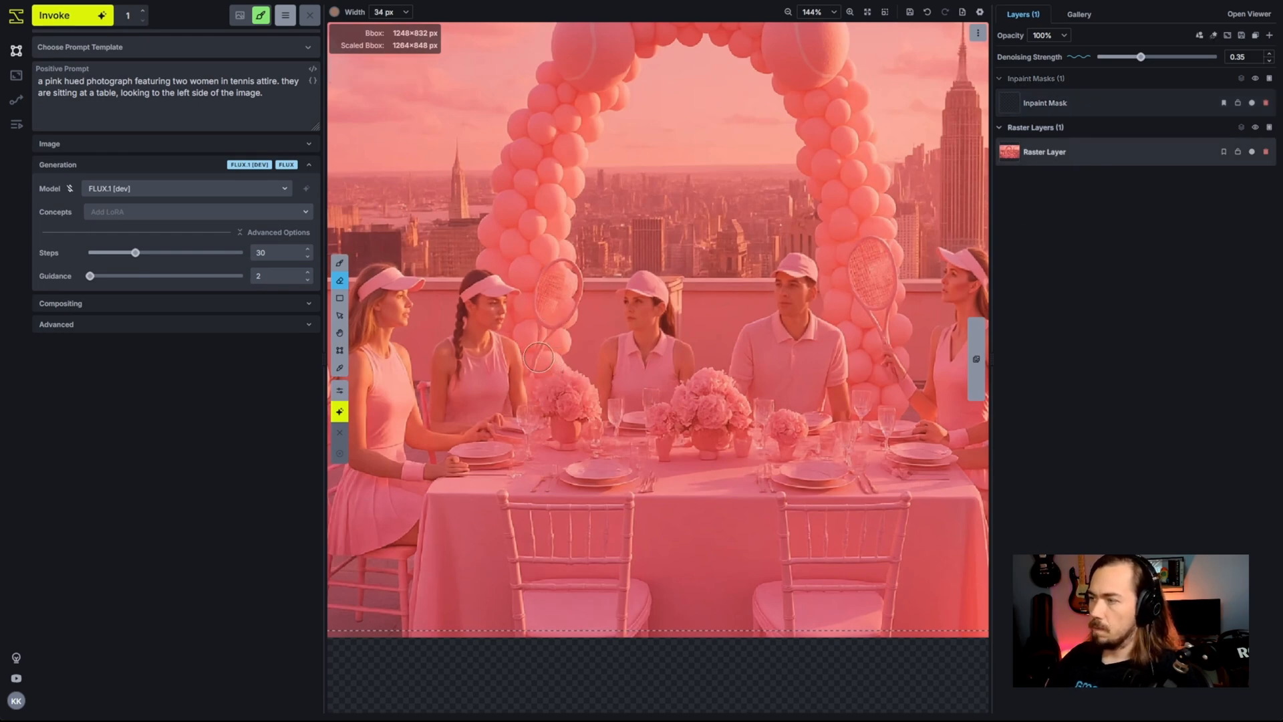
Erase the racket between the middle women, compare the Flux Fill result and accept it.
drag(538, 358, 545, 286)
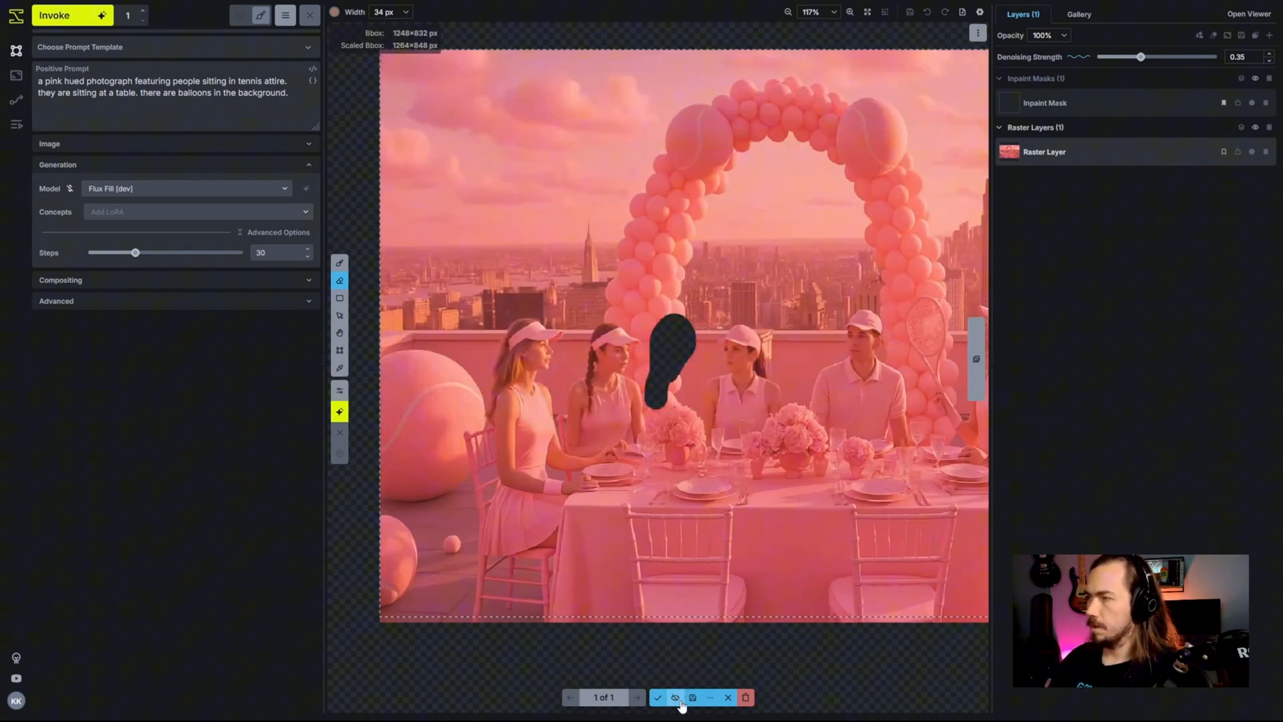
click(675, 698)
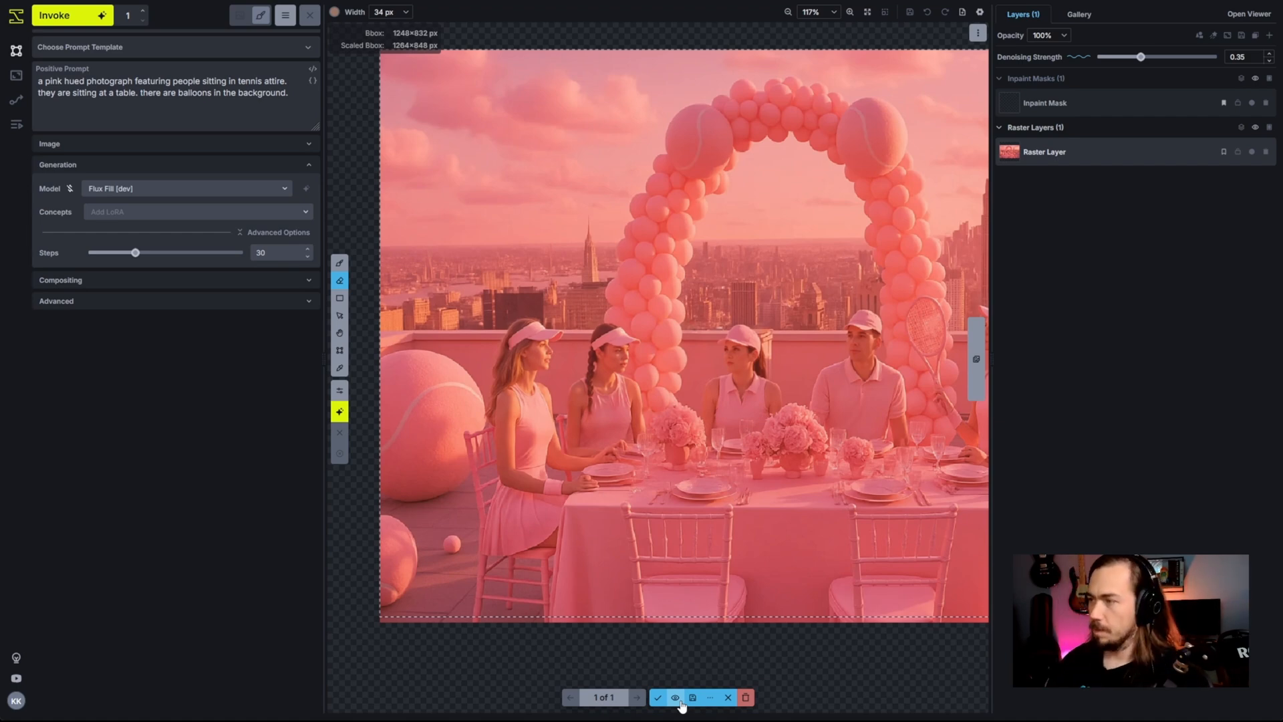
click(658, 698)
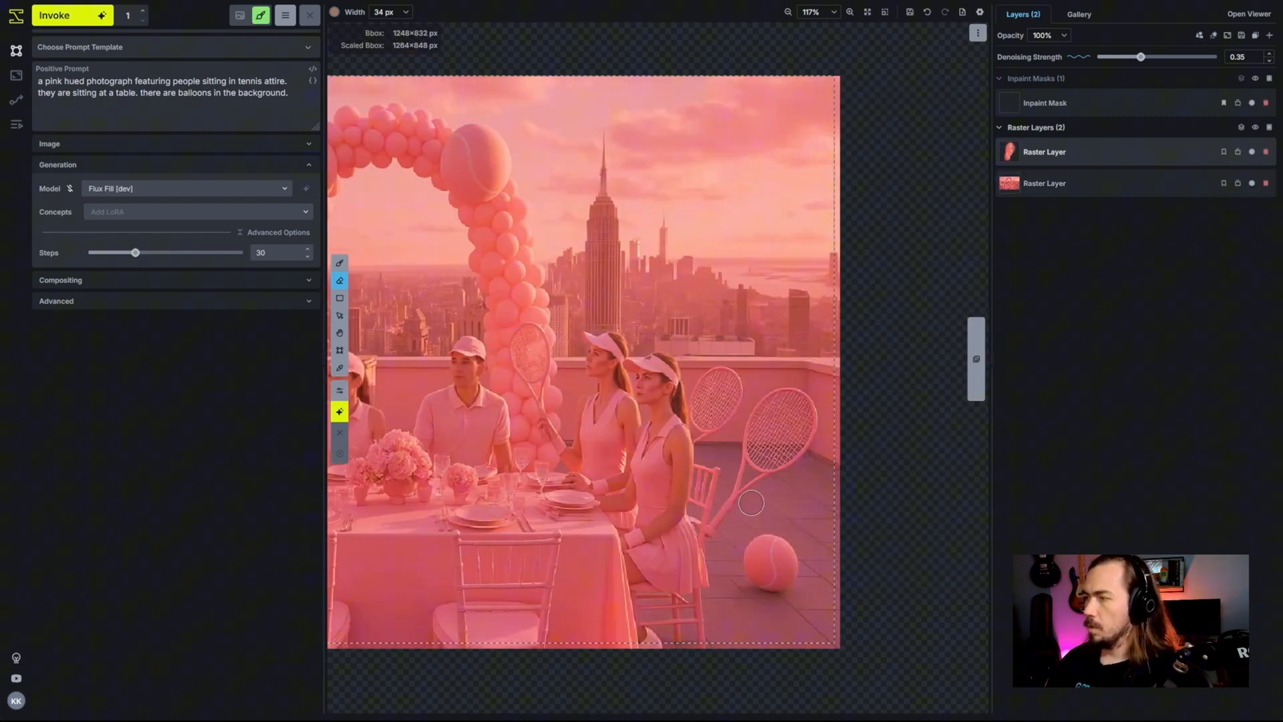
mouse_move(740, 527)
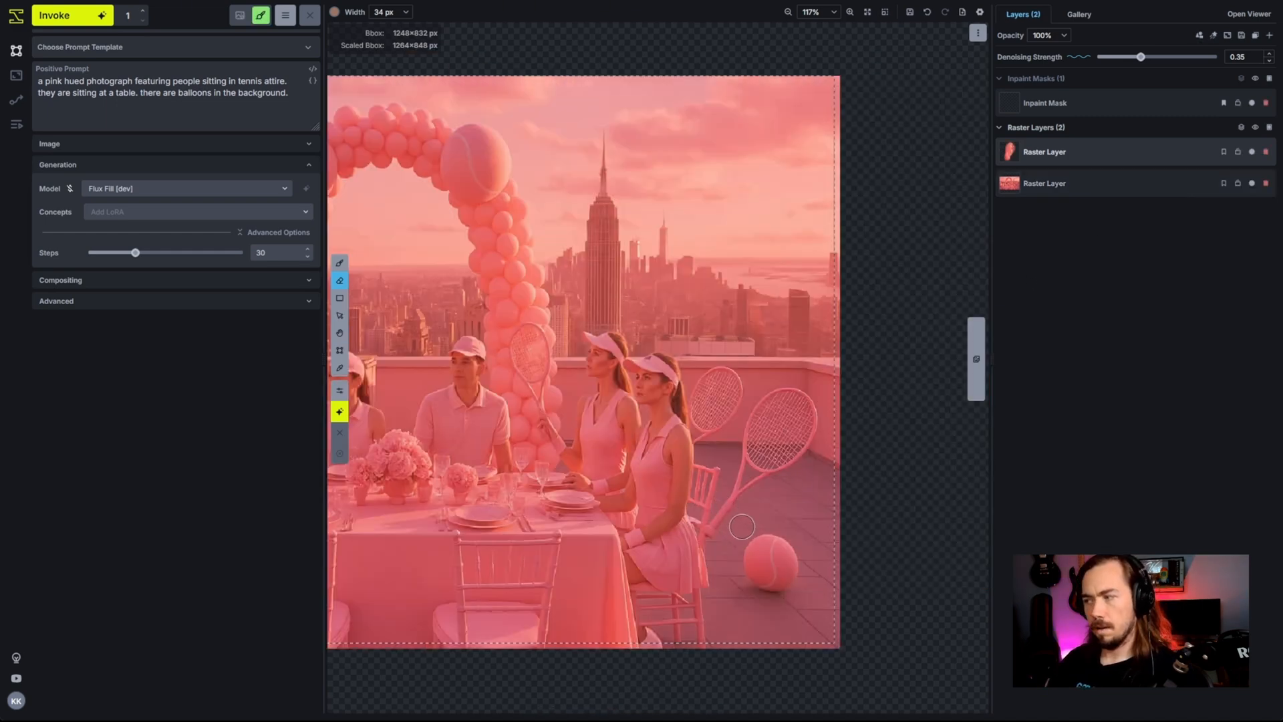
Erase the large right-side racket and mask the rightmost woman's head for filling.
drag(740, 526, 790, 462)
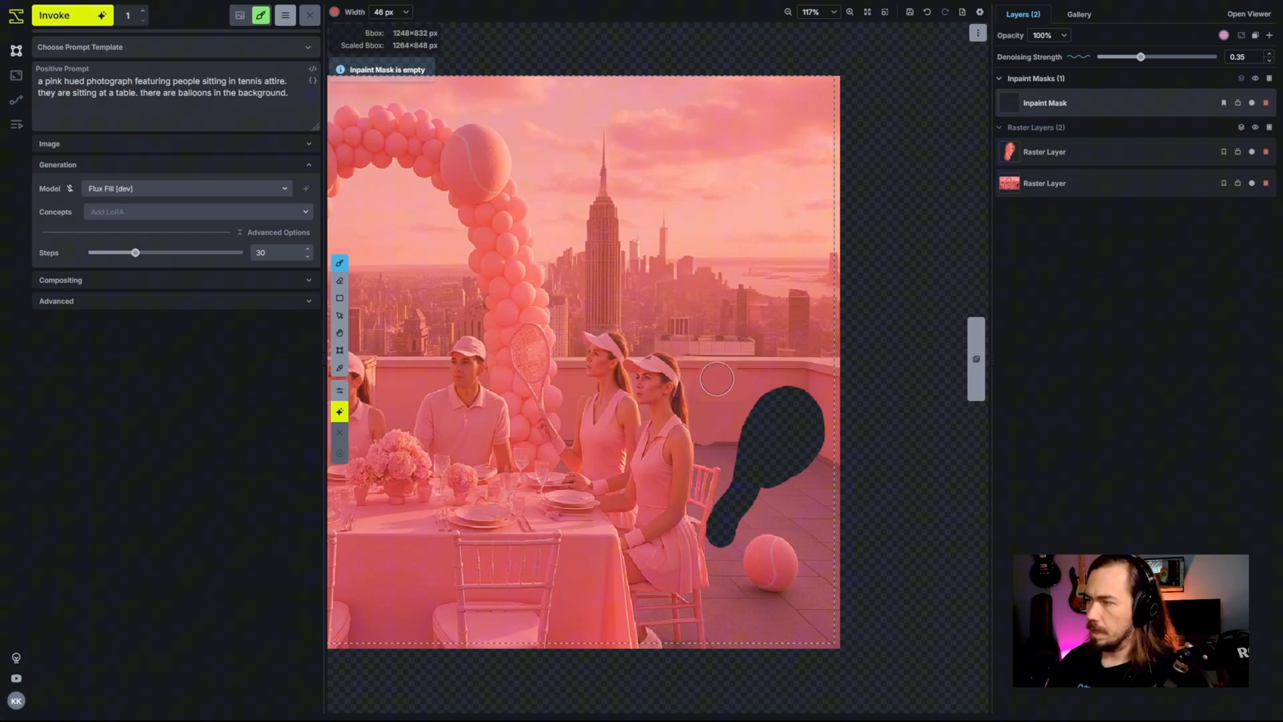
drag(718, 378, 759, 460)
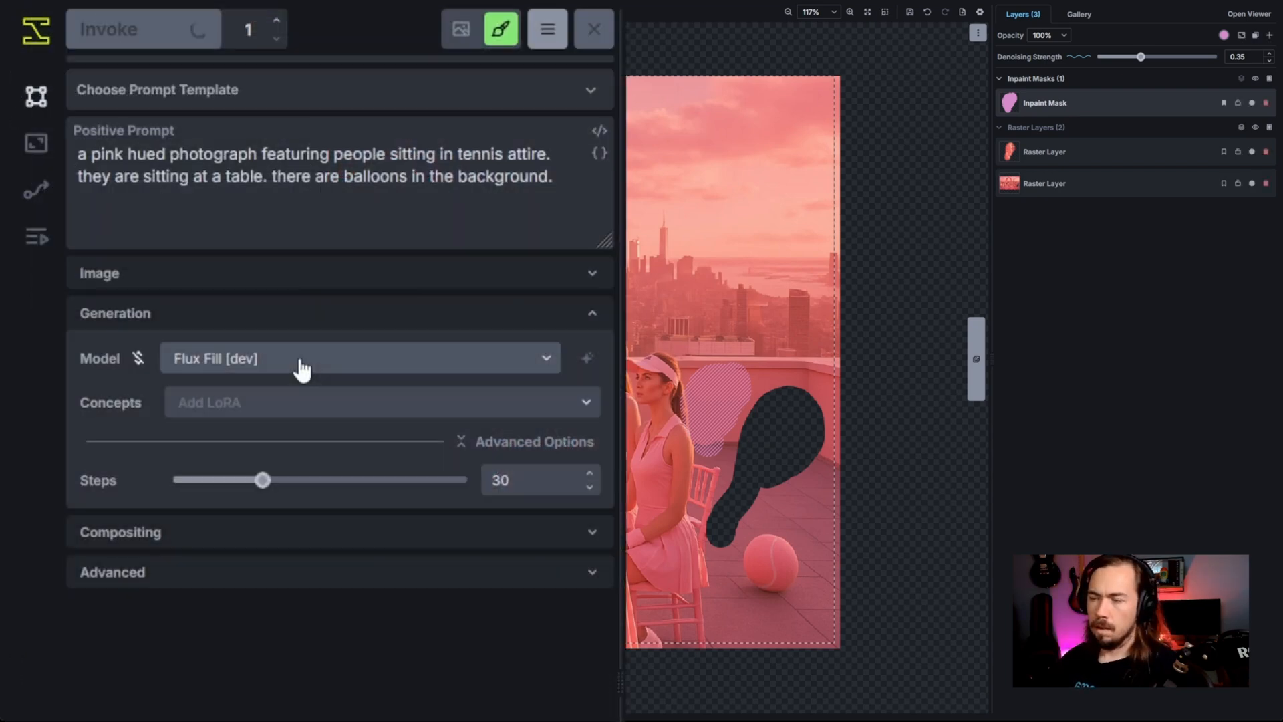
Switch the model to CustomXL-1 and step through the two generated fill options.
click(358, 358)
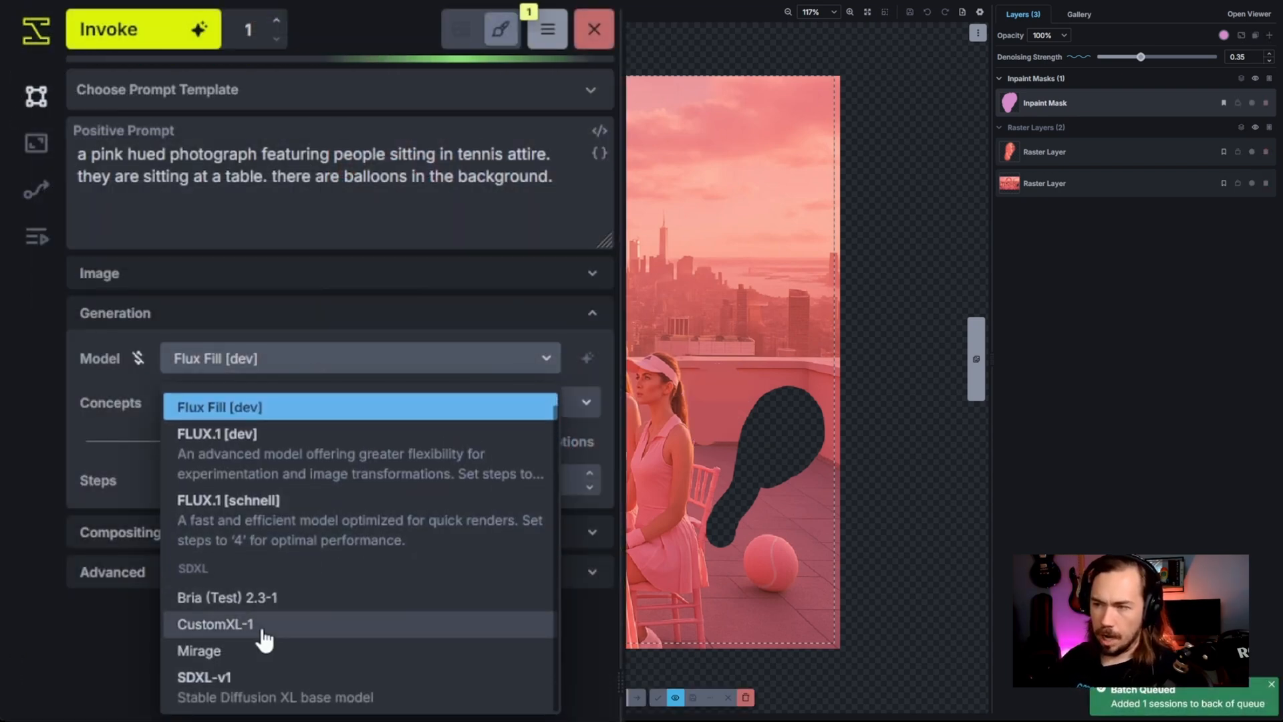
click(215, 624)
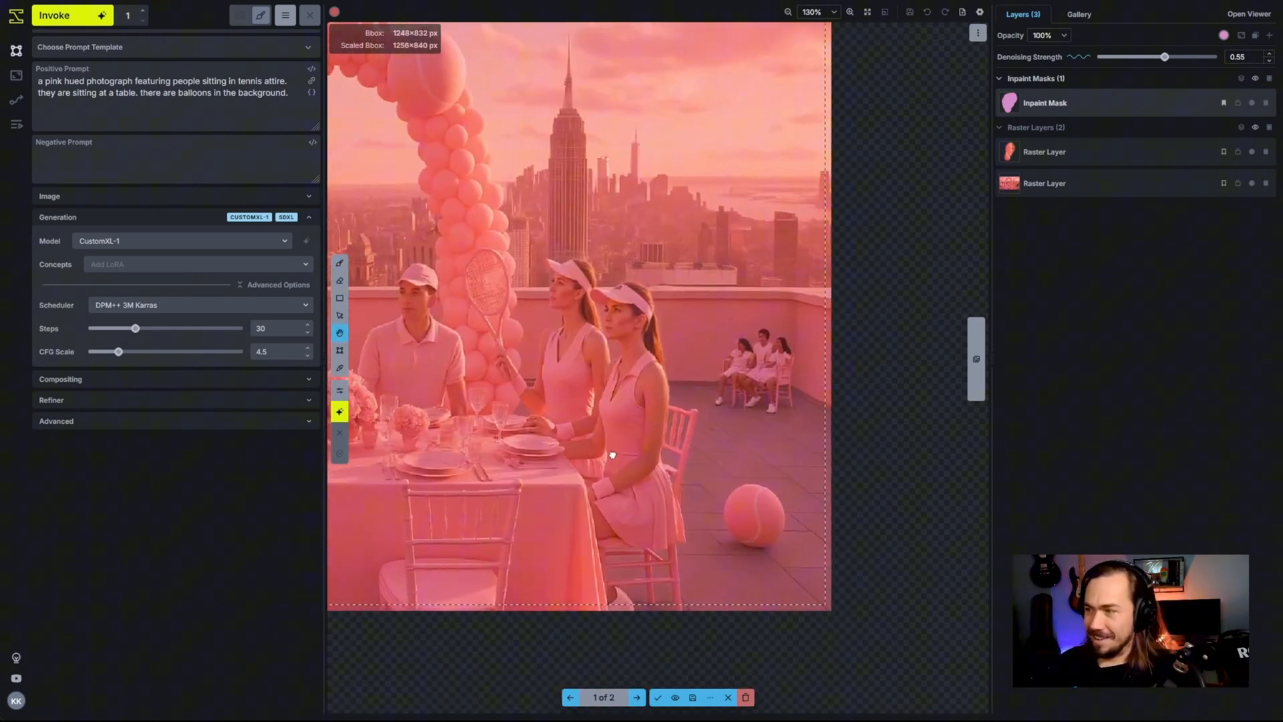
click(637, 697)
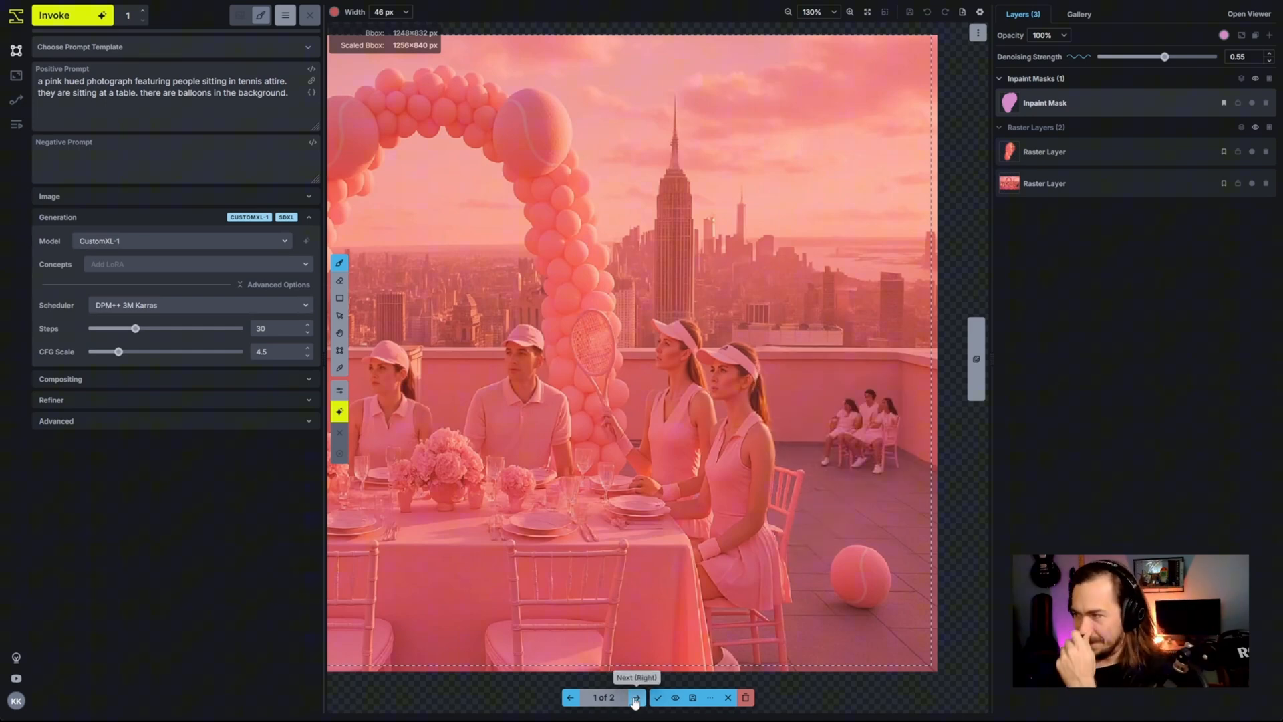
click(637, 698)
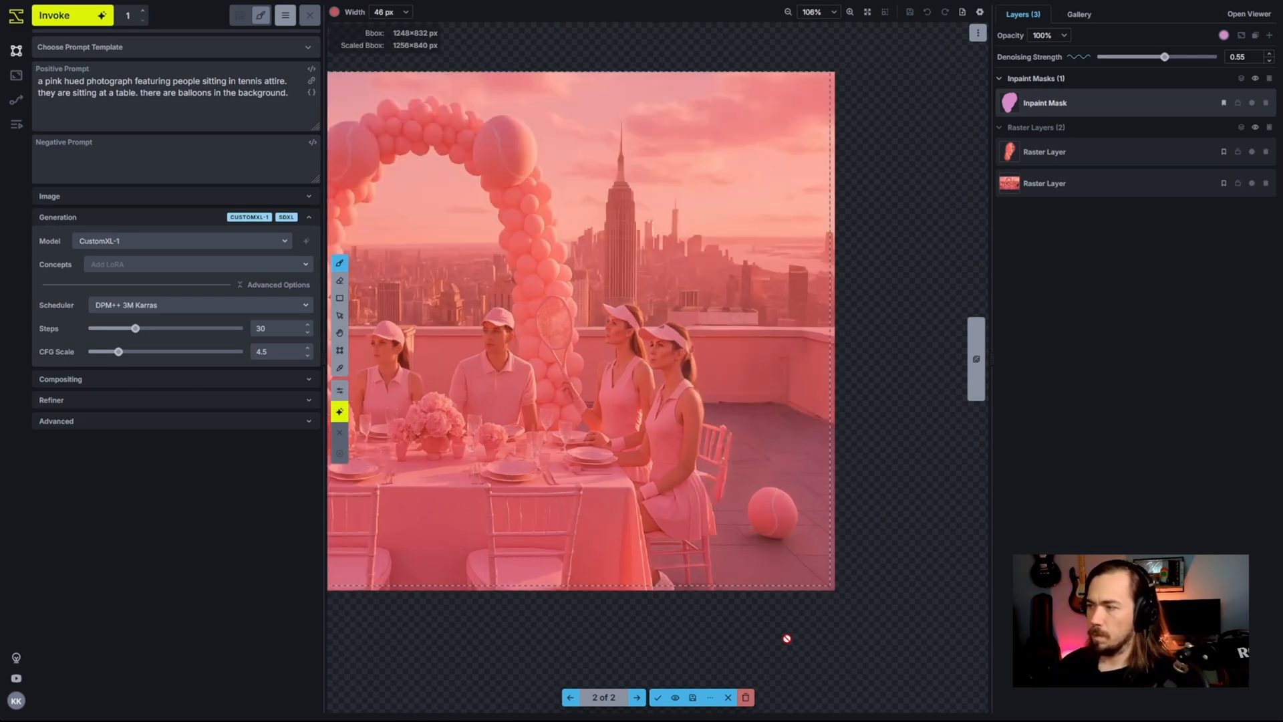
mouse_move(764, 565)
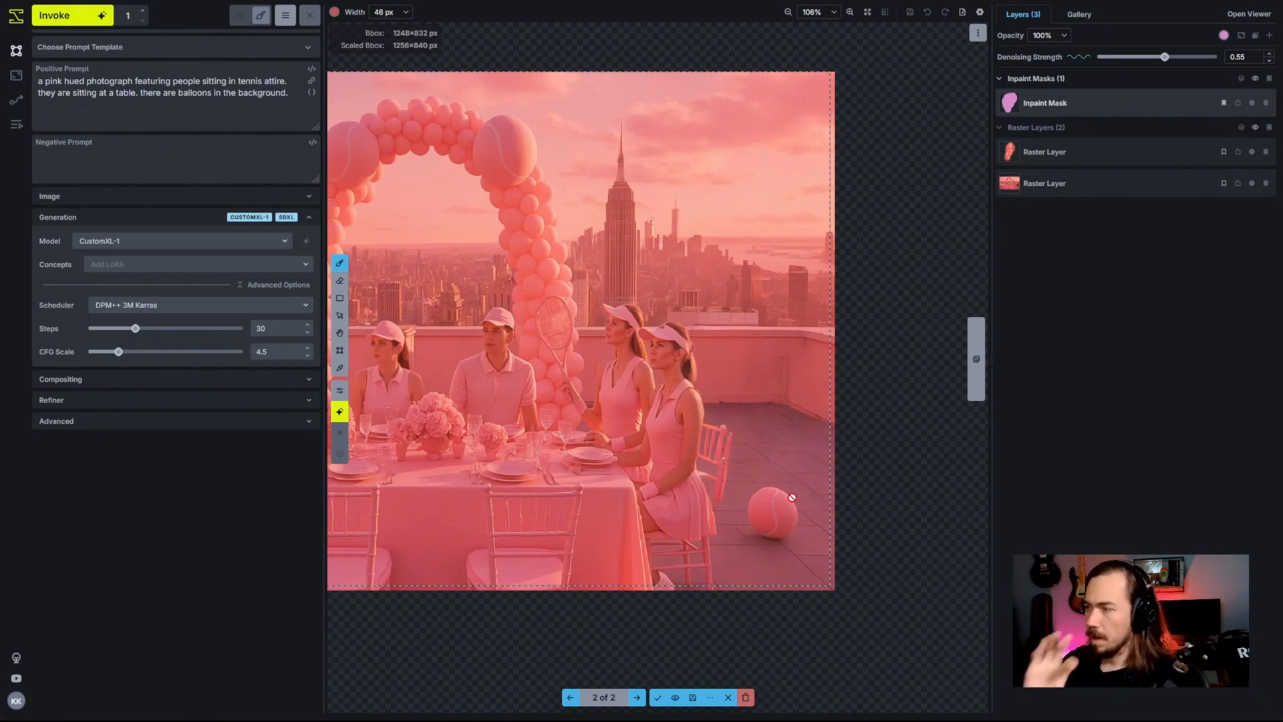
Return to the first of the two fill results in the staging bar.
click(571, 697)
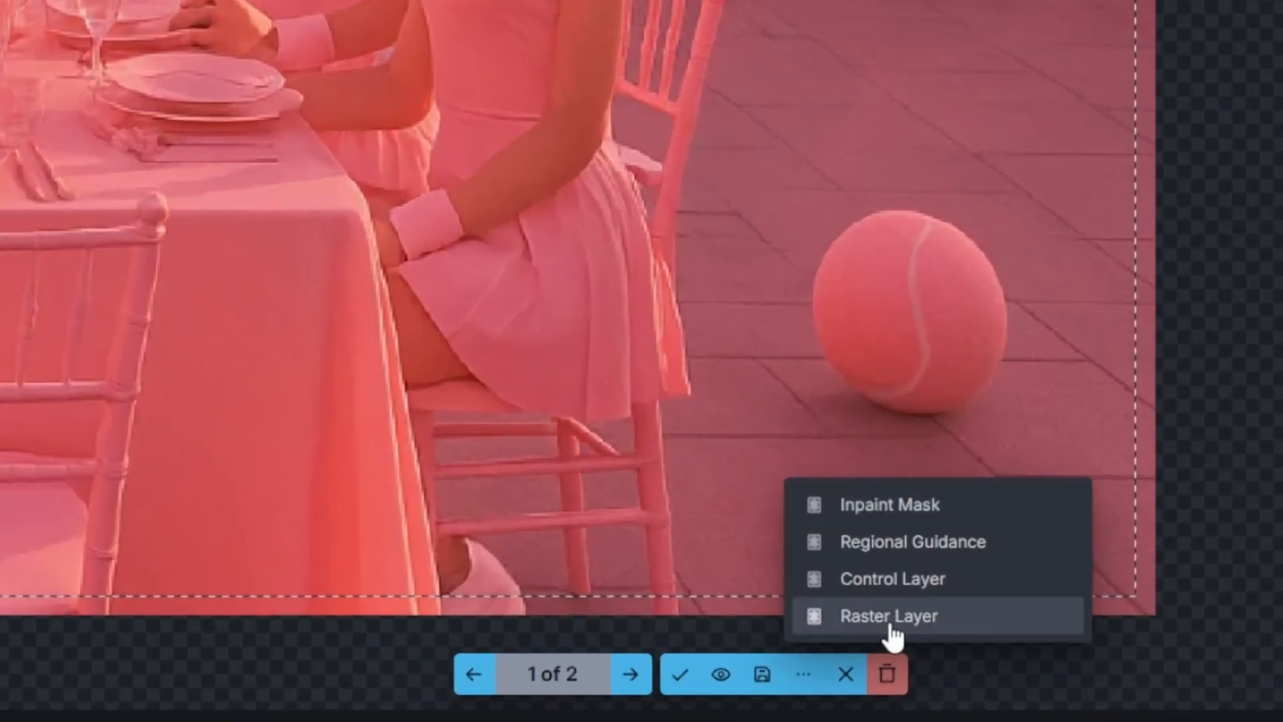
Save the first result as a new Raster Layer and select the Inpaint Mask for the rooftop area.
click(888, 615)
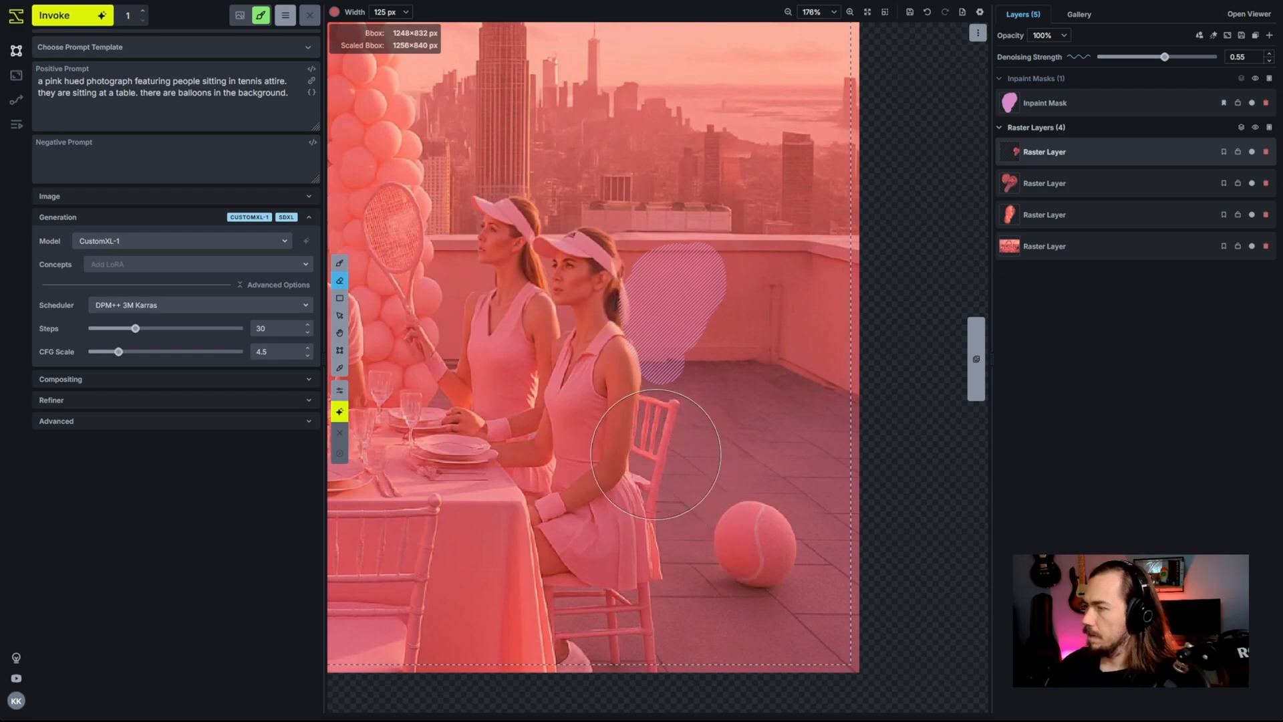
click(1252, 151)
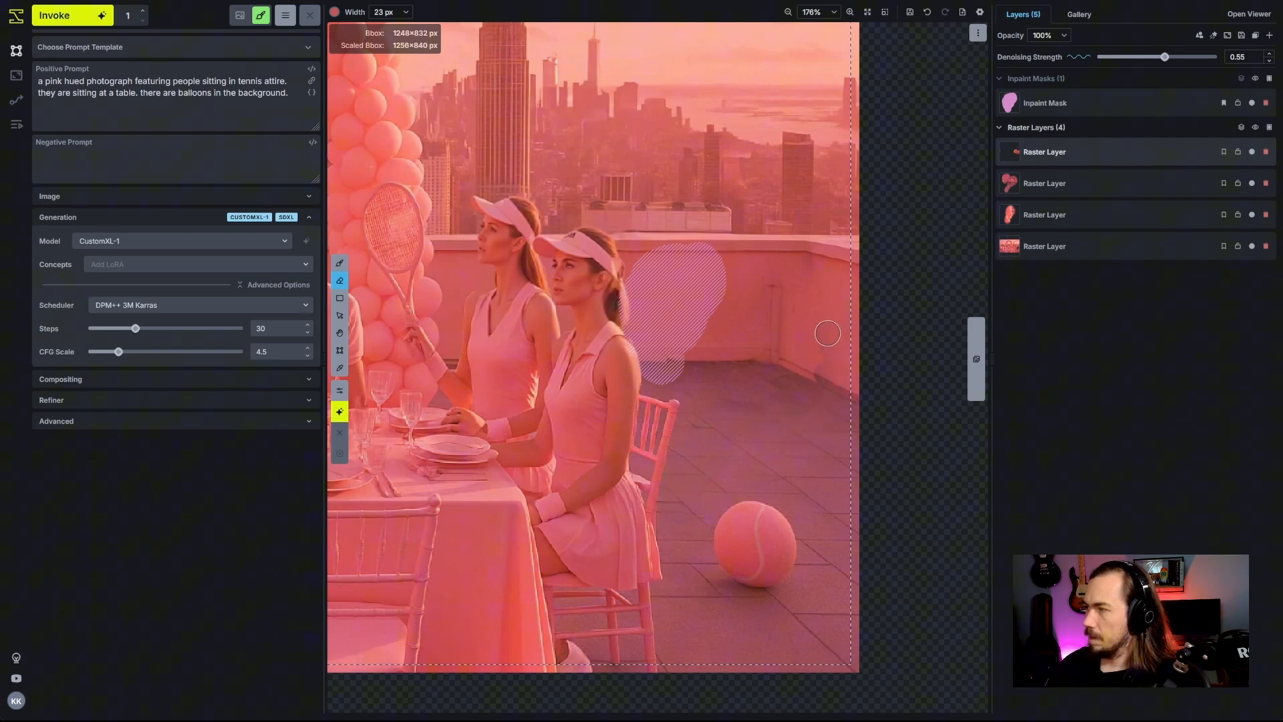
scroll(down, 3)
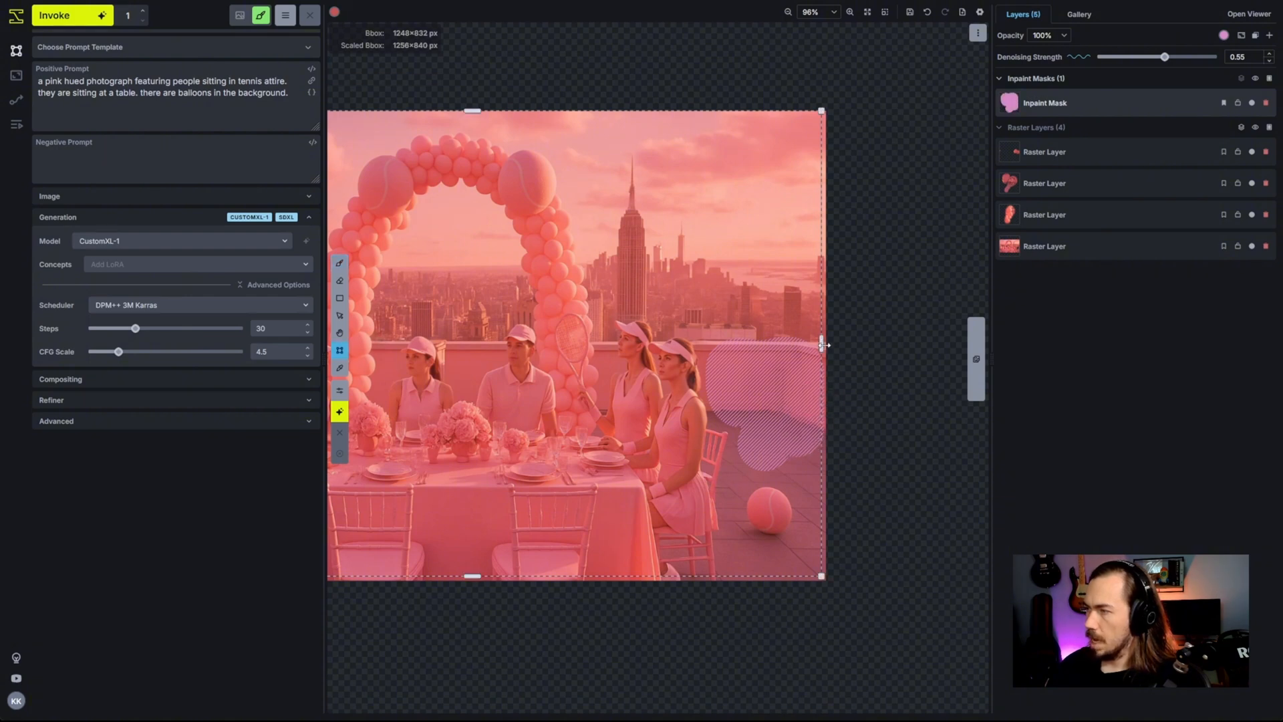
Widen the generation area, switch the model to FLUX.1 [dev], and generate new rooftop results.
drag(1164, 56, 1008, 109)
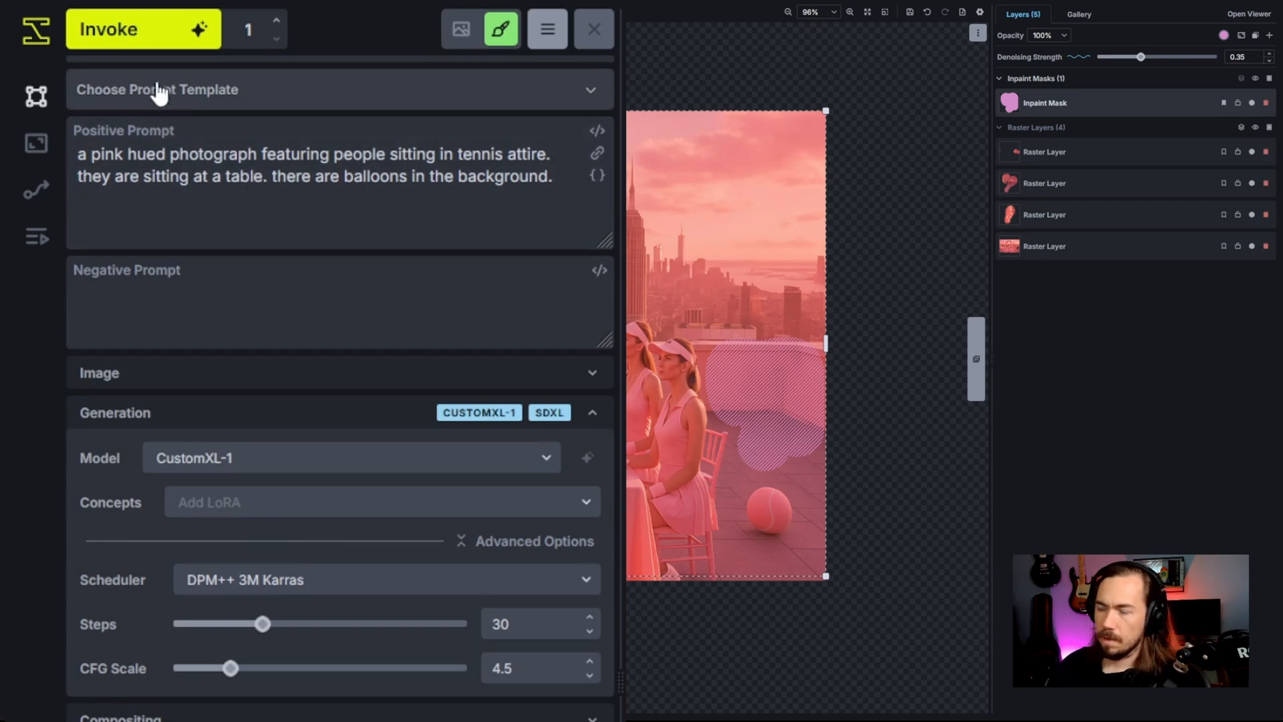
click(350, 457)
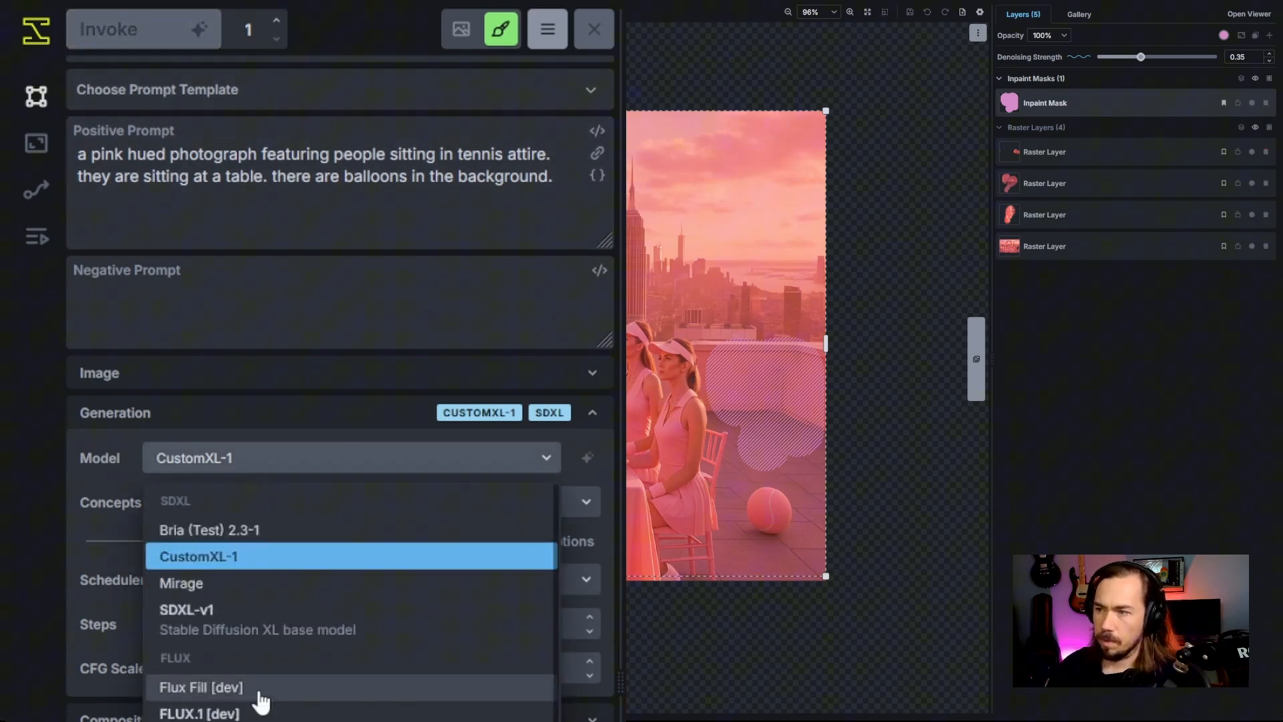
click(200, 713)
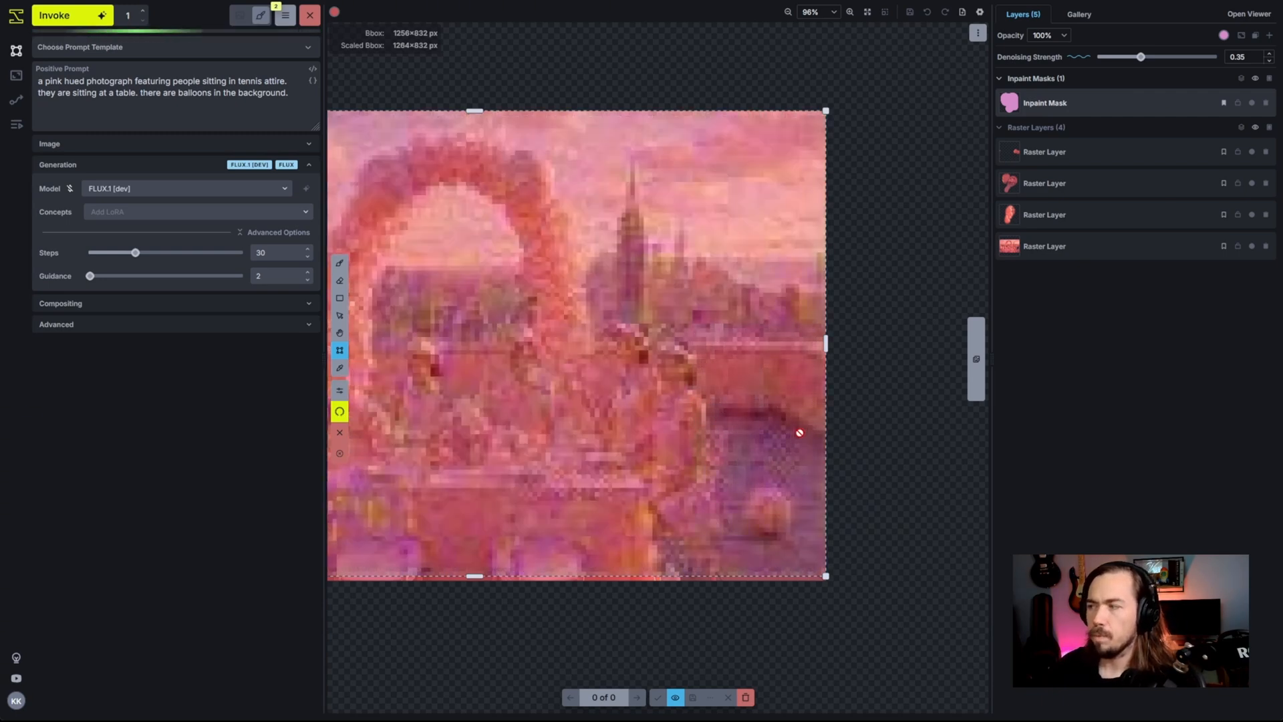
mouse_move(775, 417)
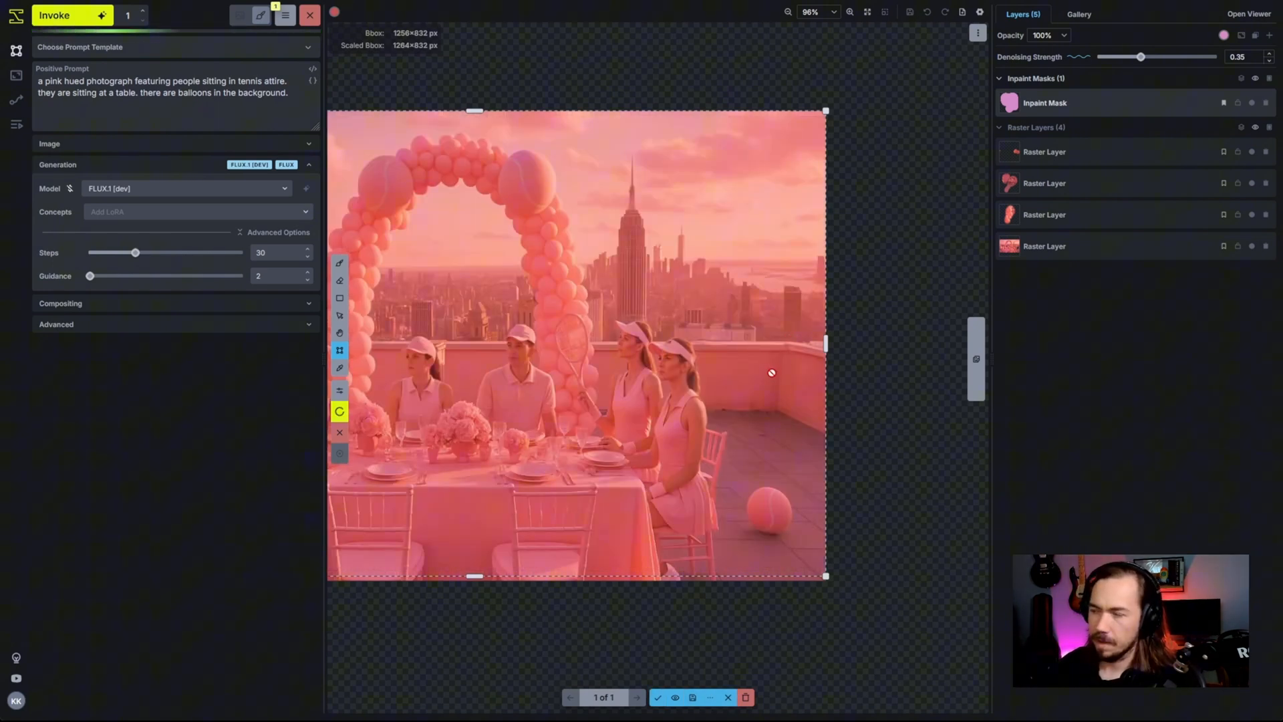
click(636, 698)
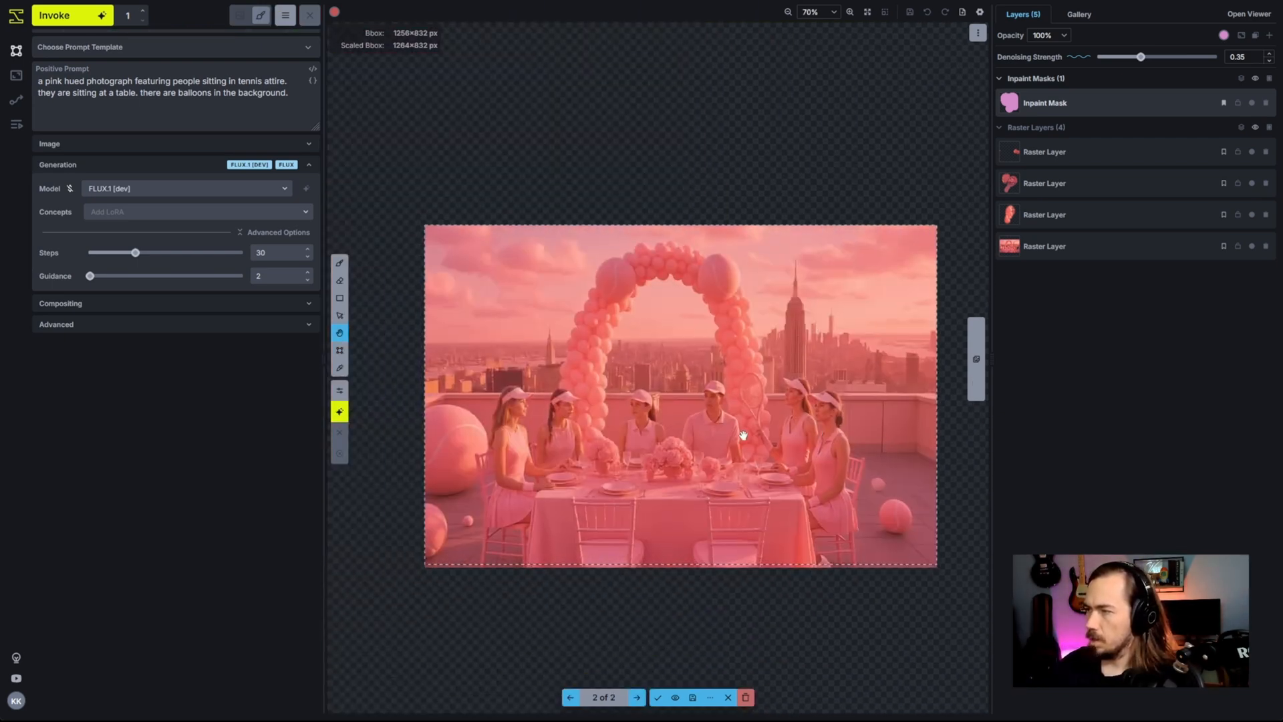
Accept the widened FLUX.1 [dev] scene as a fifth raster layer and browse the session gallery assets.
click(571, 698)
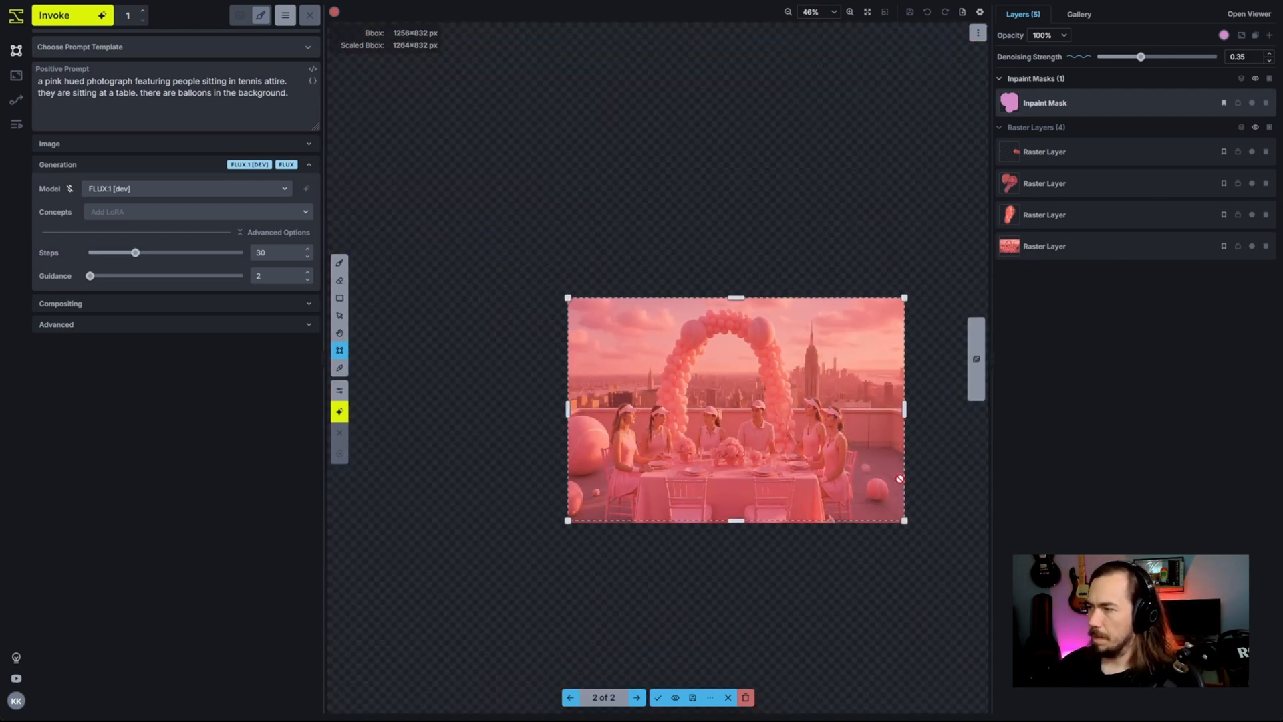
click(571, 698)
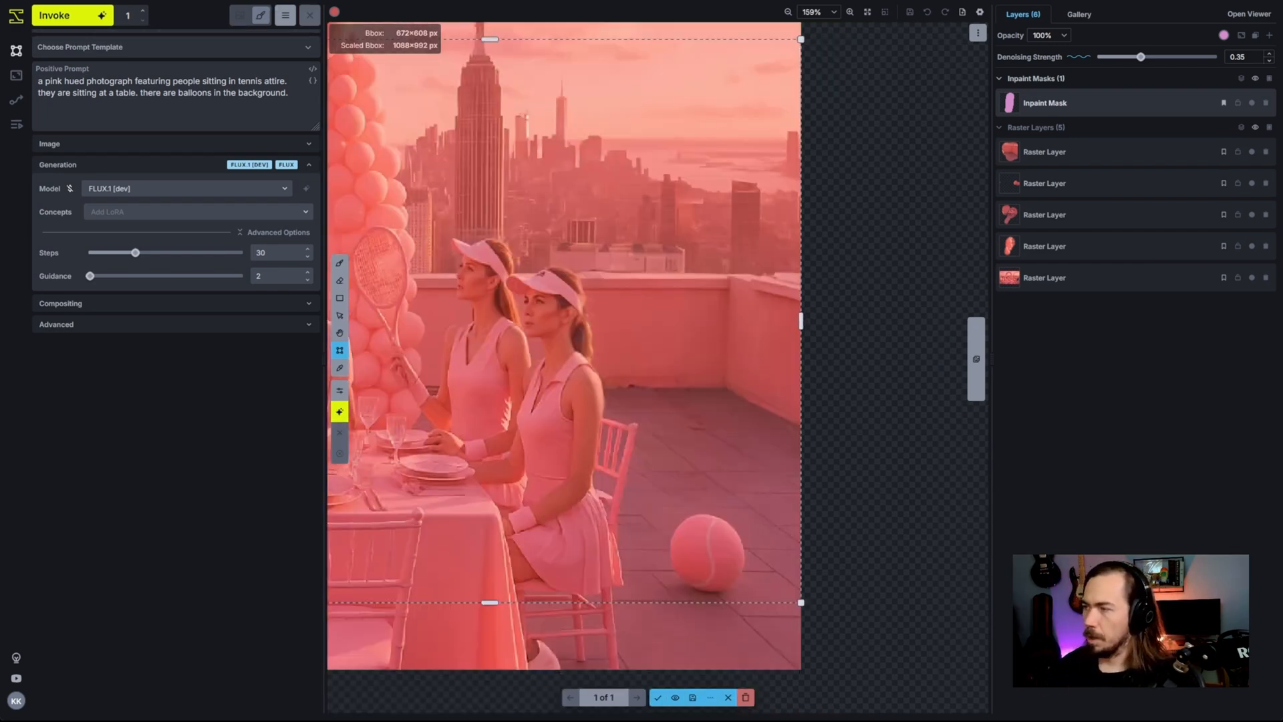
scroll(down, 3)
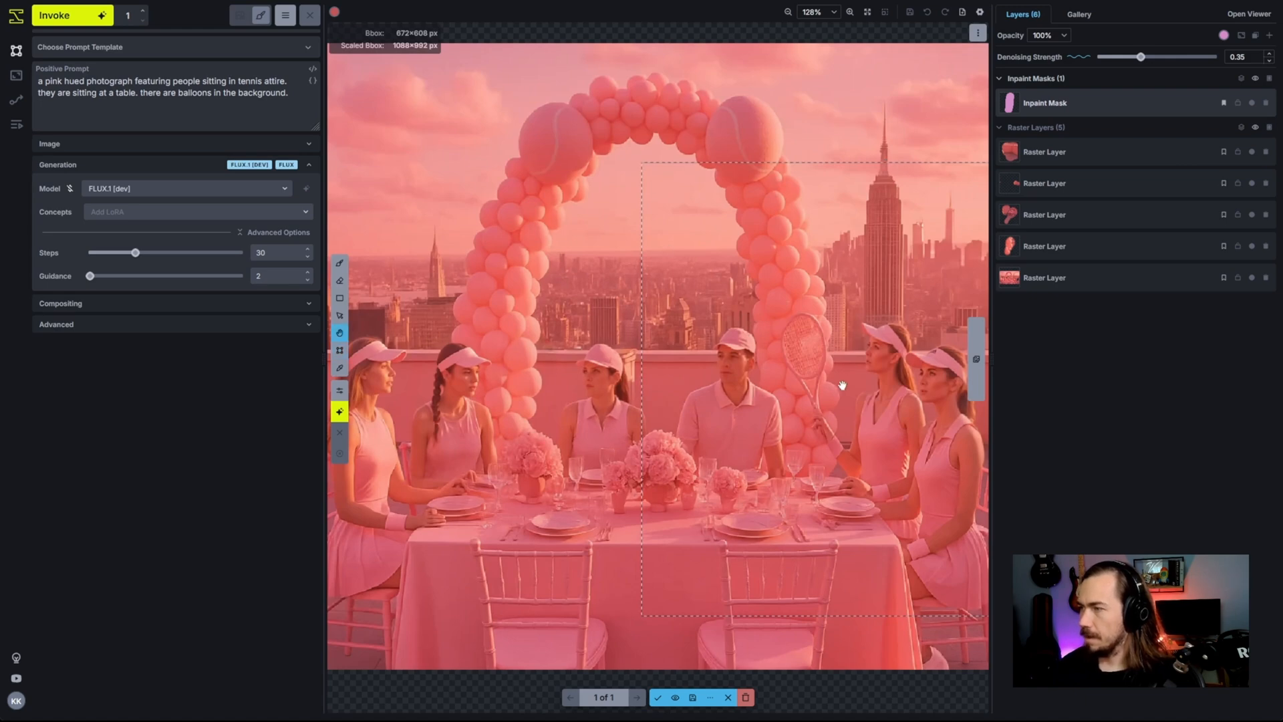
scroll(down, 3)
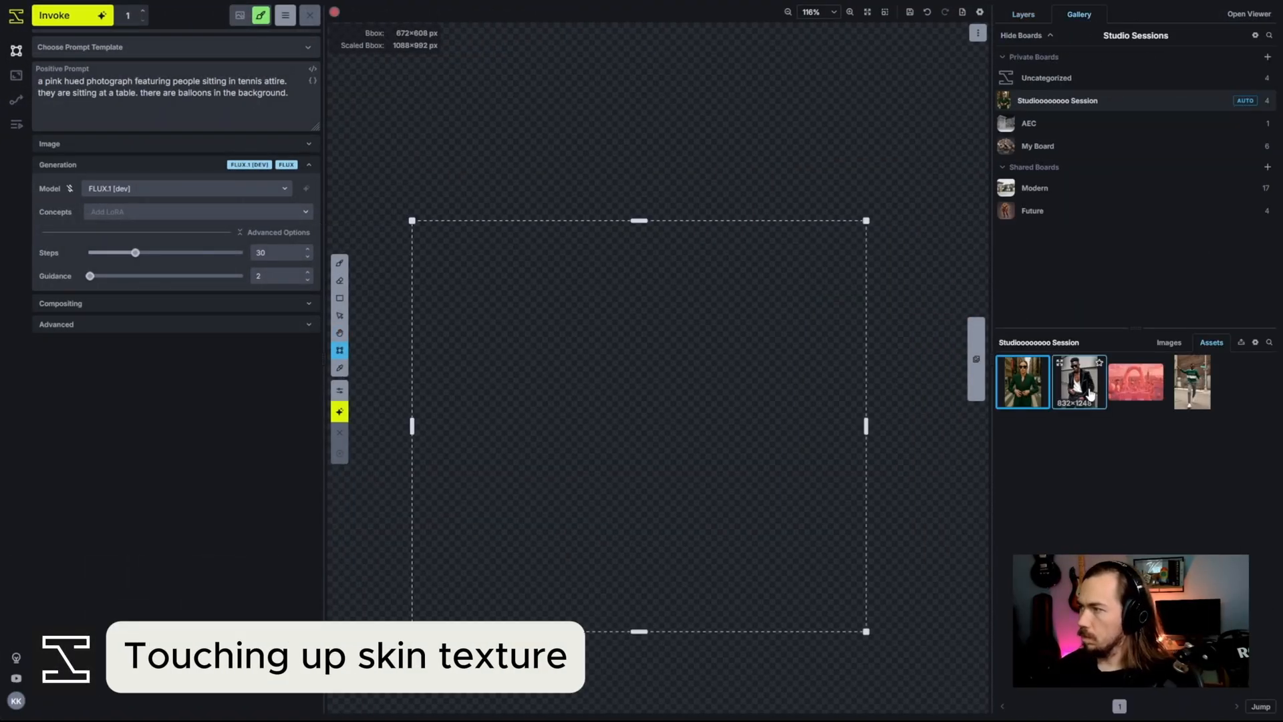
Create a new canvas with the velvet jacket portrait as a raster layer and replace the tennis prompt.
click(1078, 382)
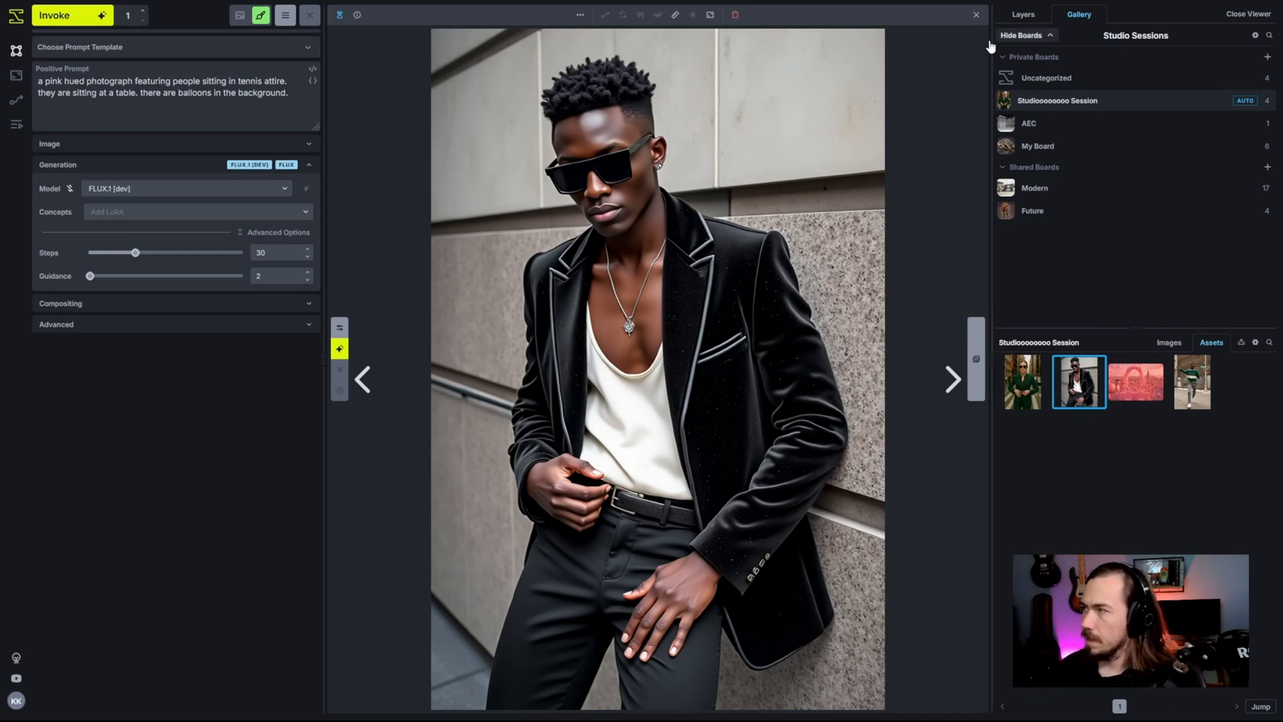
right_click(1078, 381)
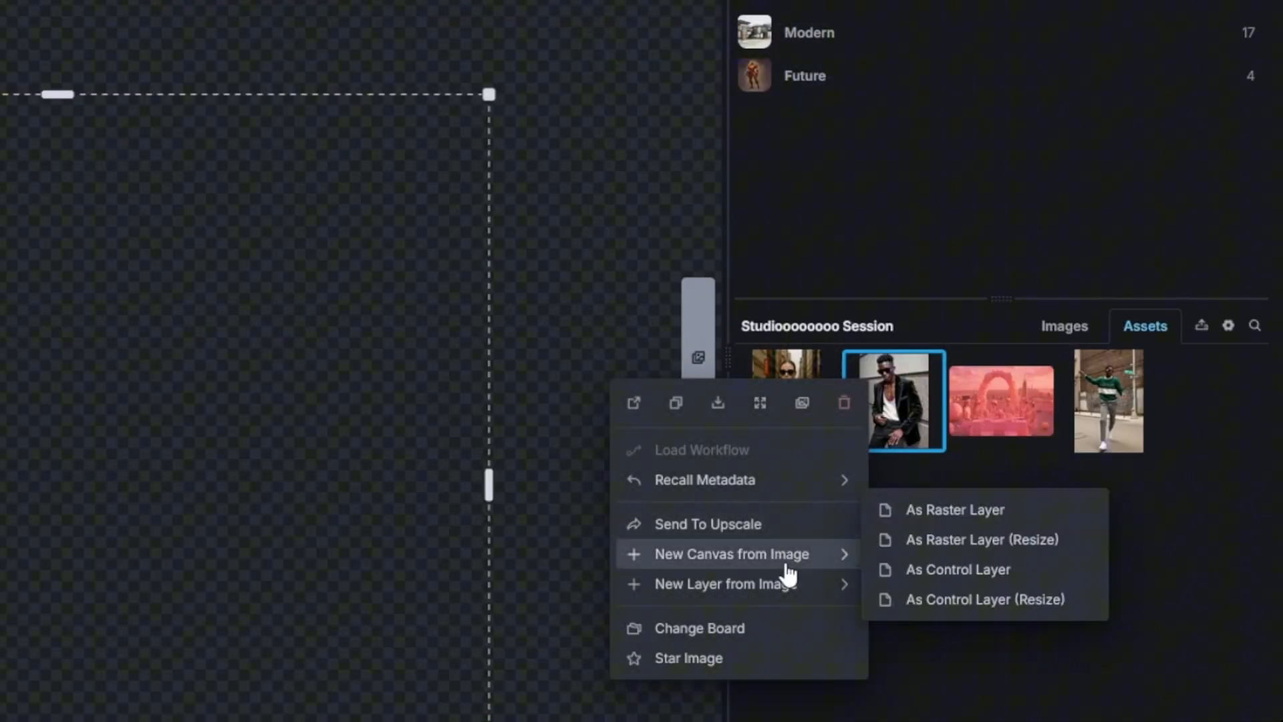
click(954, 509)
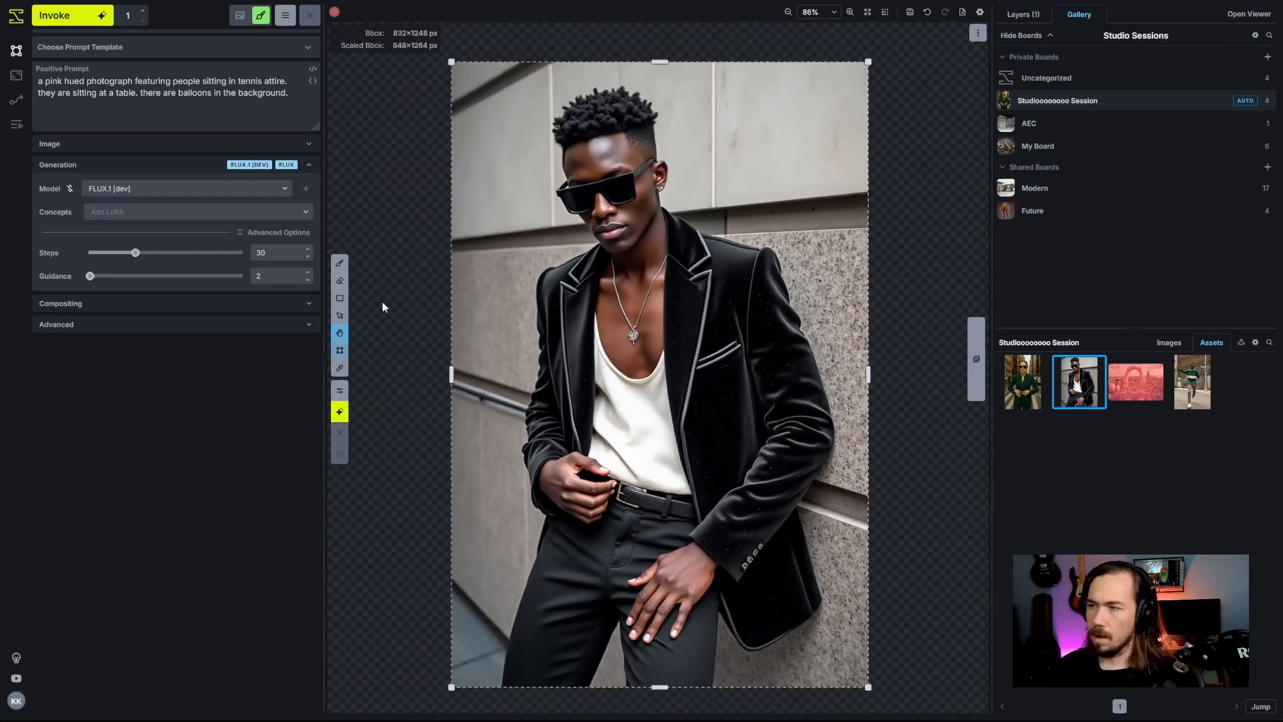
triple_click(163, 81)
text(a man in a black jacket, with black sunglasses, standing in a fashion editorial pose. this high quality photograph is taken by the worlds best photographer on his best day.)
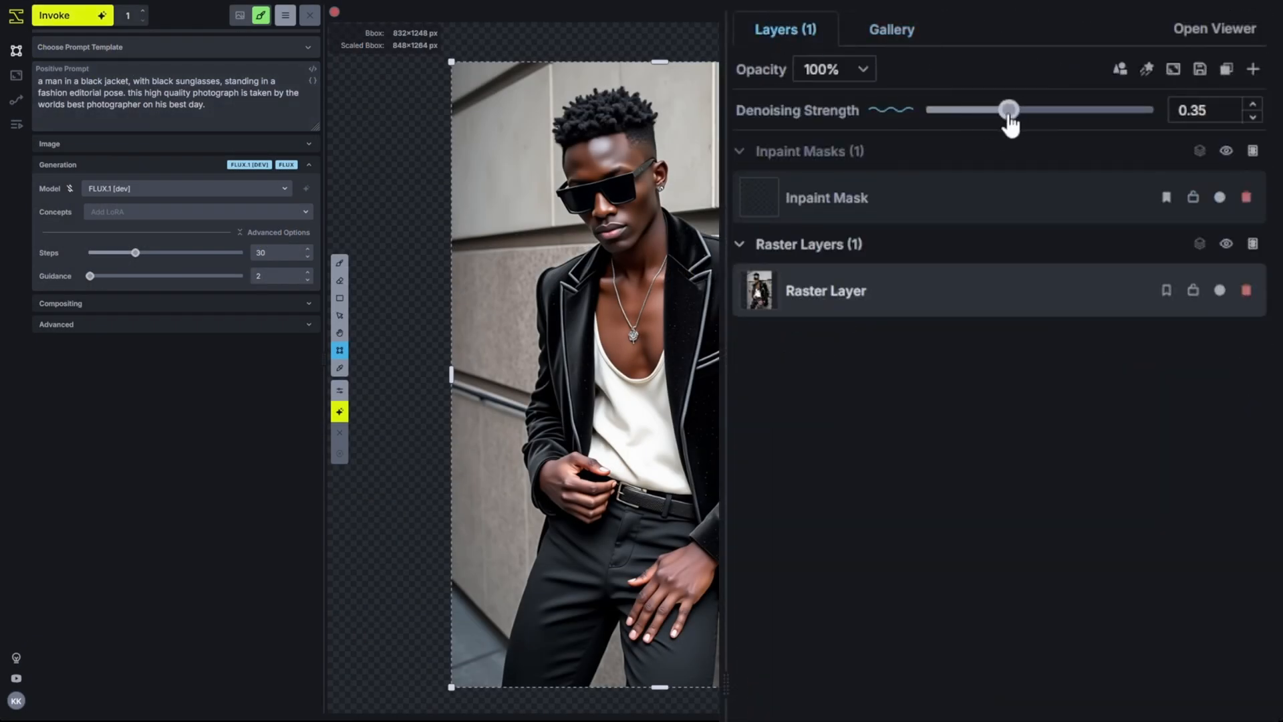
Drag the Denoising Strength slider down to about 0.3 for the portrait.
drag(1010, 109, 988, 108)
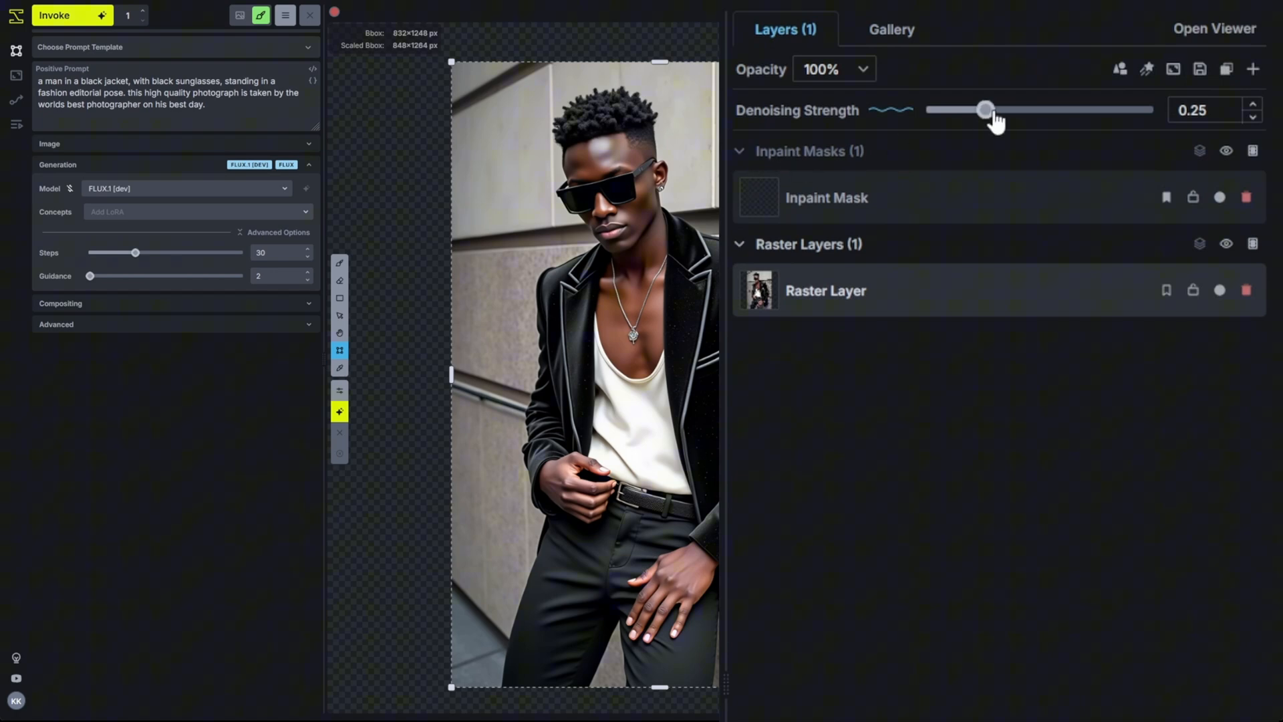
drag(987, 108, 996, 108)
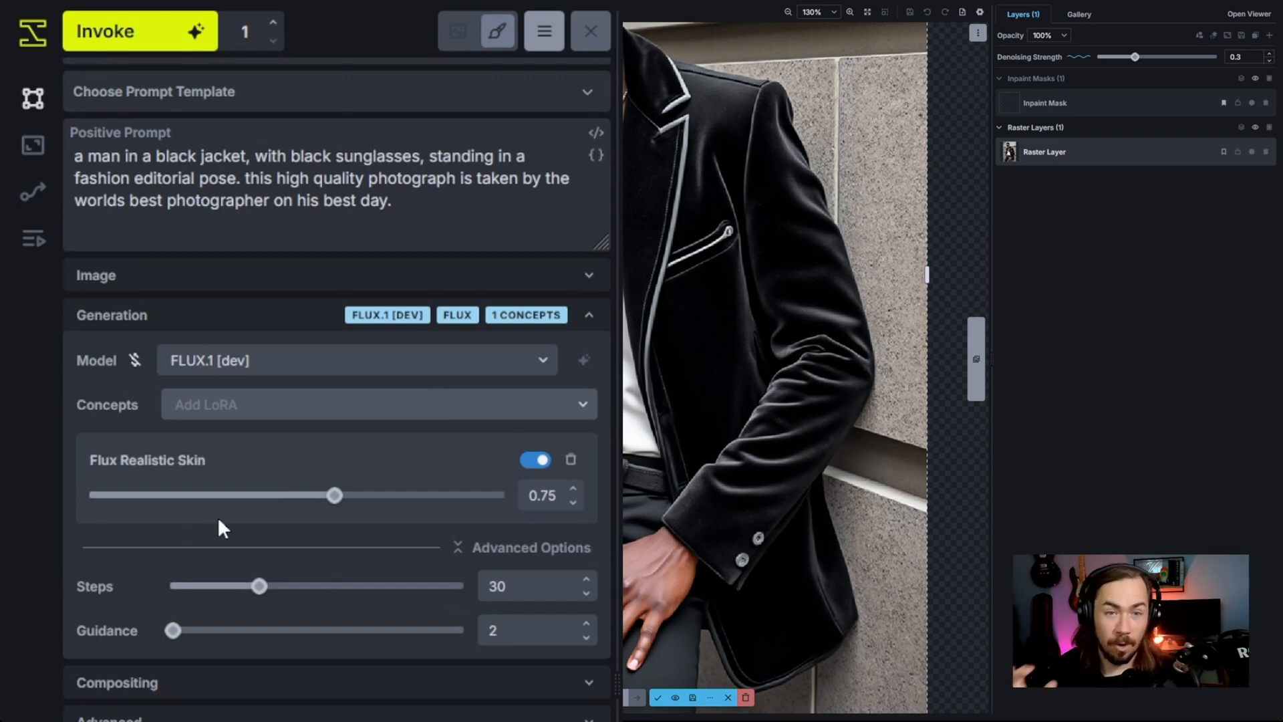
Set the Flux Realistic Skin weight to 0.9, generate, and compare the results against the original.
drag(332, 494, 348, 494)
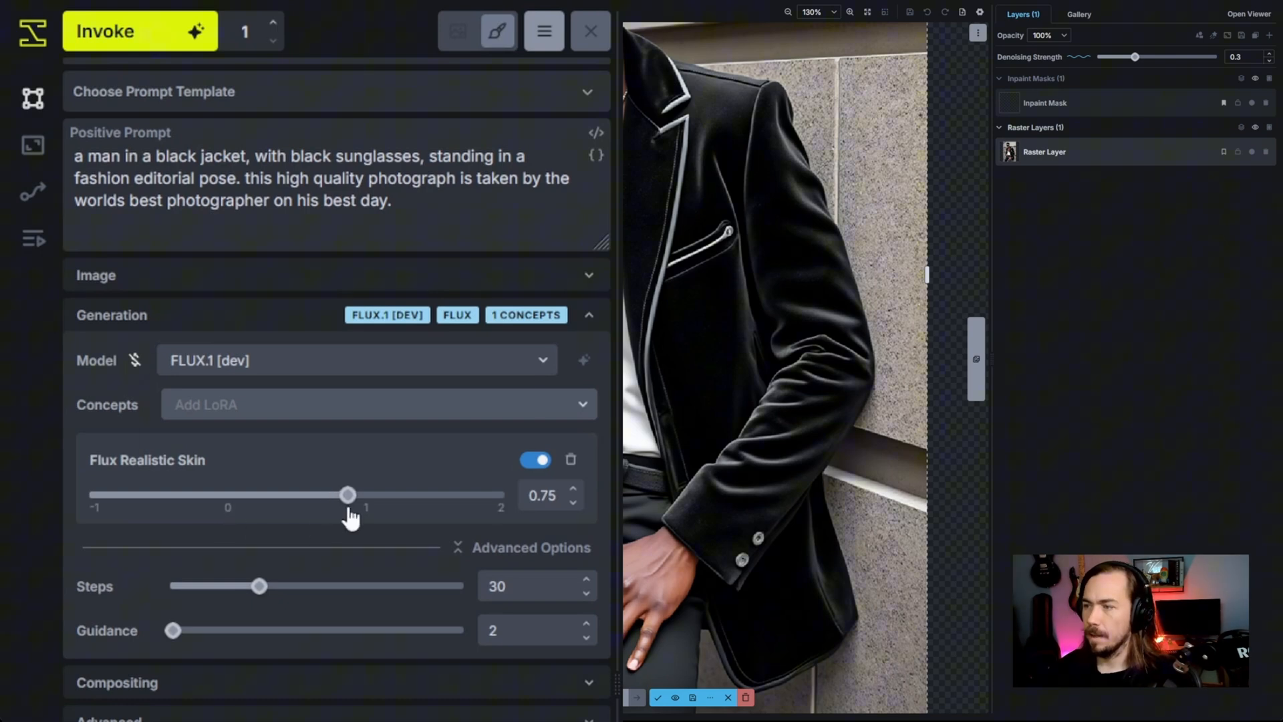
drag(348, 494, 353, 494)
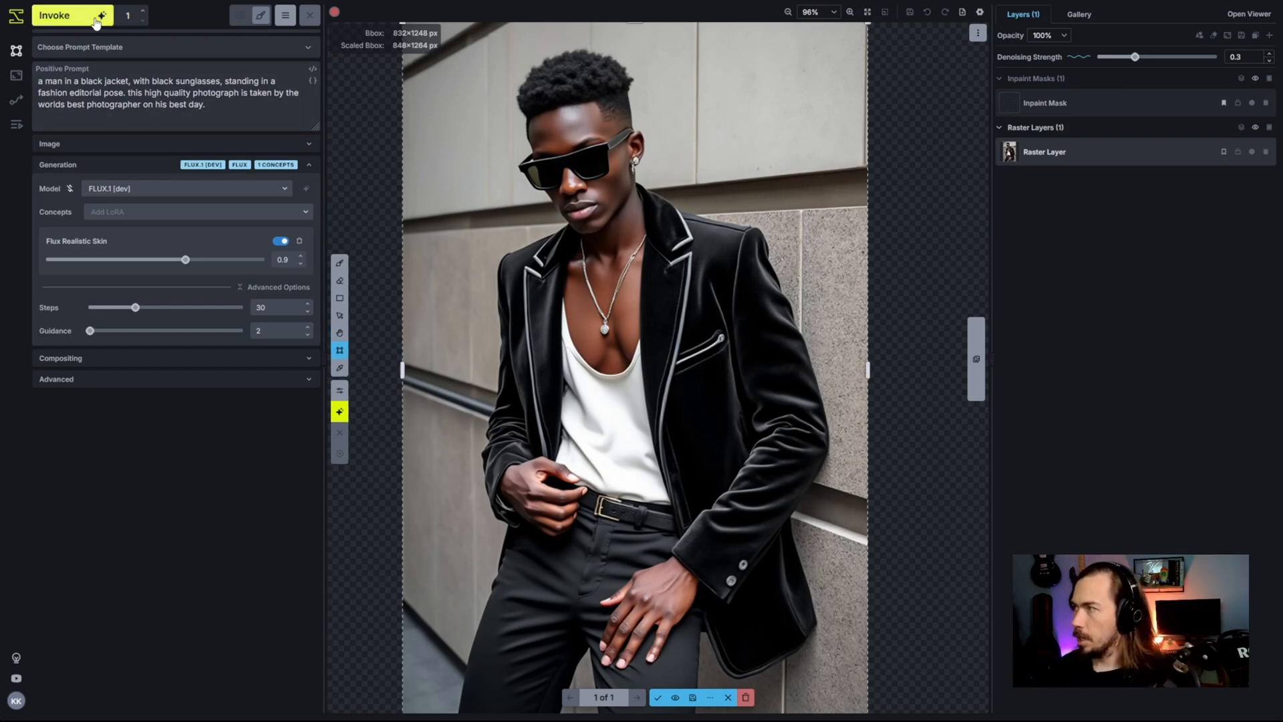
click(57, 15)
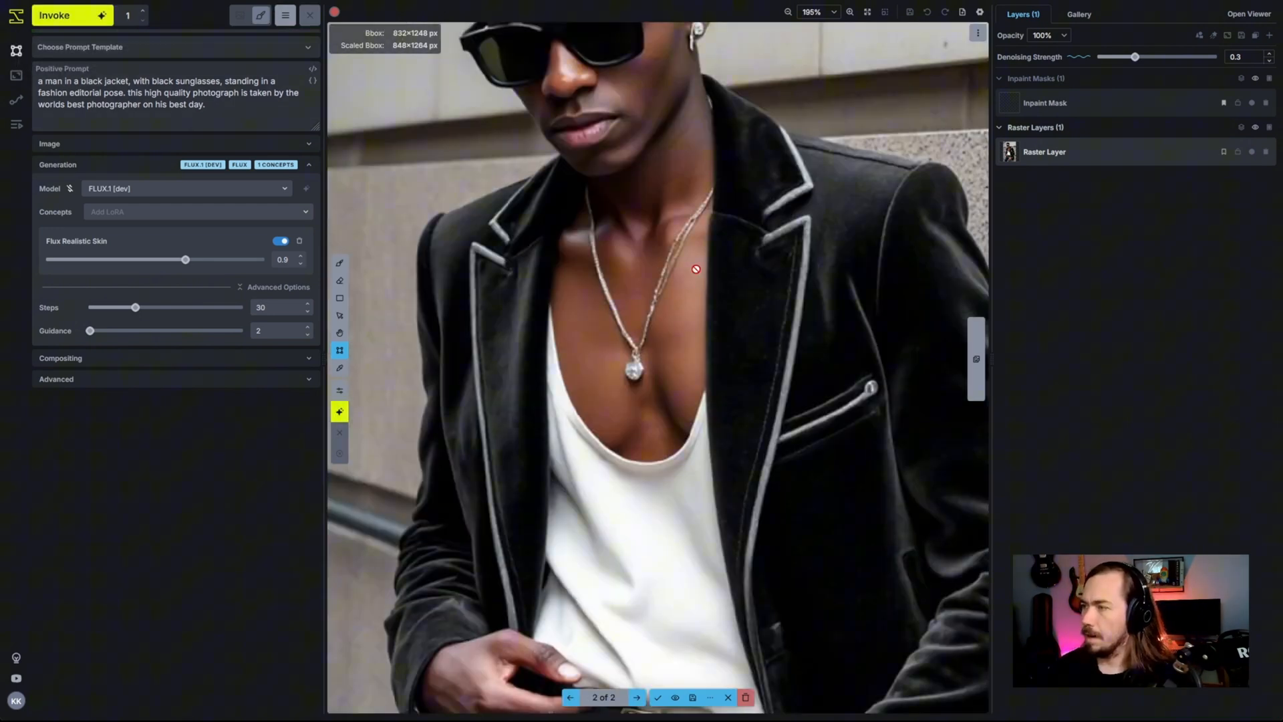
click(570, 697)
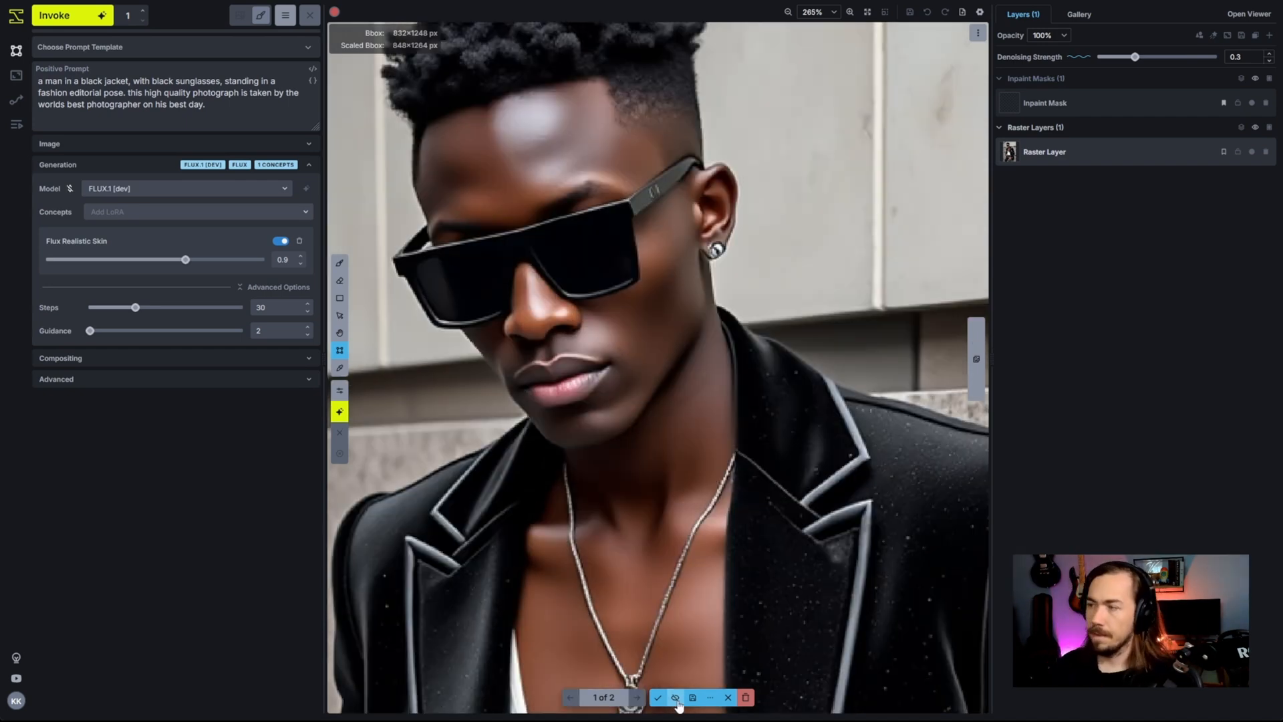
click(637, 697)
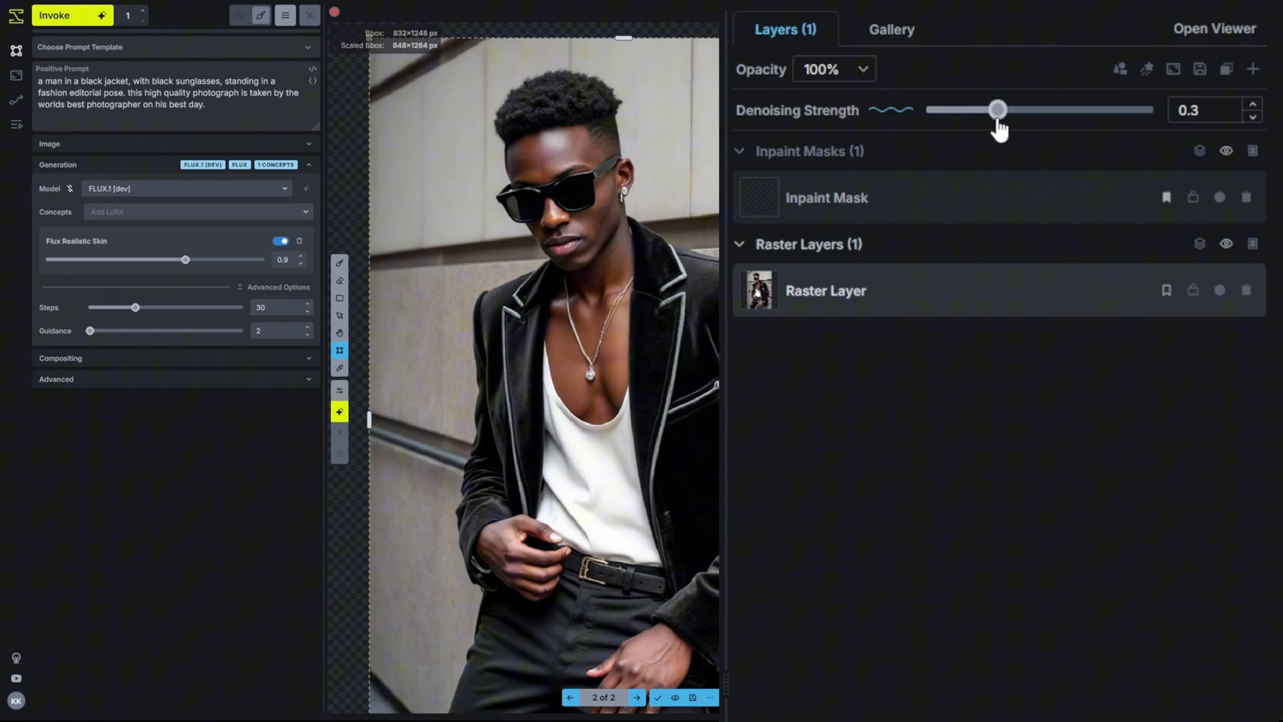
Raise denoising to 0.45, cycle through the three portrait results, and return to the second one.
drag(998, 108, 1031, 108)
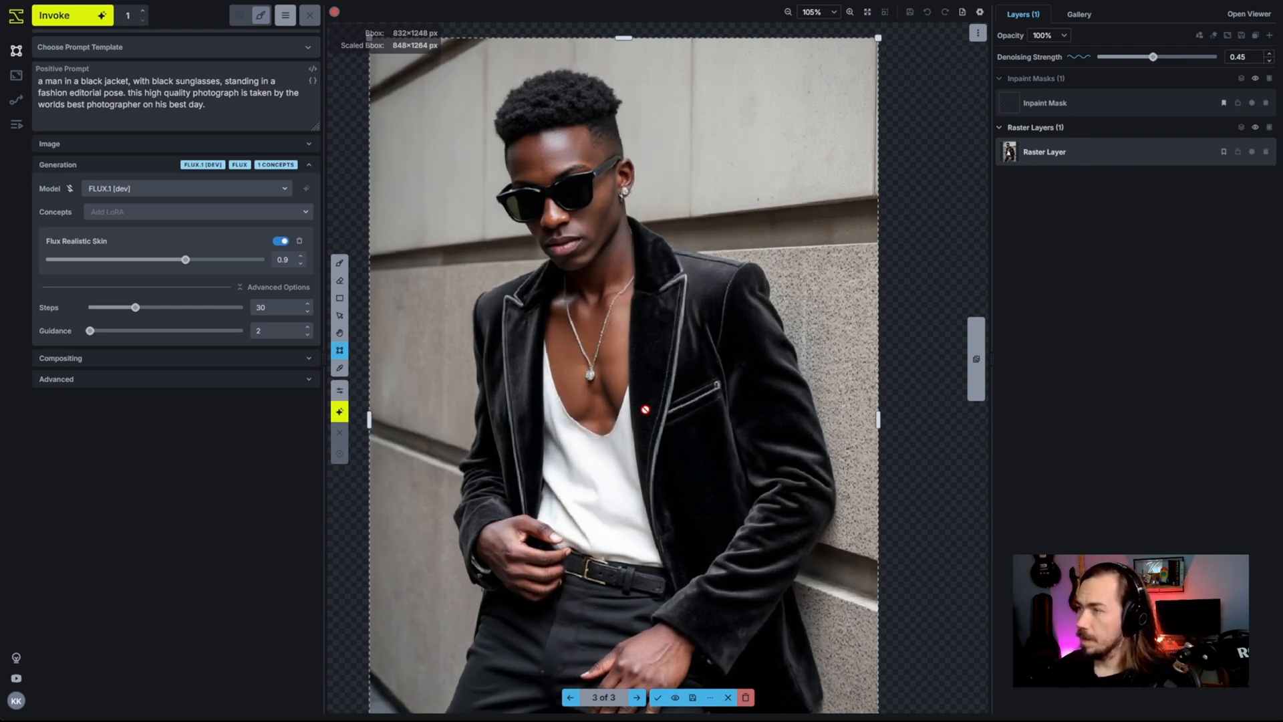
scroll(down, 3)
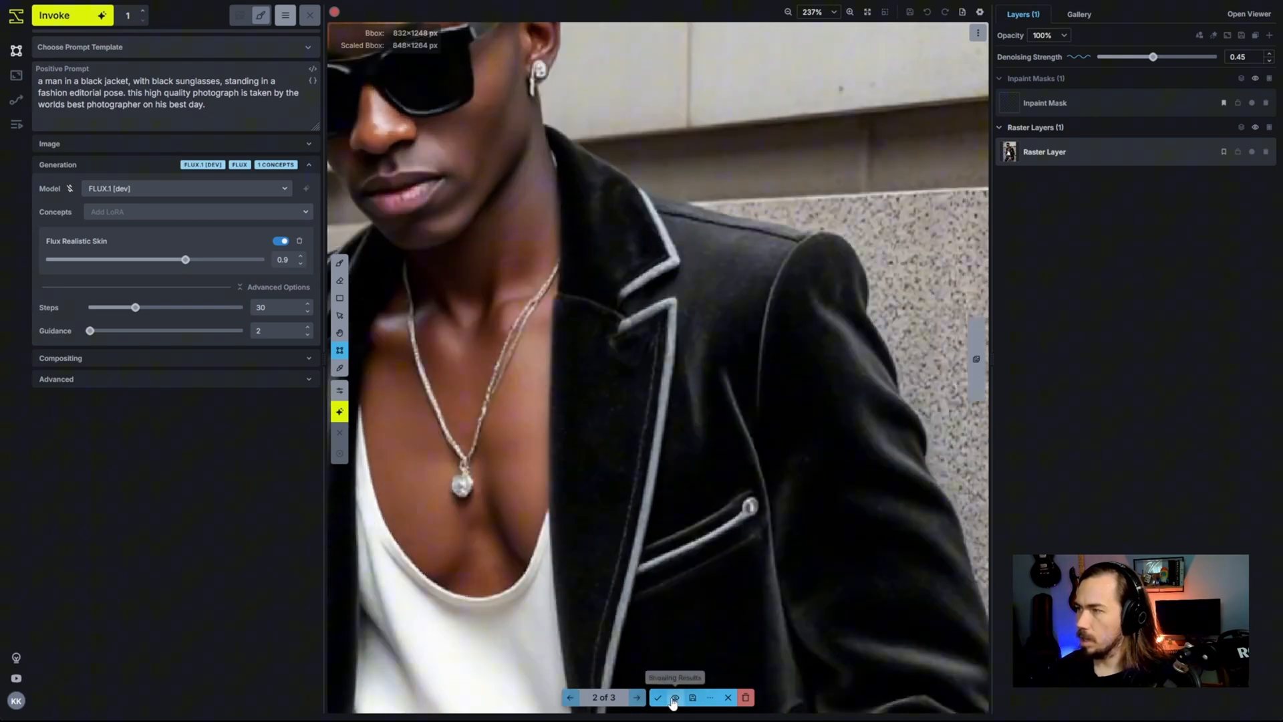
click(636, 698)
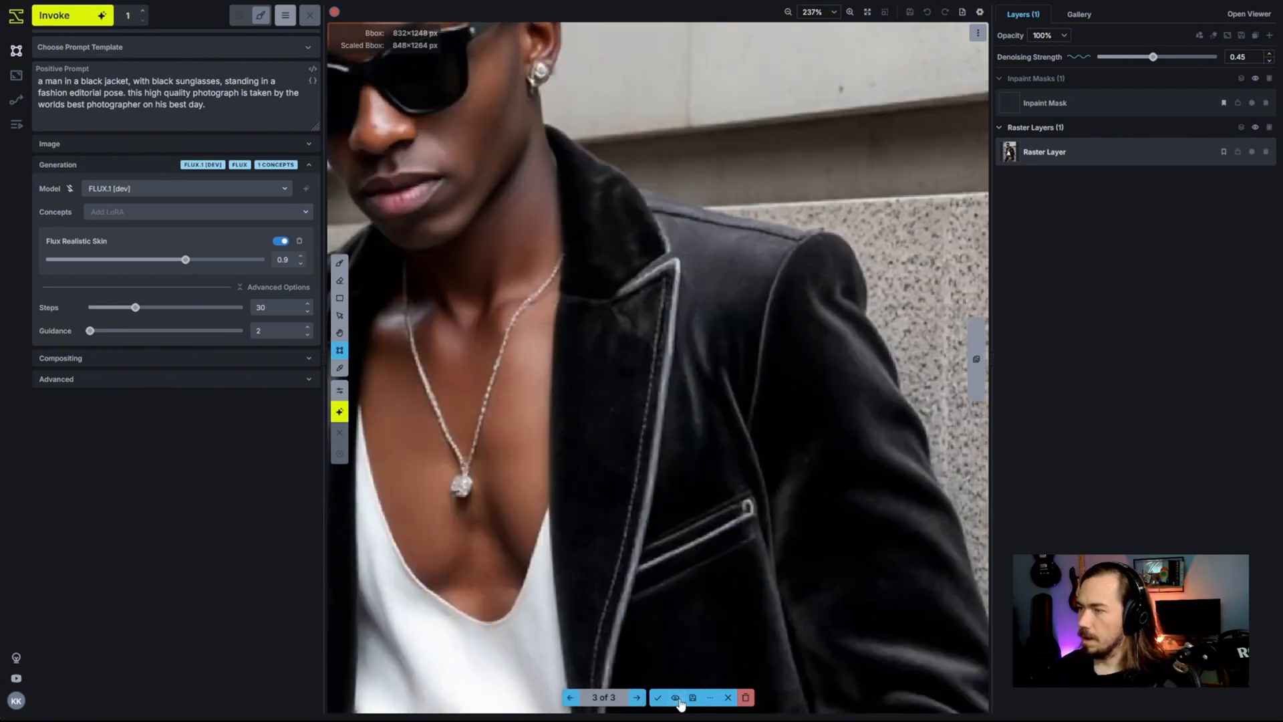
click(569, 698)
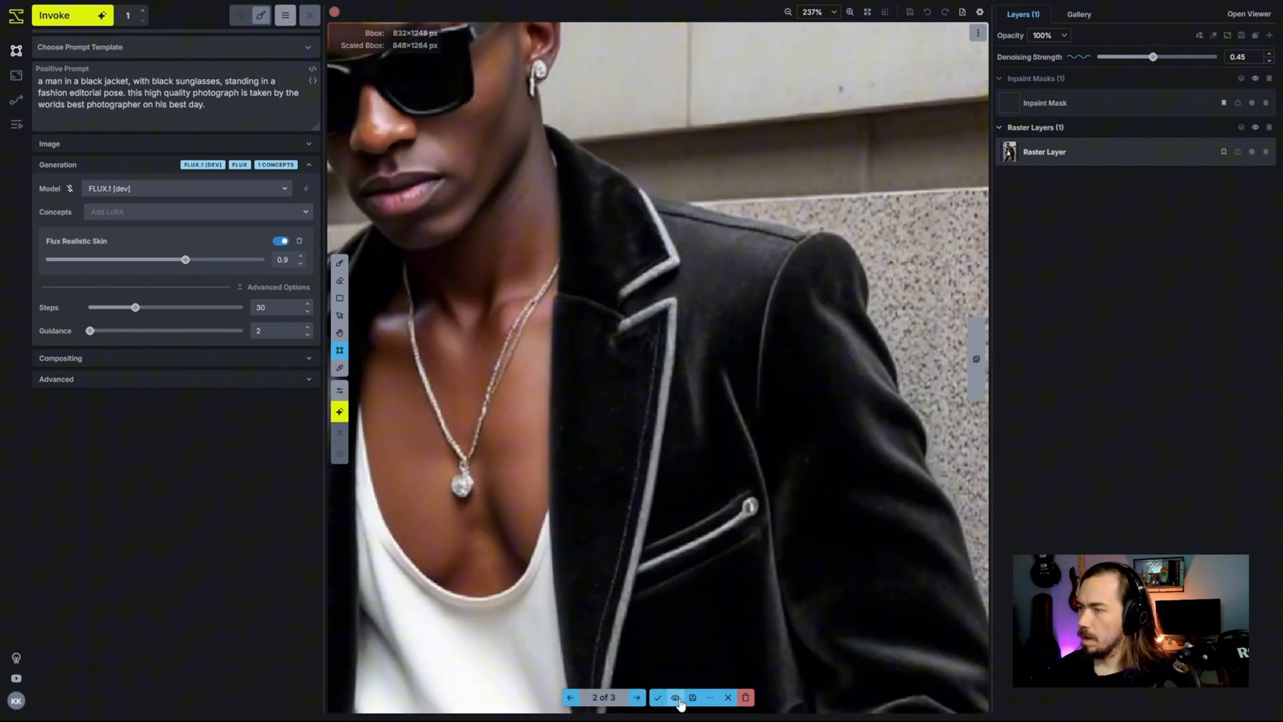
click(636, 697)
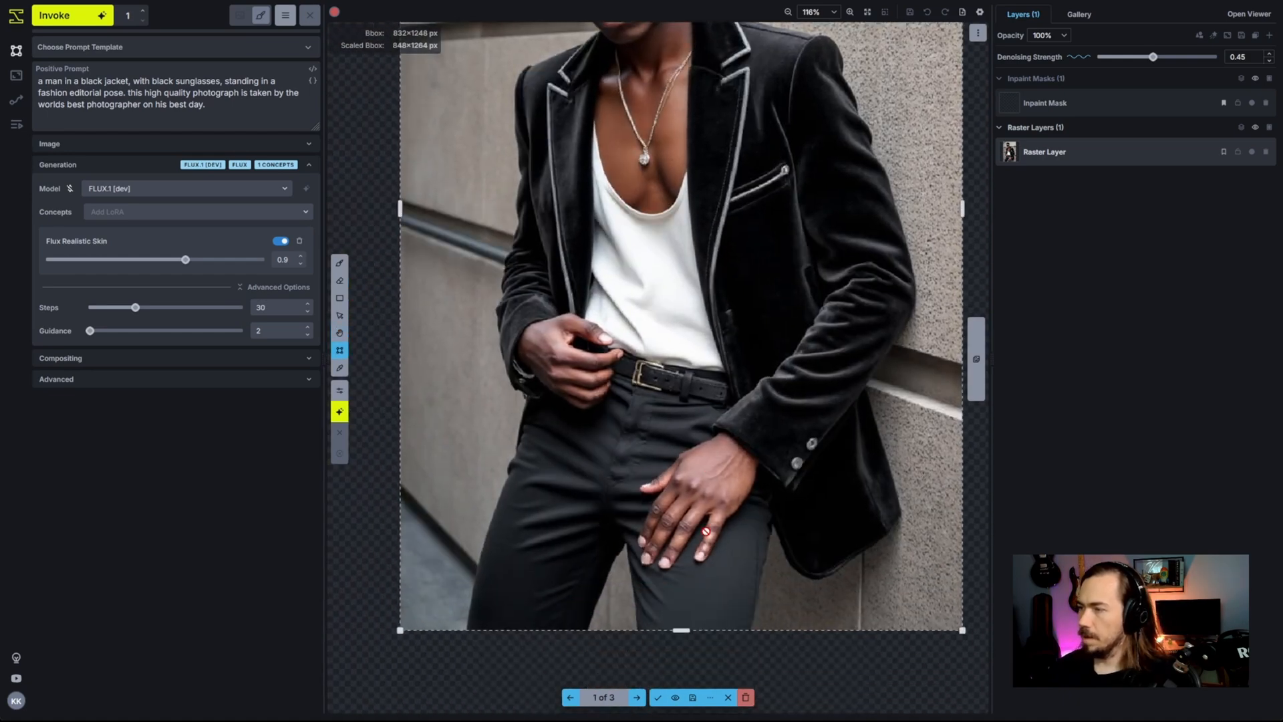
click(637, 698)
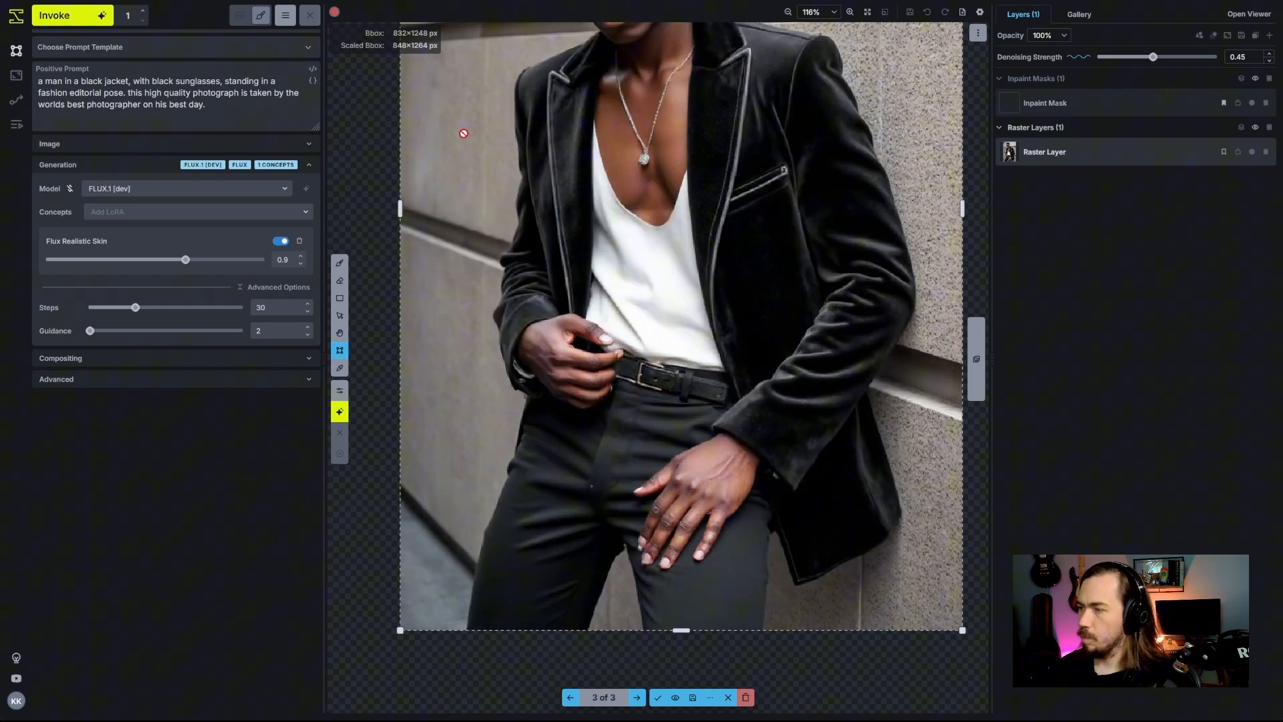
click(571, 697)
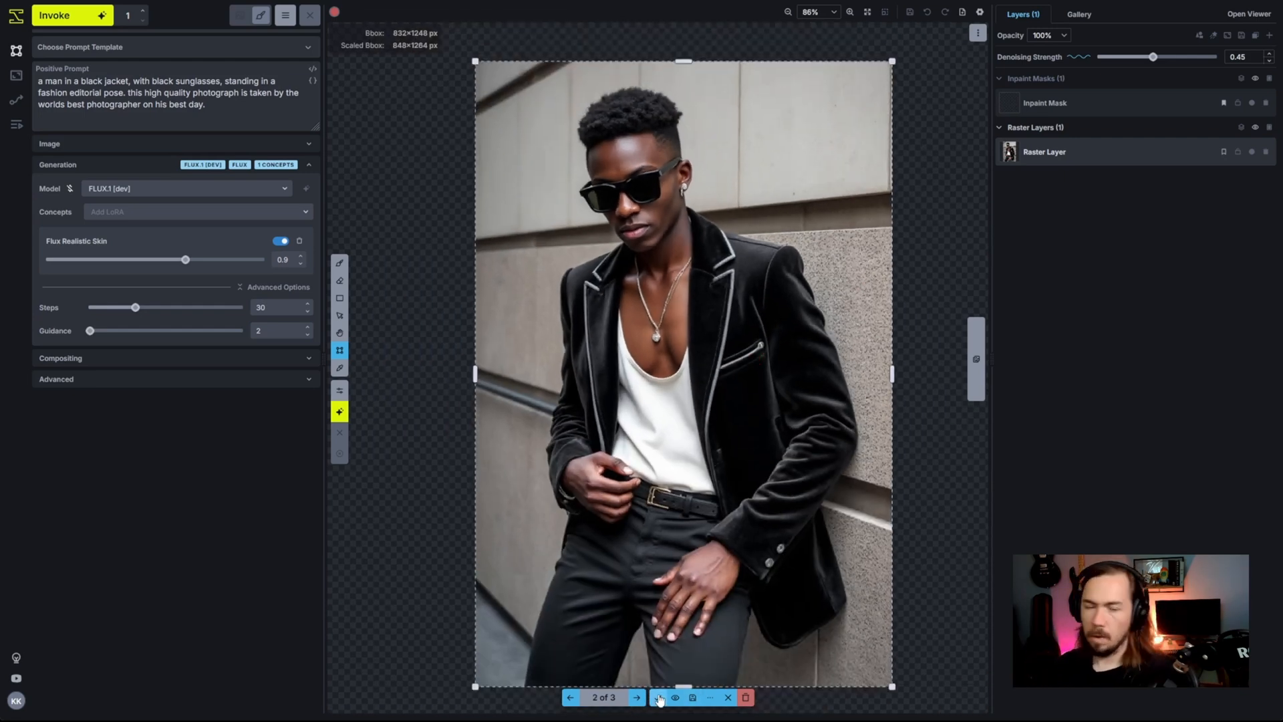
mouse_move(659, 698)
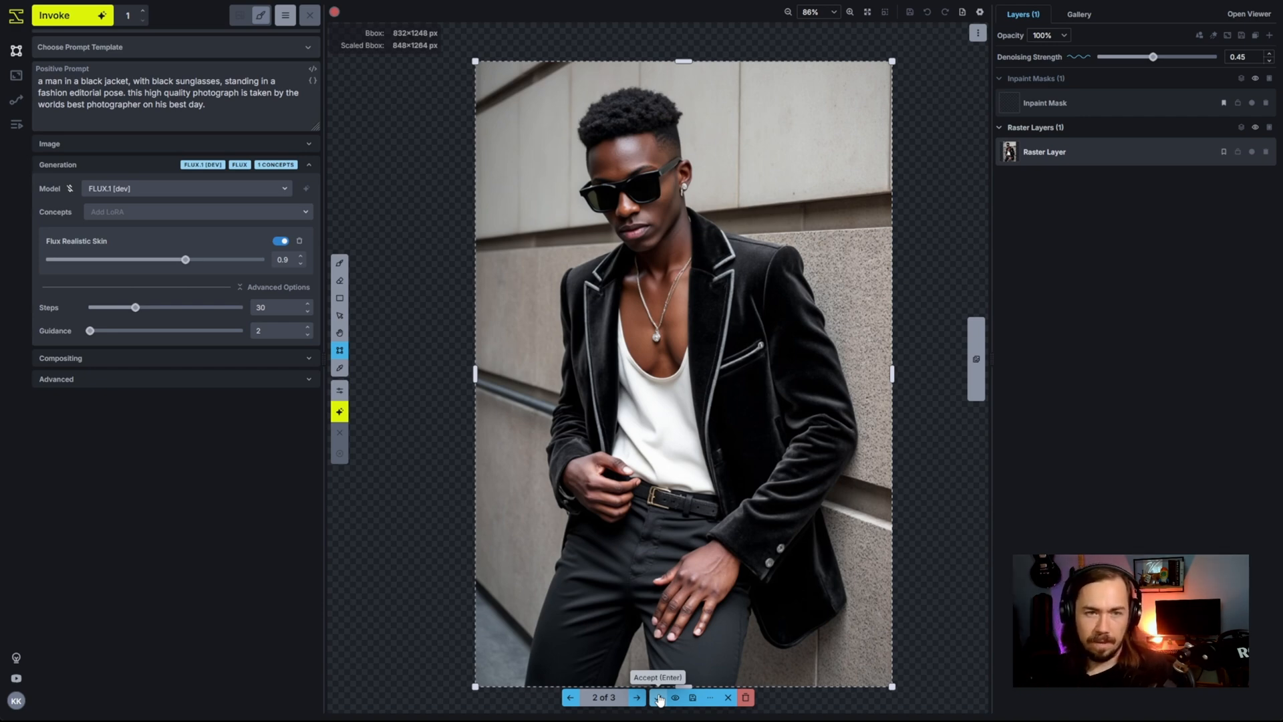
Set denoising back to 0.3 and accept the chosen portrait as a second raster layer.
drag(1152, 58, 1136, 57)
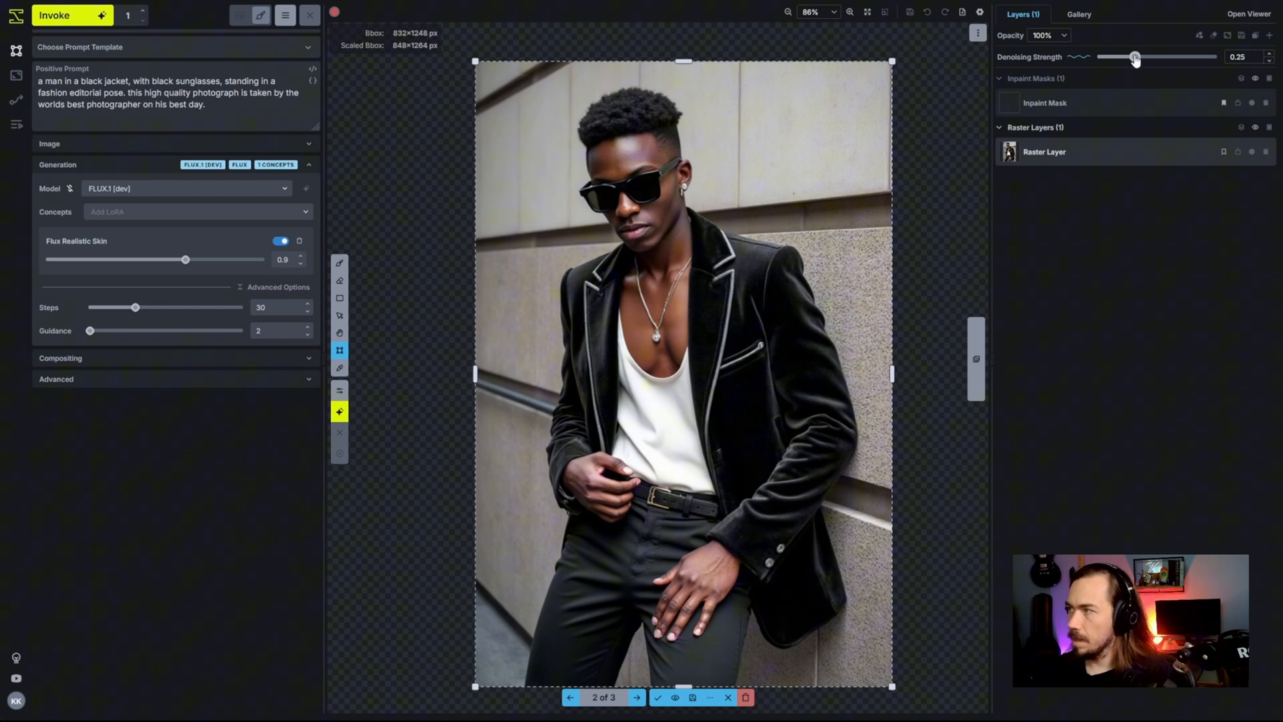
drag(1134, 56, 1129, 56)
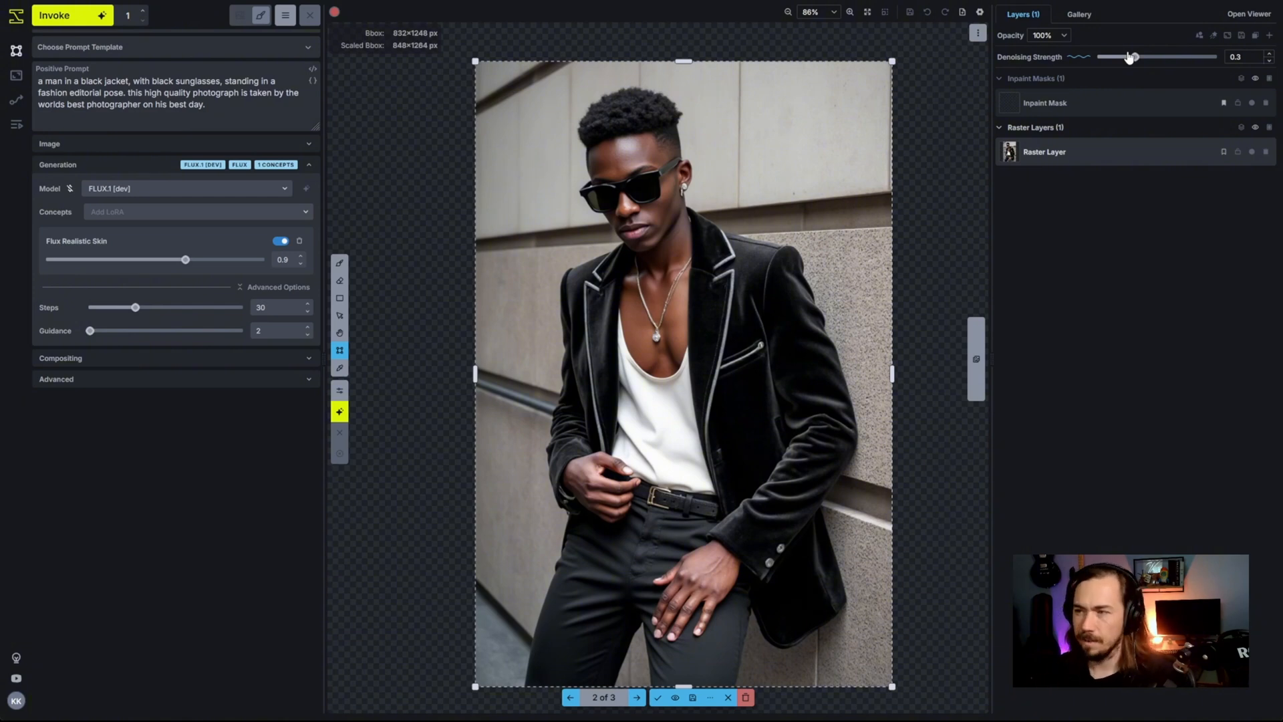
click(636, 698)
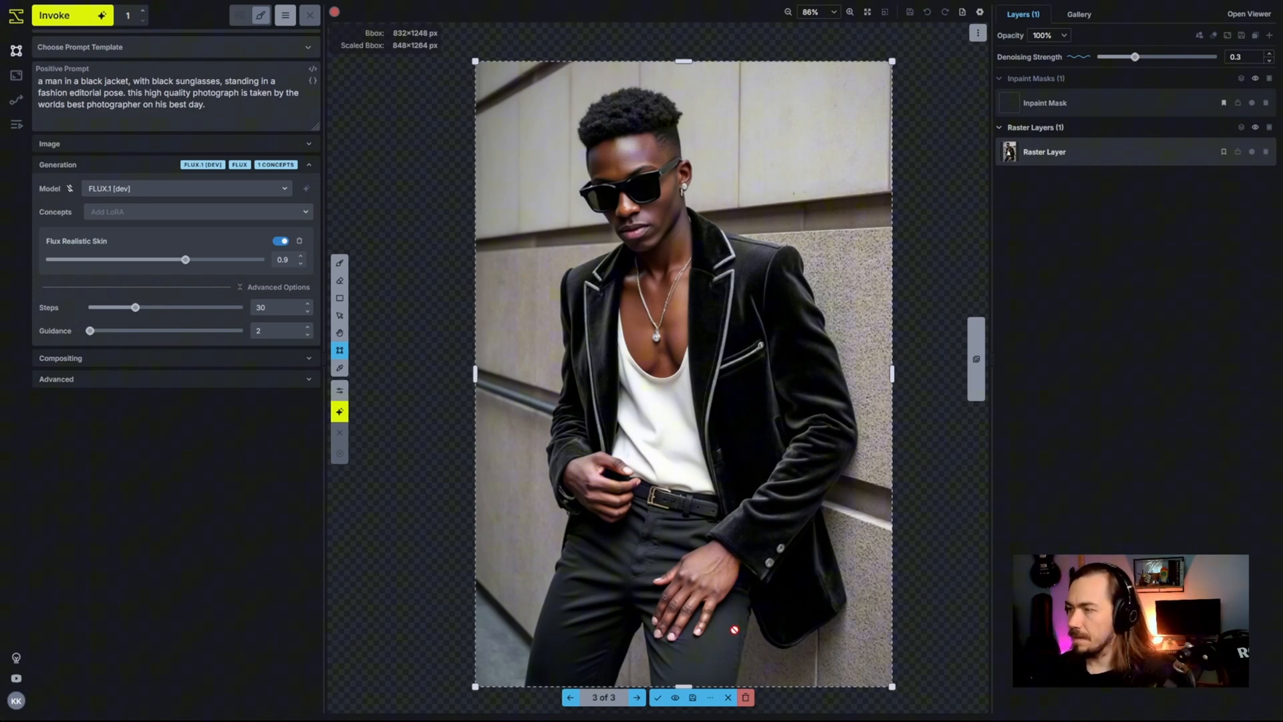
click(571, 698)
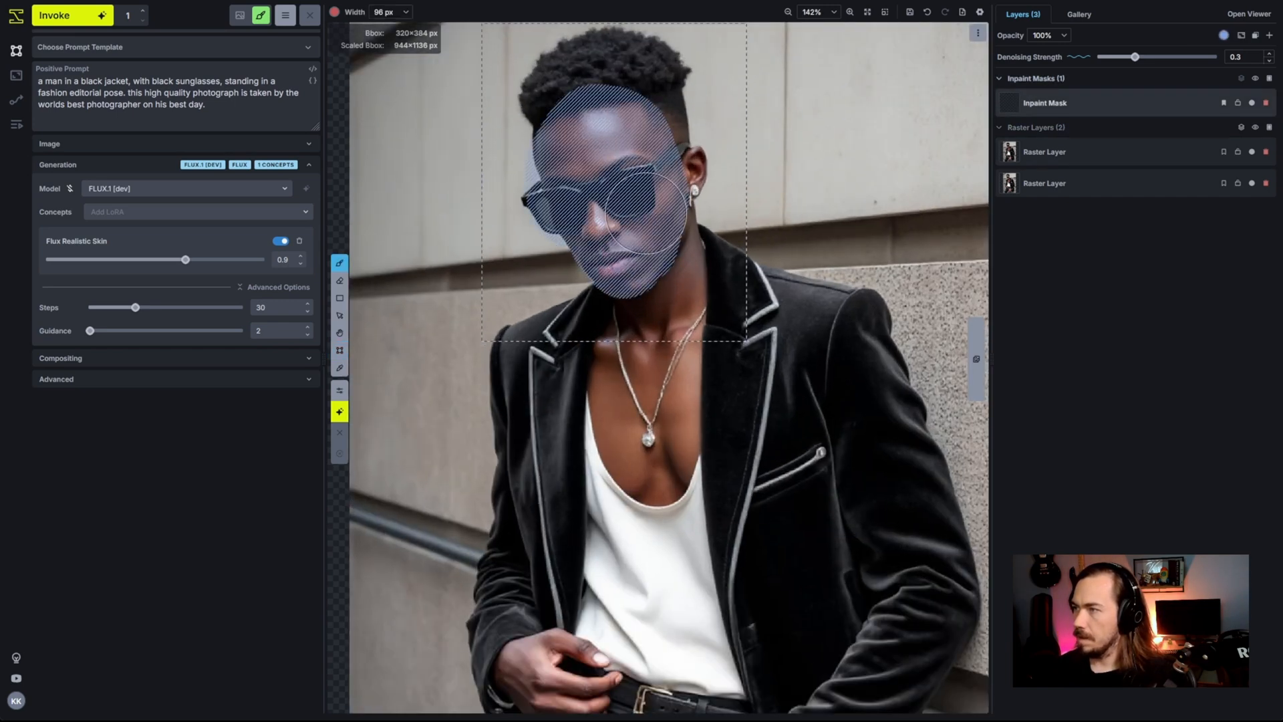
Regenerate the masked face at 0.35 denoising and toggle its visibility against the original.
drag(1134, 56, 1141, 56)
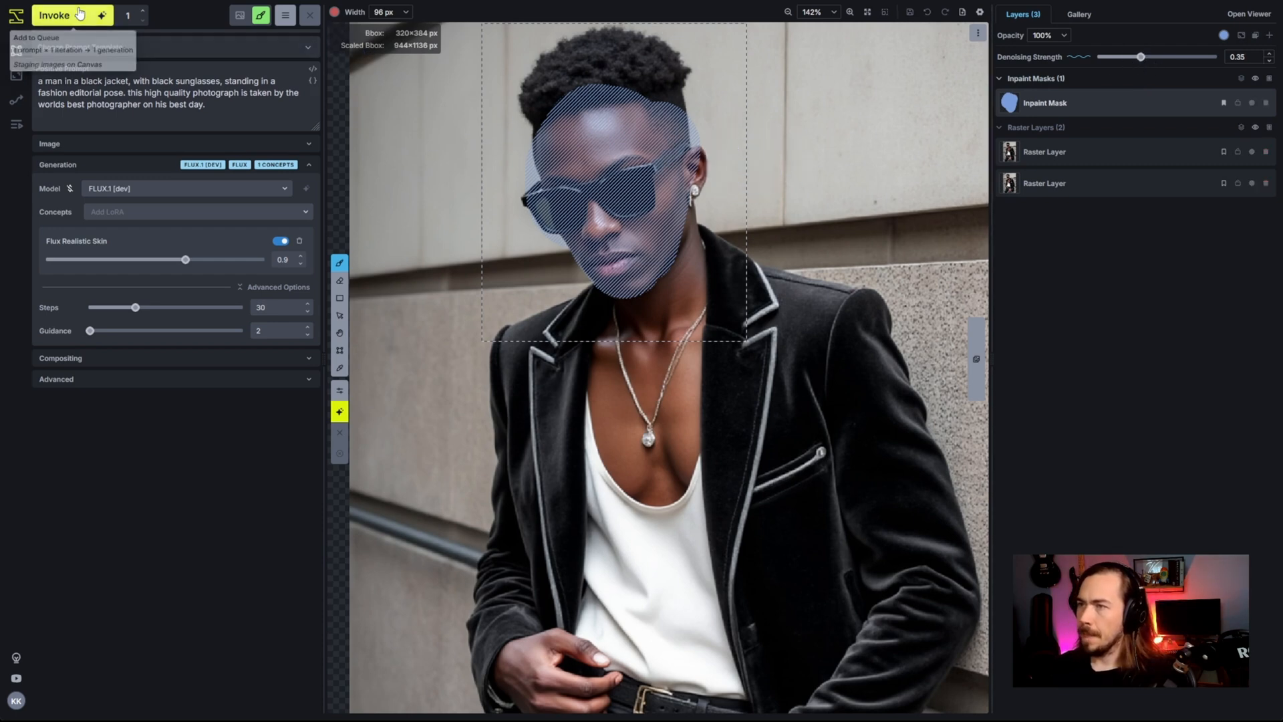
click(55, 15)
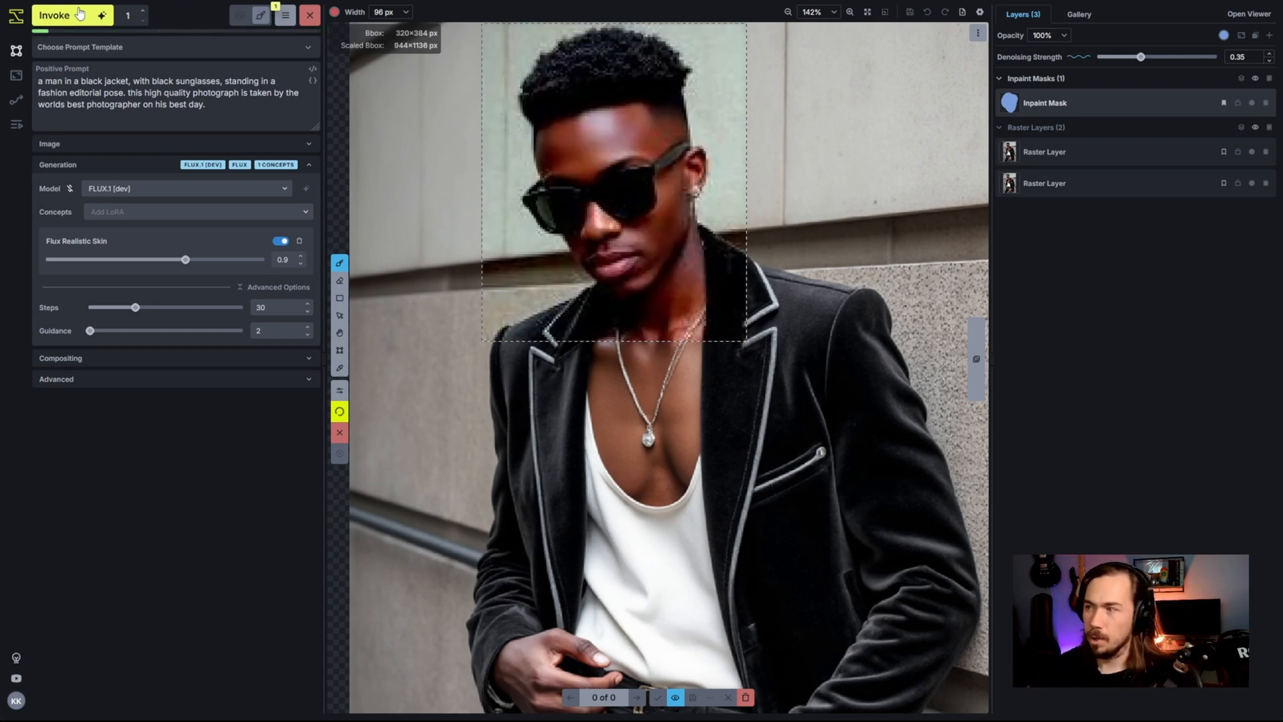
click(55, 15)
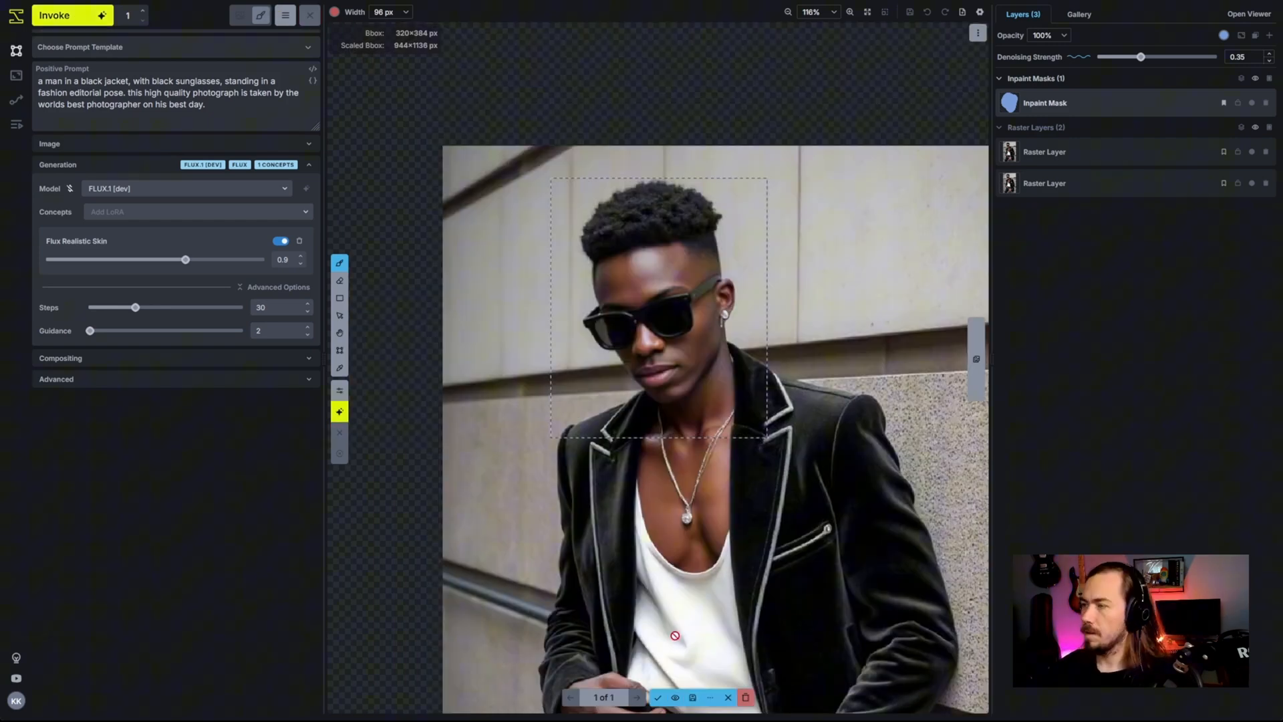
click(673, 698)
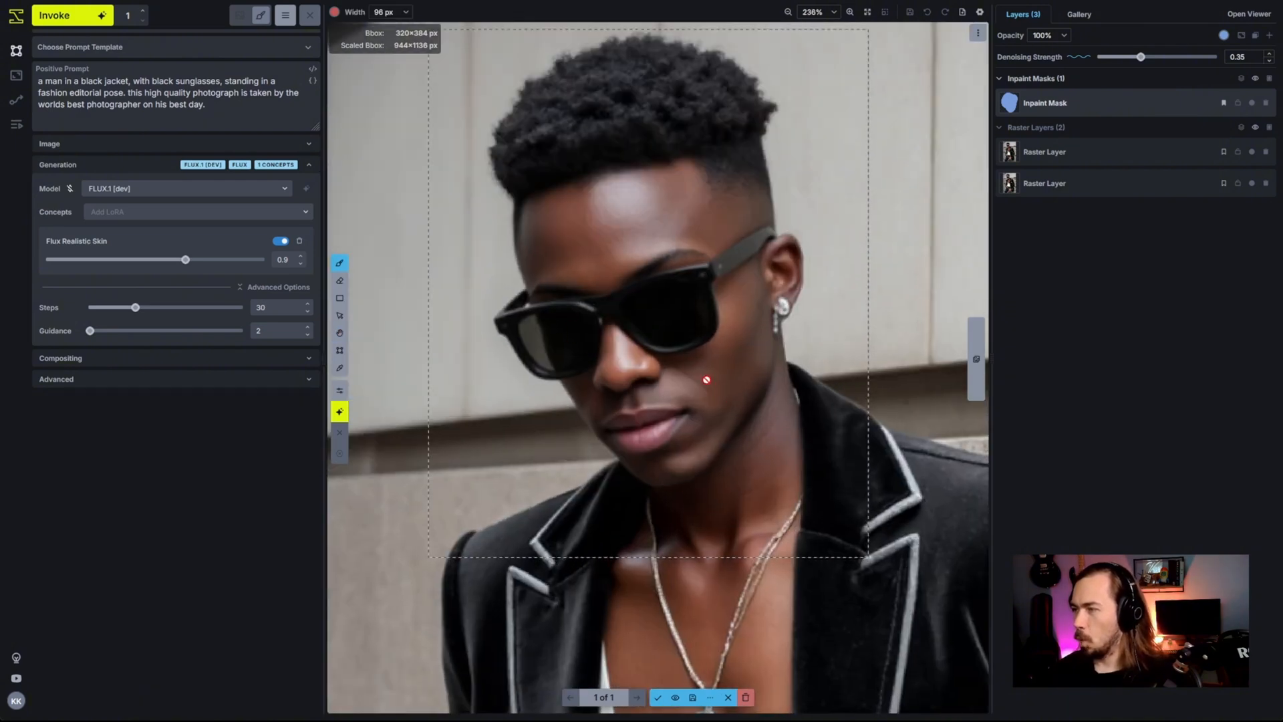
click(674, 698)
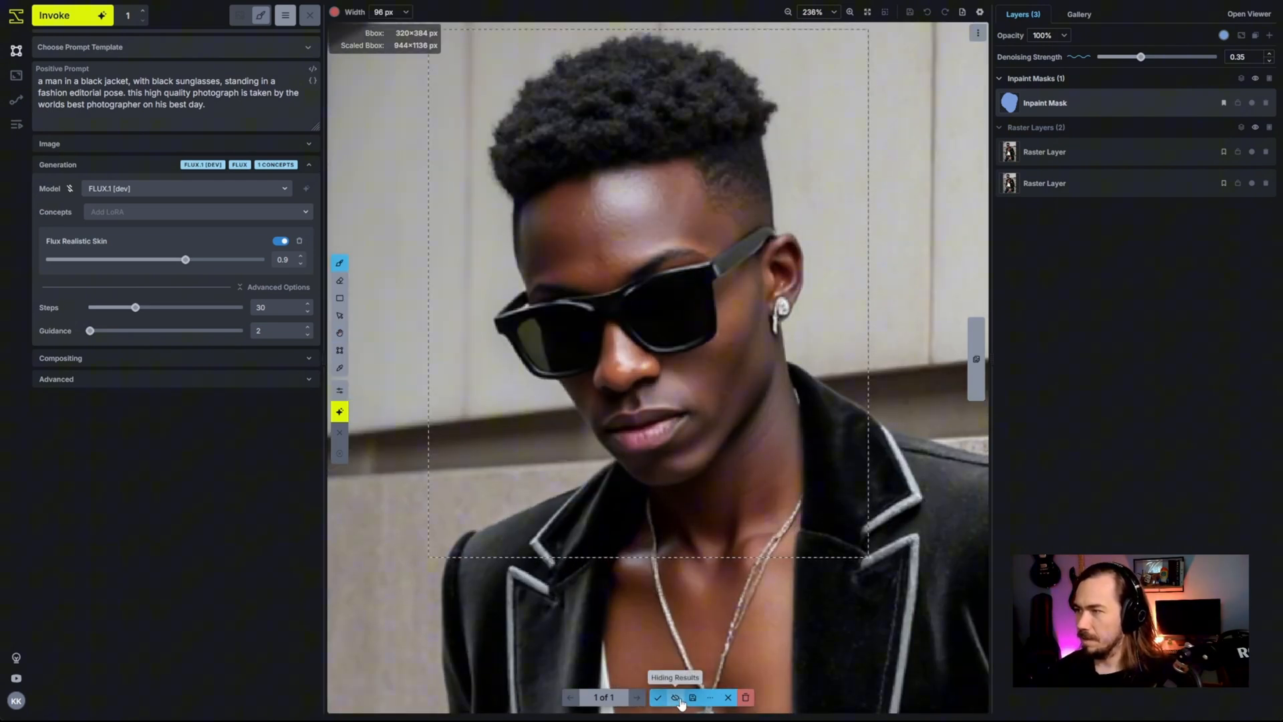
click(675, 698)
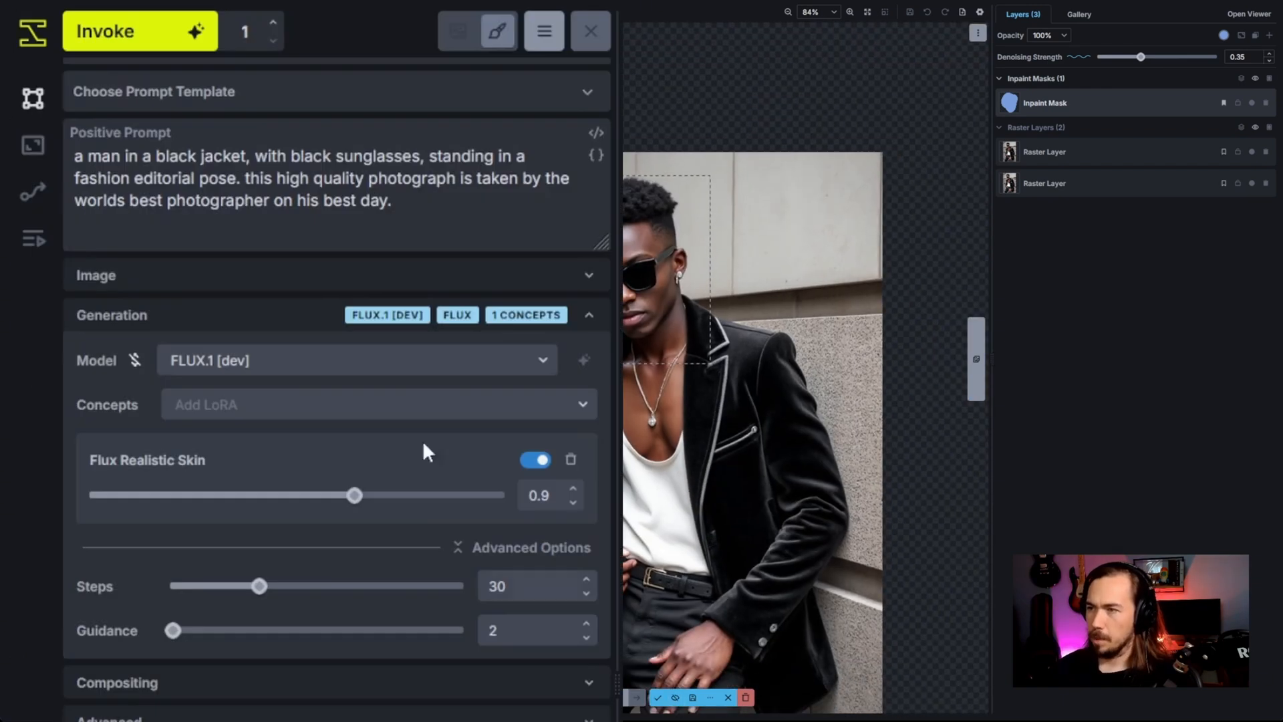
Switch the model to CustomXL-1 and lower the denoising strength to 0.25.
click(356, 359)
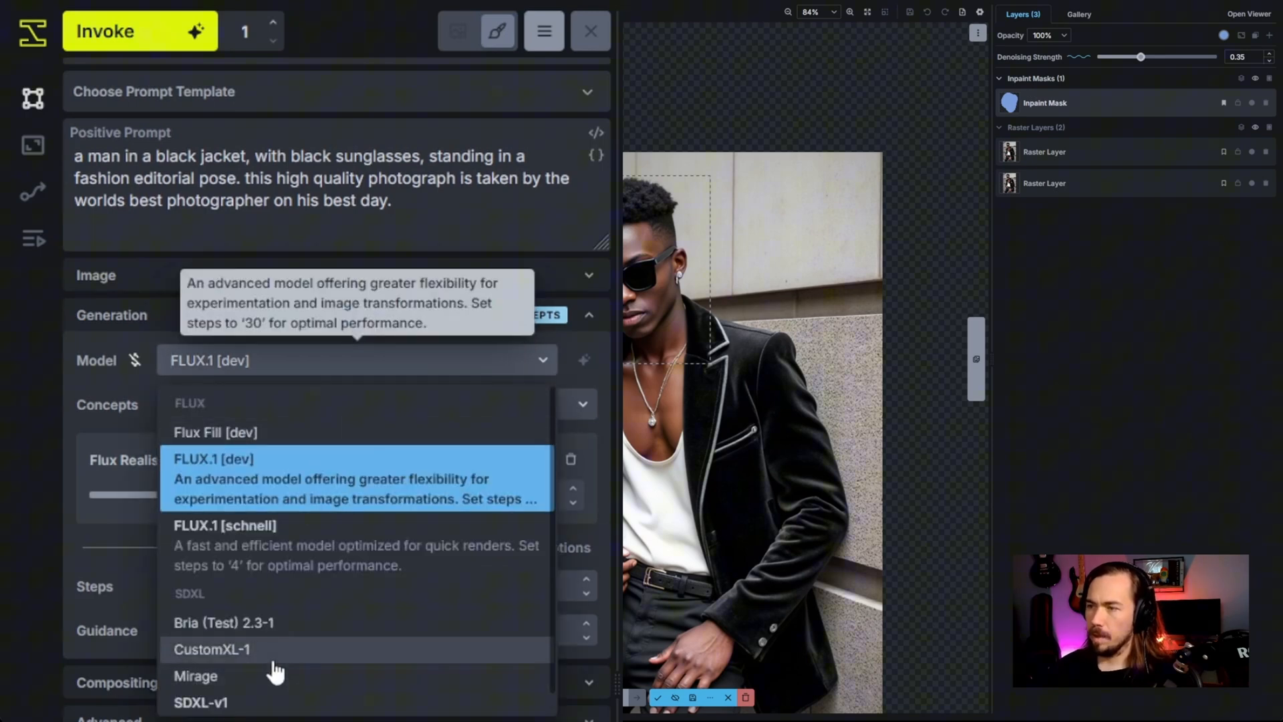
click(213, 649)
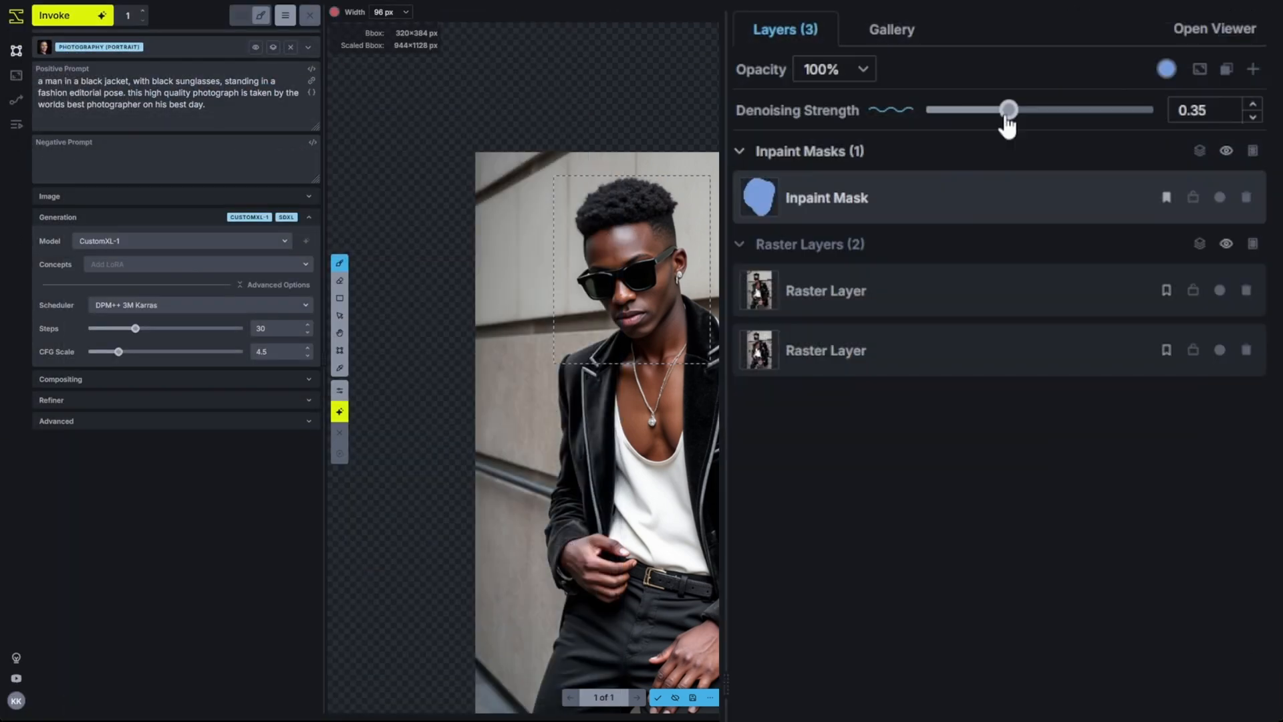
drag(1009, 108, 986, 108)
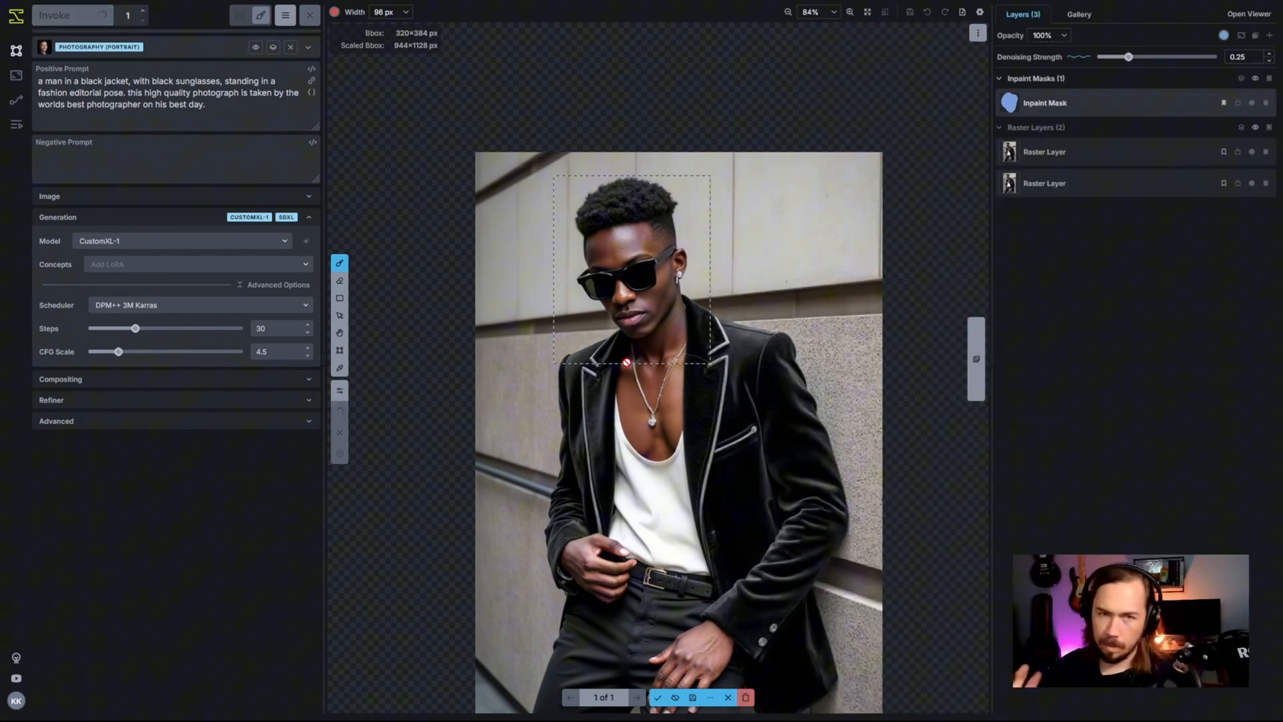
Review the two CustomXL-1 face results and accept the preferred face as a new layer.
click(62, 15)
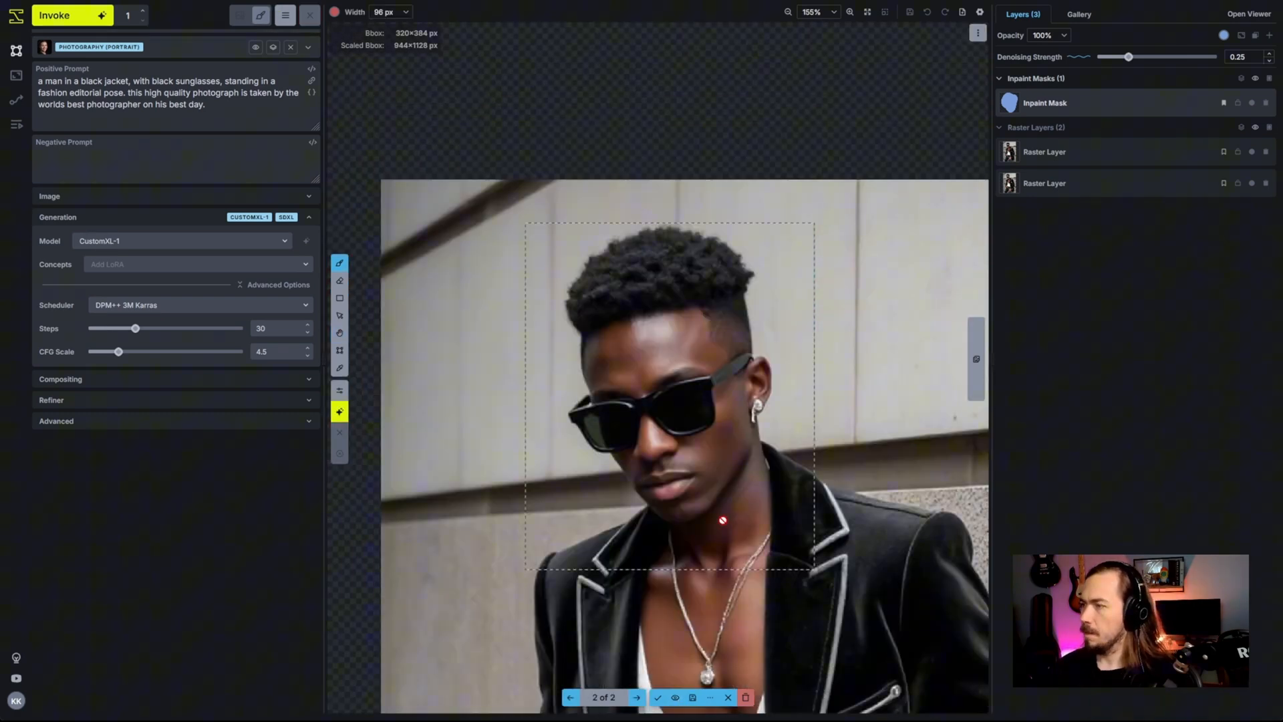
click(571, 697)
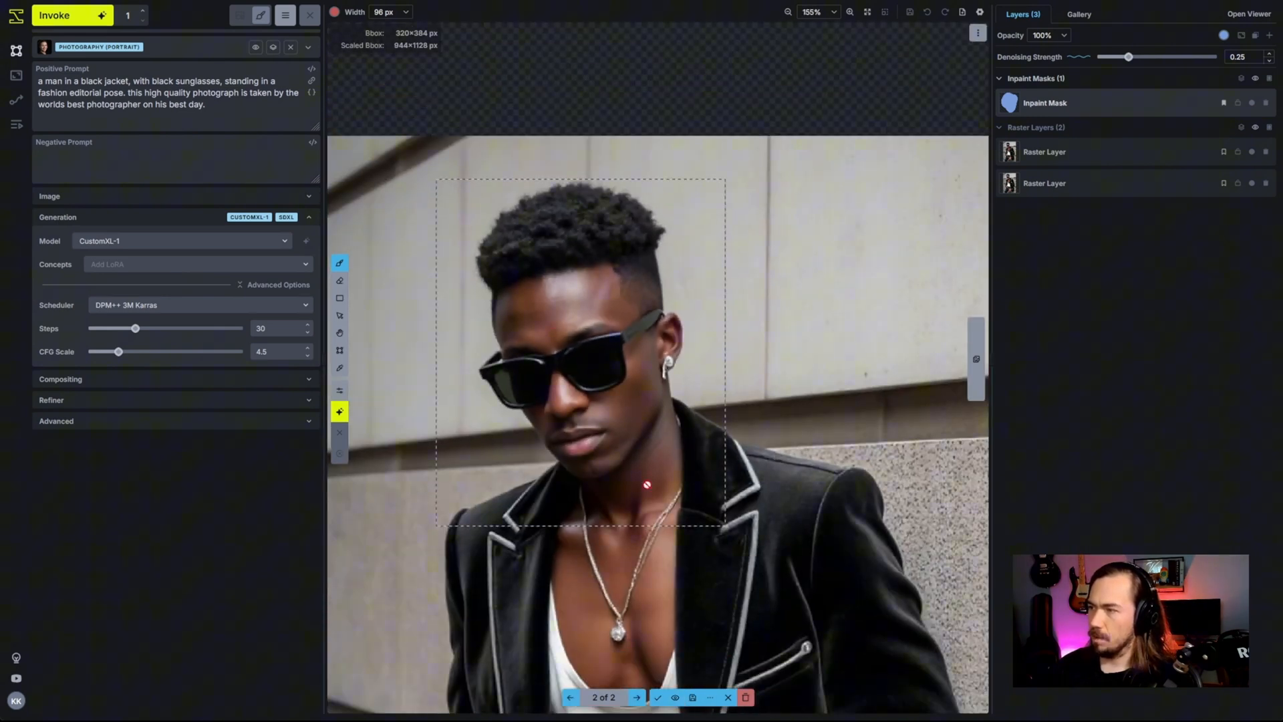
click(673, 698)
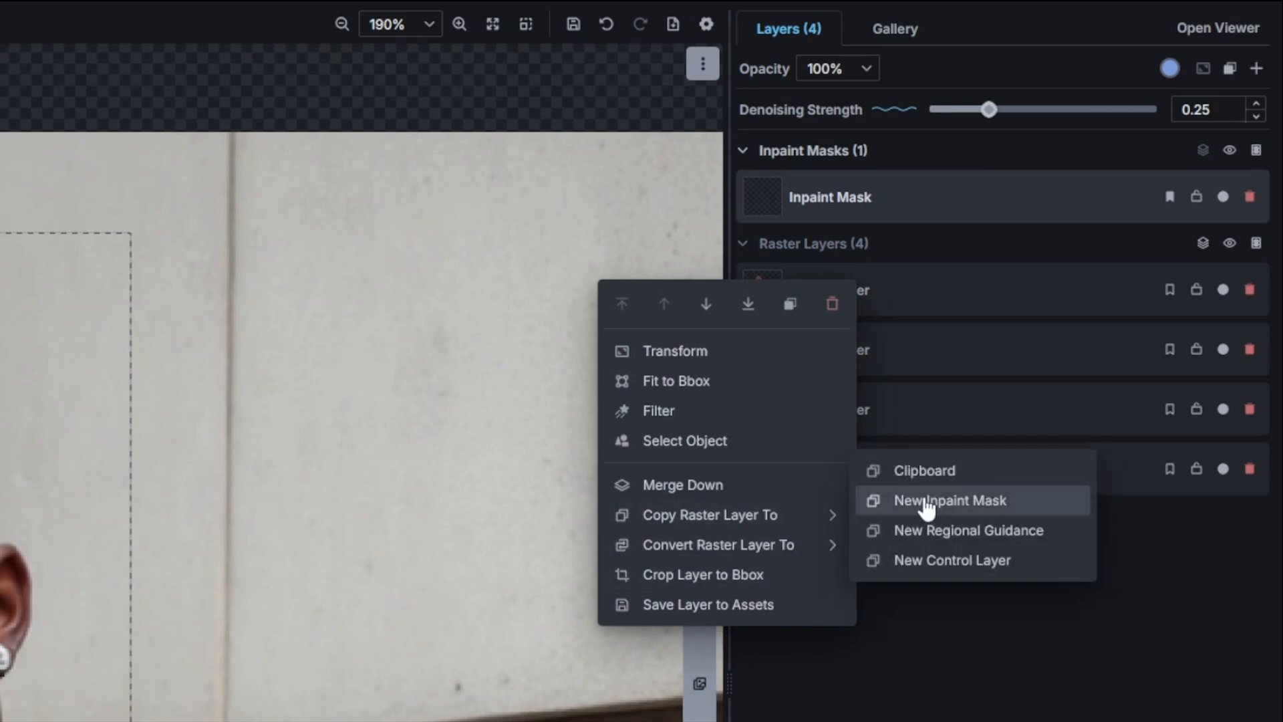
Copy the raster layer to a new inpaint mask over the ear and begin the prompt with 'a single diamond'.
click(949, 500)
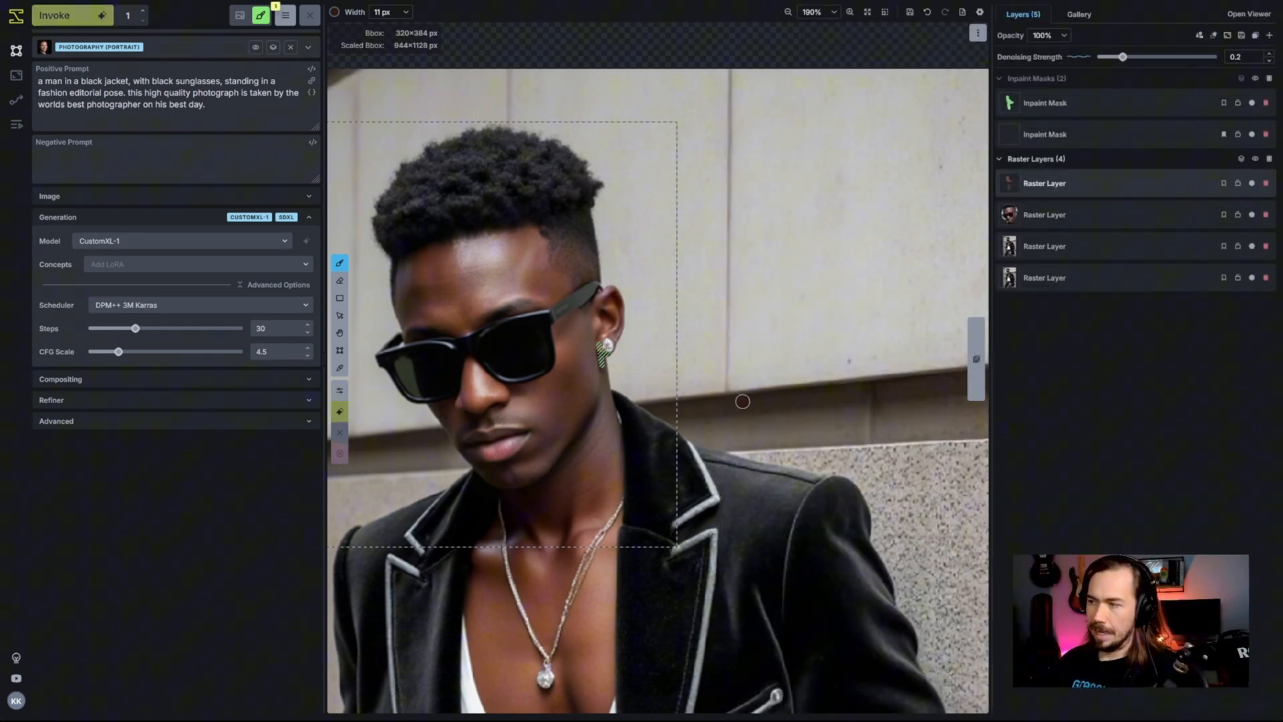
click(57, 14)
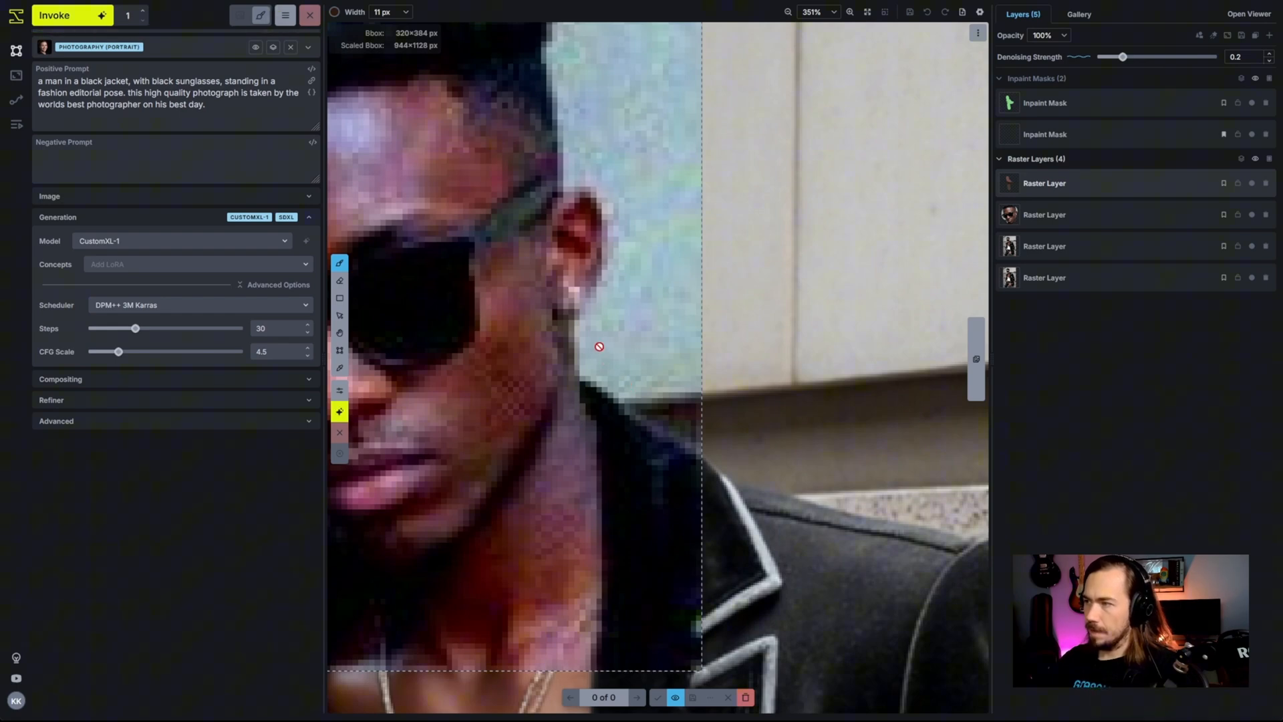
drag(1123, 56, 999, 110)
text(a single diamond )
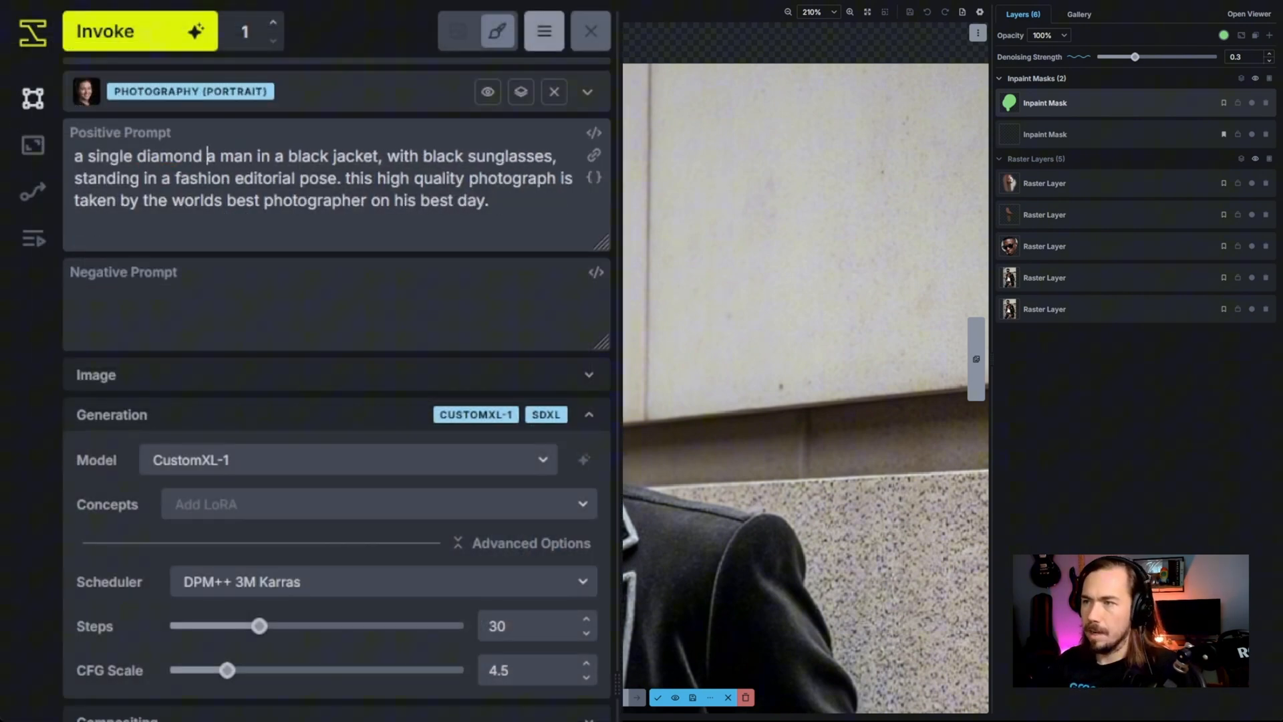
Finish the prompt as 'a single diamond earring.' and merge the earring edits down.
text(earring.)
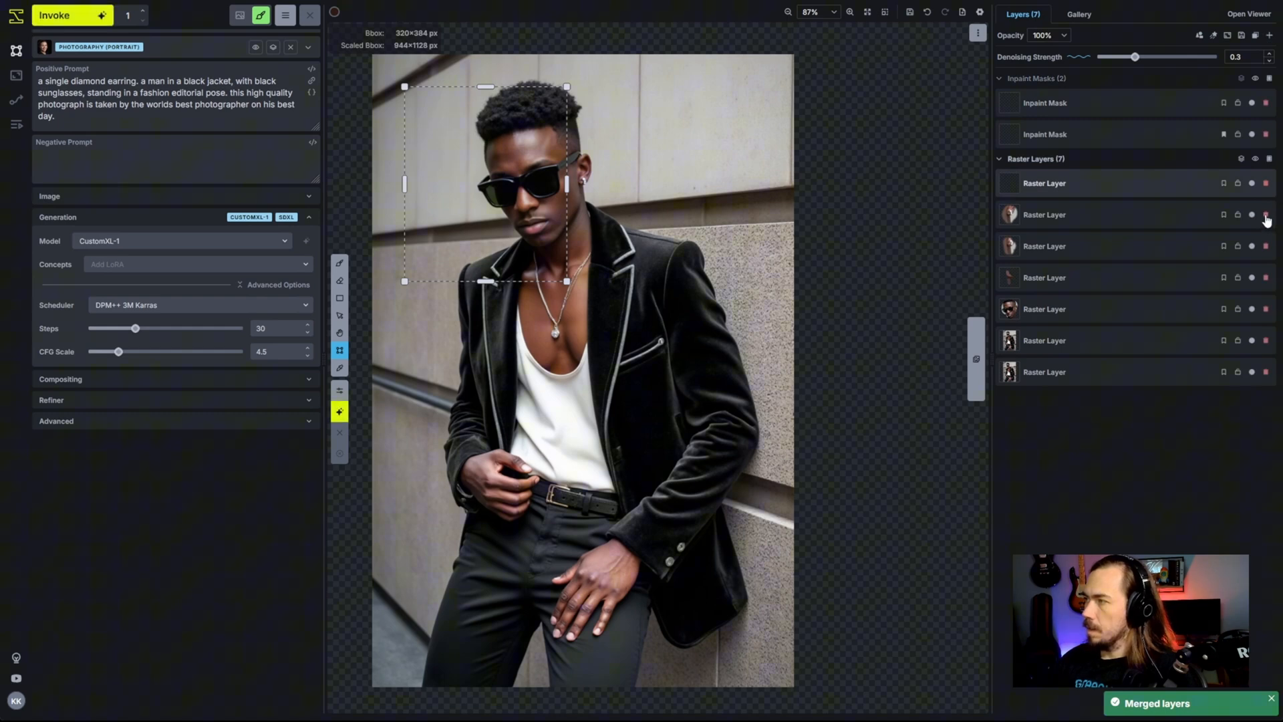
Merge the edited raster layers so the refined portrait can sit beside the original.
click(1267, 214)
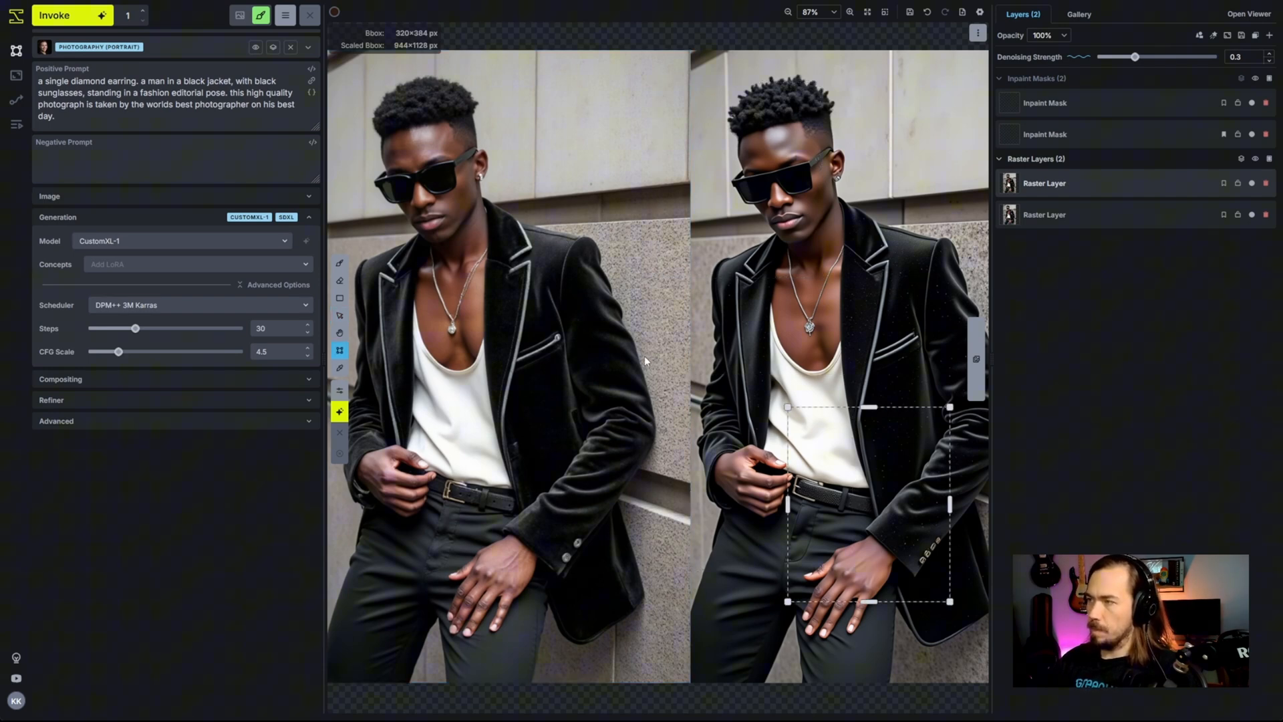
mouse_move(836, 286)
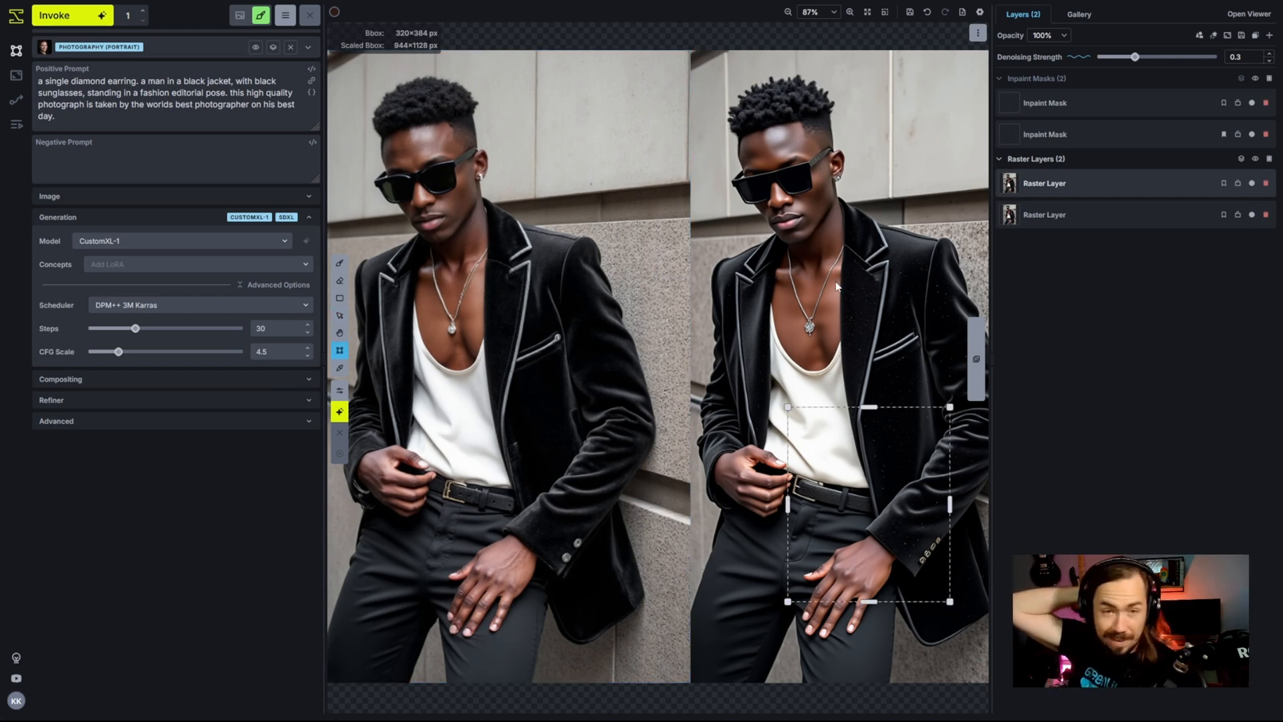